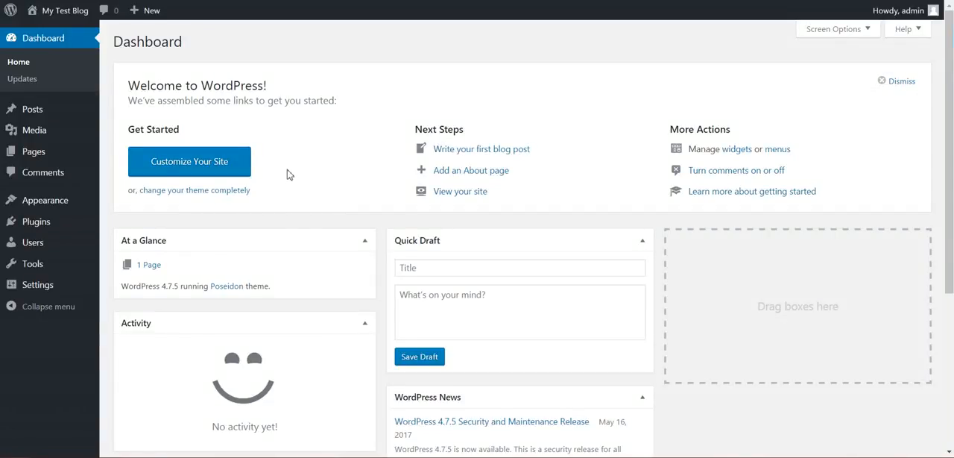
mouse_move(214, 97)
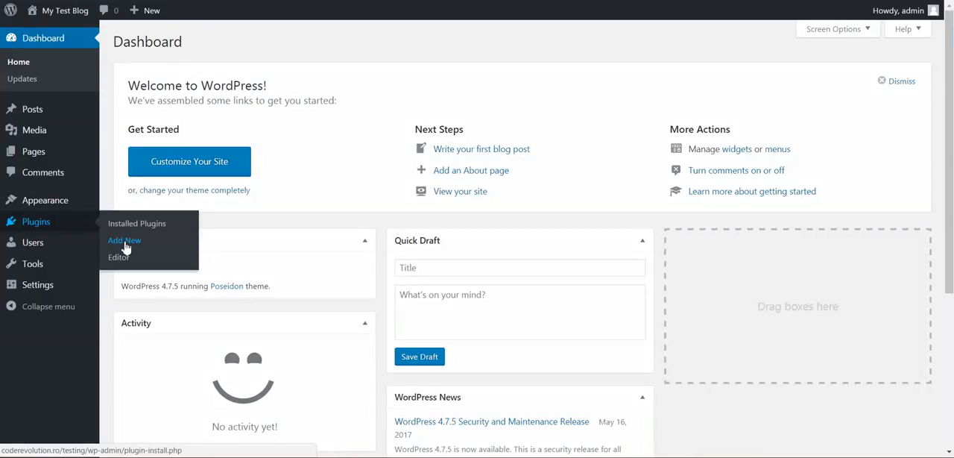
Upload ocartomatic-opencart-post-generator.zip as a new plugin, install it and activate it.
click(124, 240)
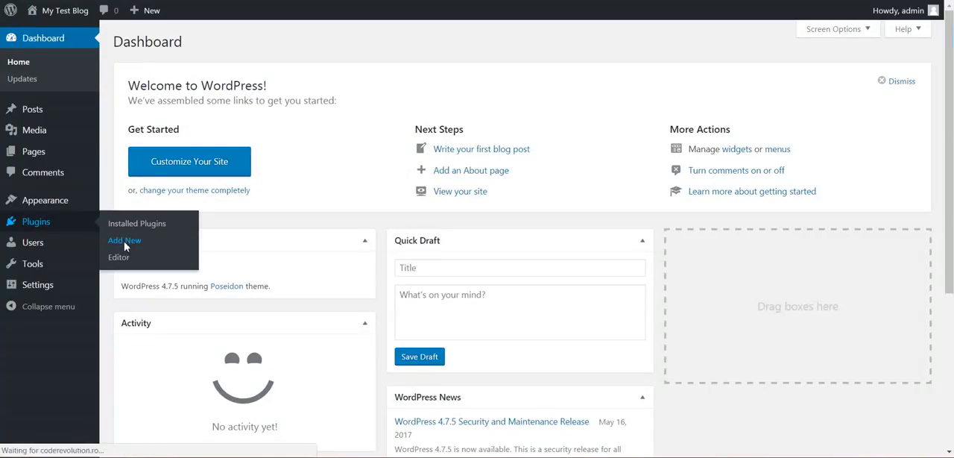
click(124, 240)
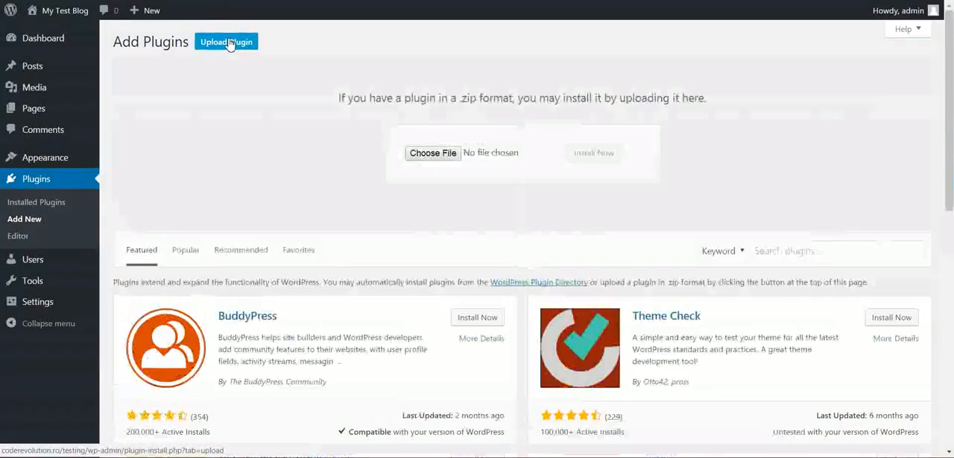
click(432, 152)
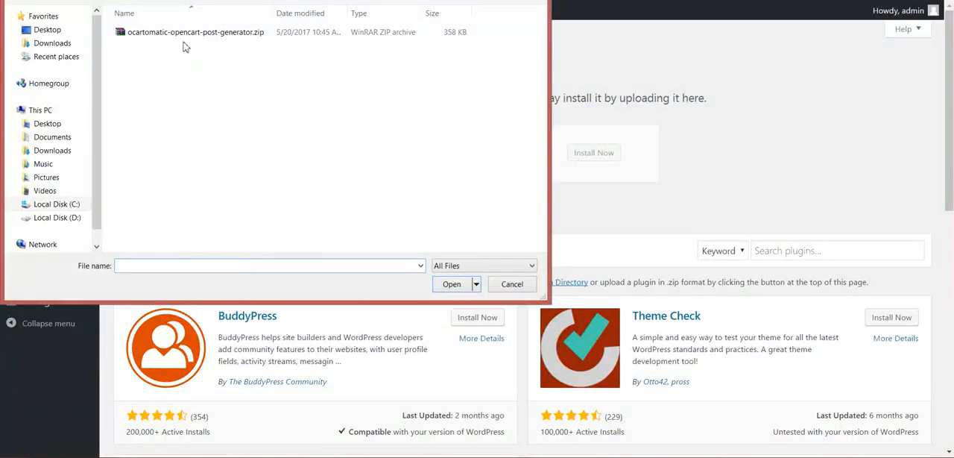
click(451, 284)
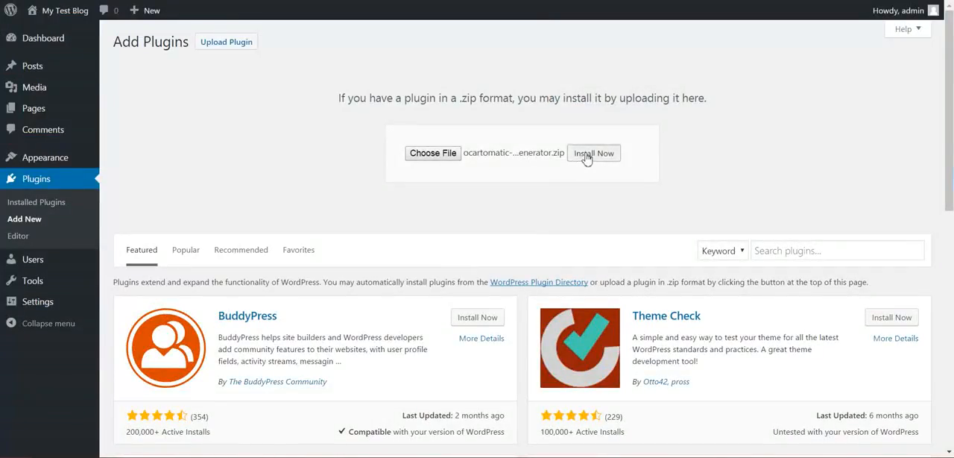
click(593, 152)
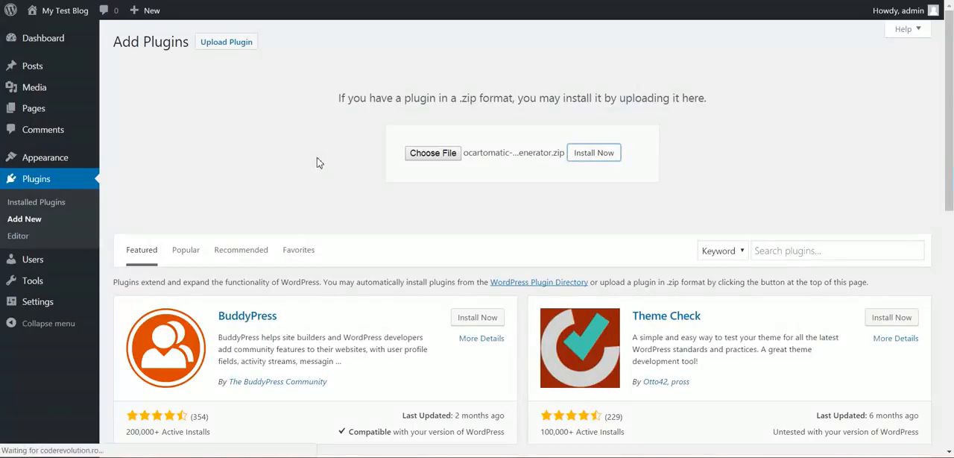
click(593, 152)
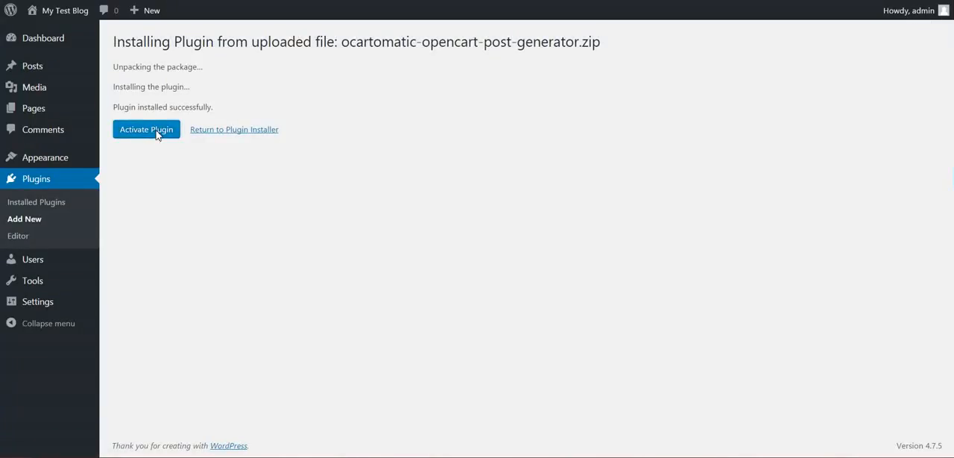
click(146, 129)
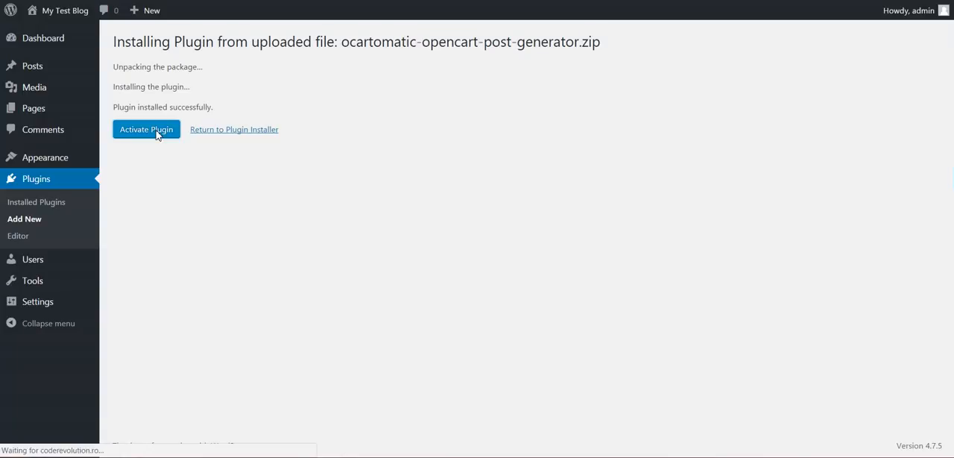
click(147, 129)
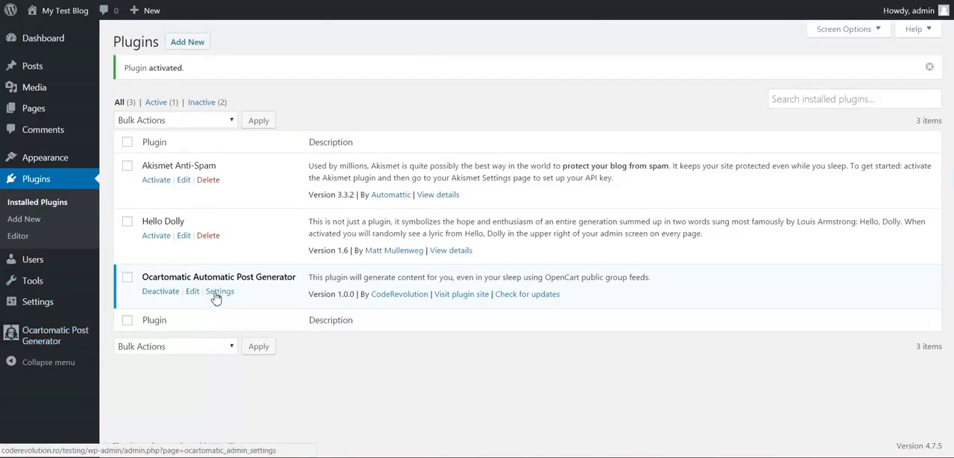
click(219, 291)
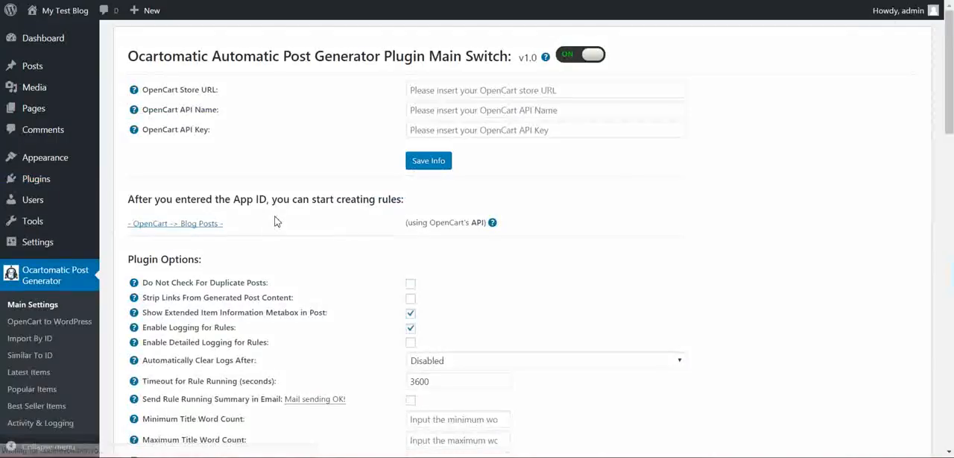
scroll(down, 3)
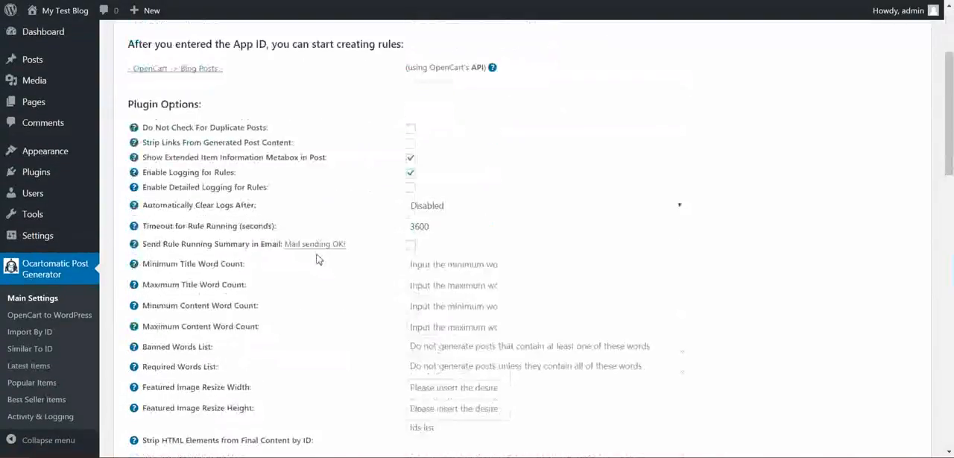
scroll(up, 3)
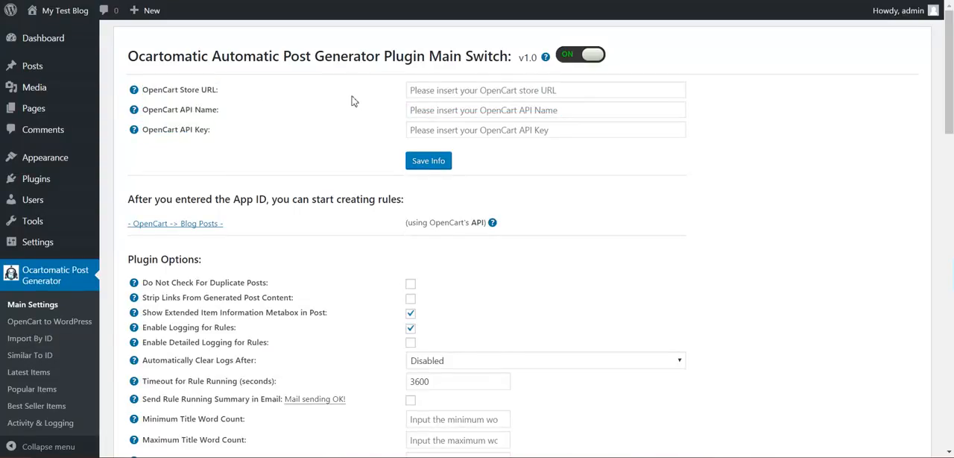
double_click(178, 89)
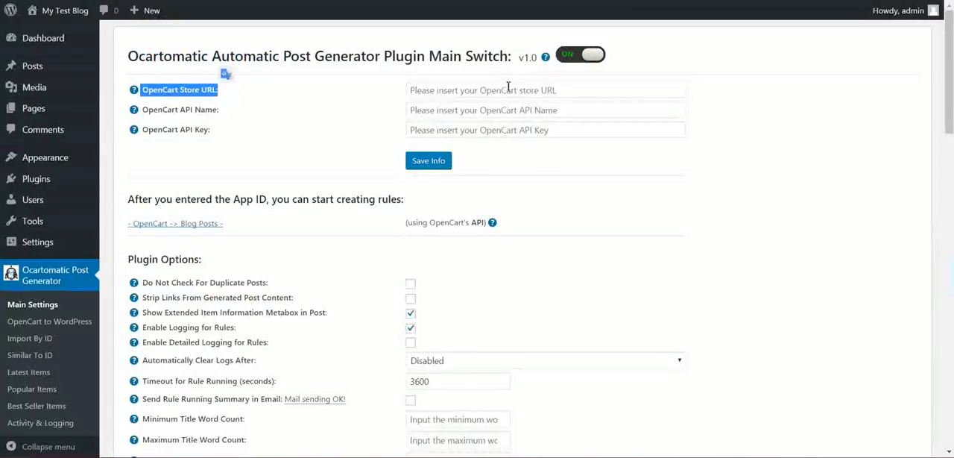
text(http://coderevolution.ro/ocart2/)
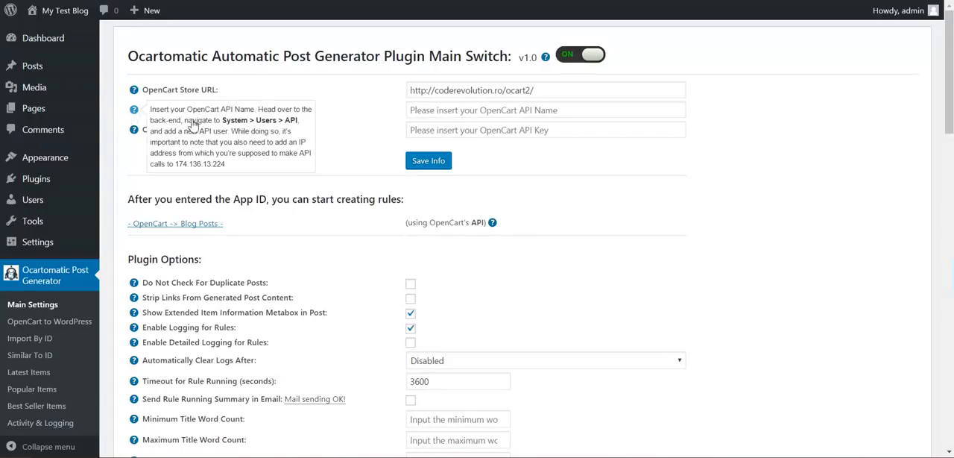
double_click(235, 120)
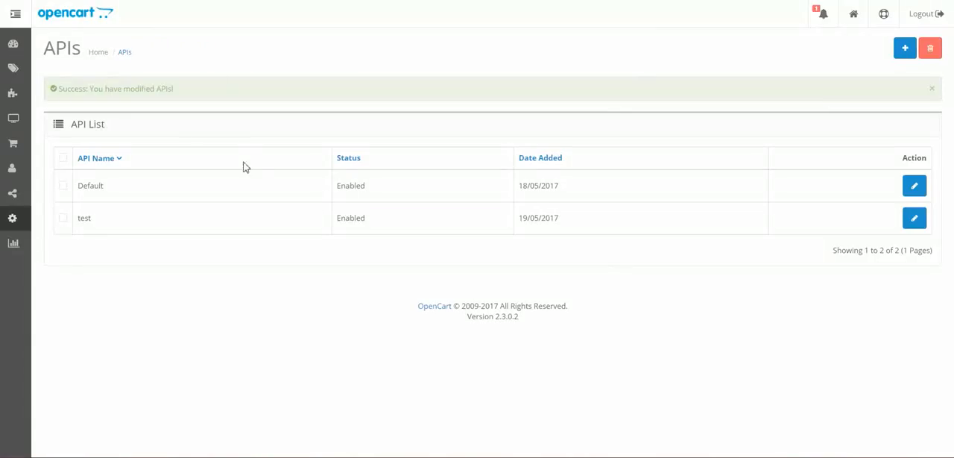
Create API user 'testkey' with a generated key, set Enabled, and save it.
click(14, 218)
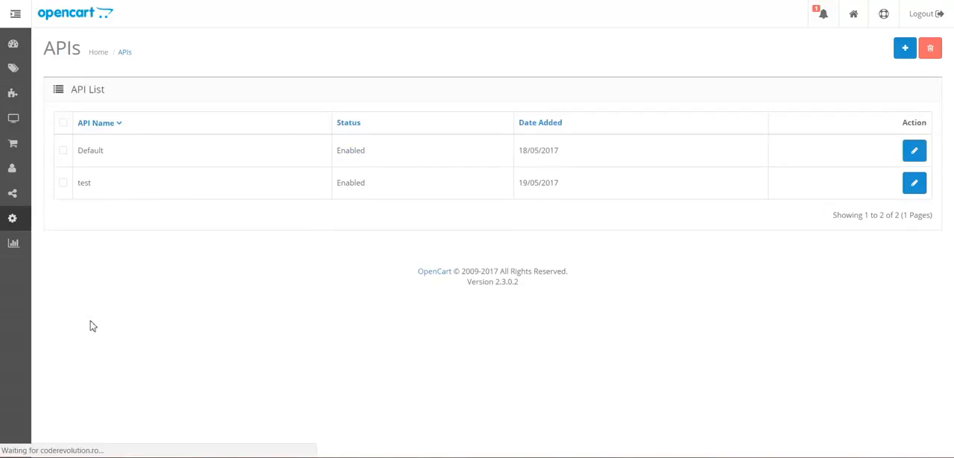
mouse_move(137, 140)
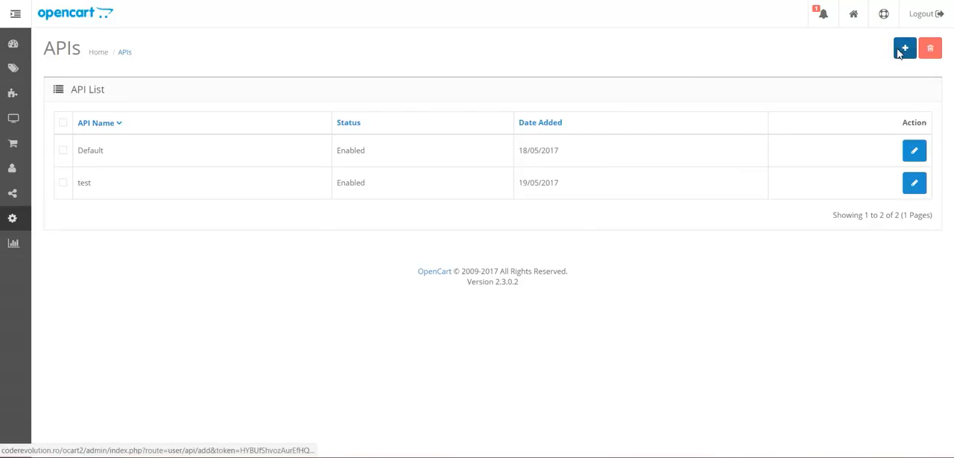
click(904, 48)
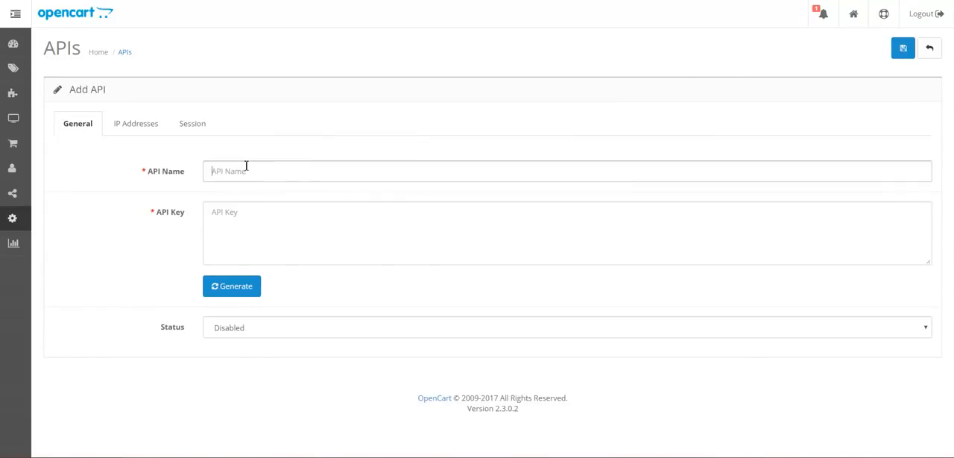
text(TEST)
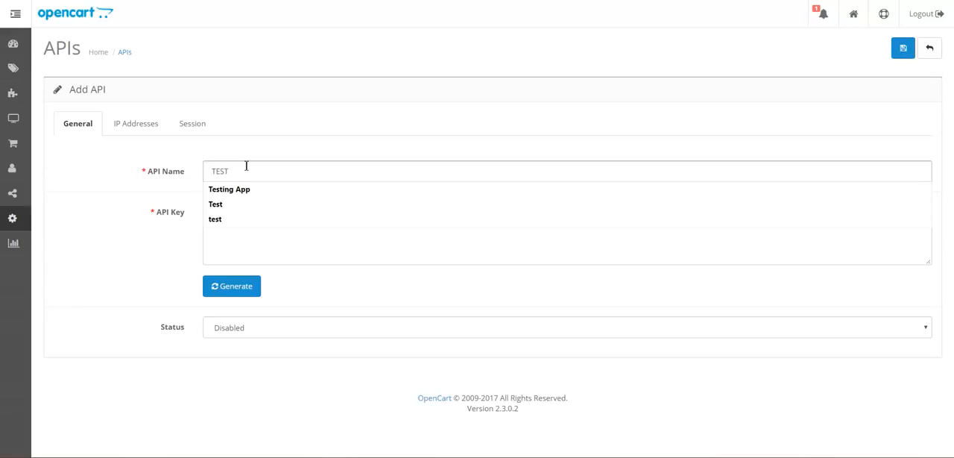
text(KEY)
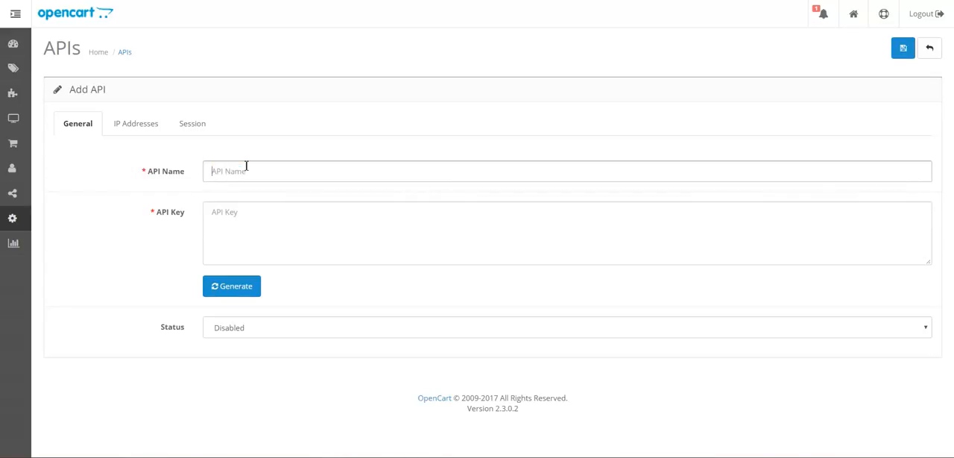
text(testkey)
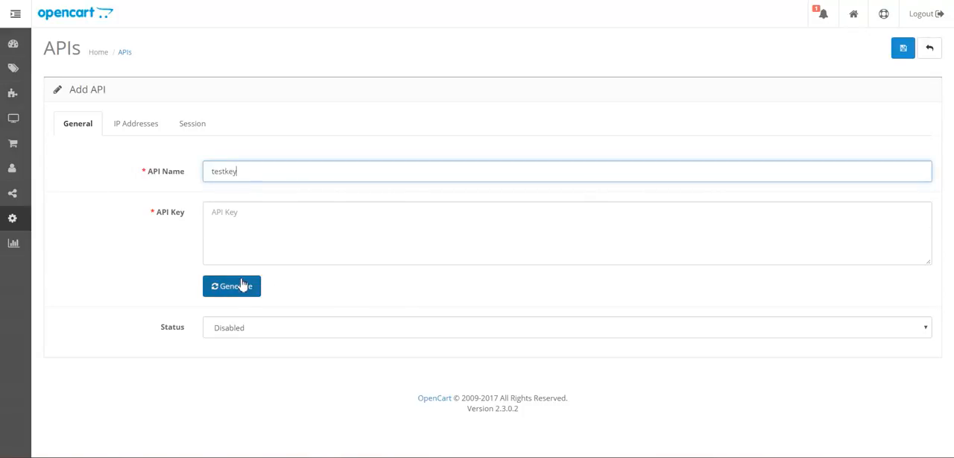
click(232, 286)
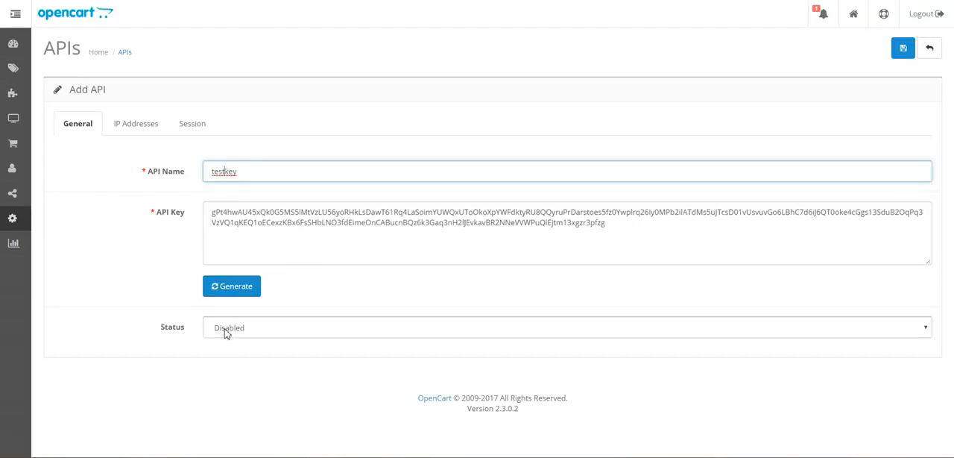
click(566, 327)
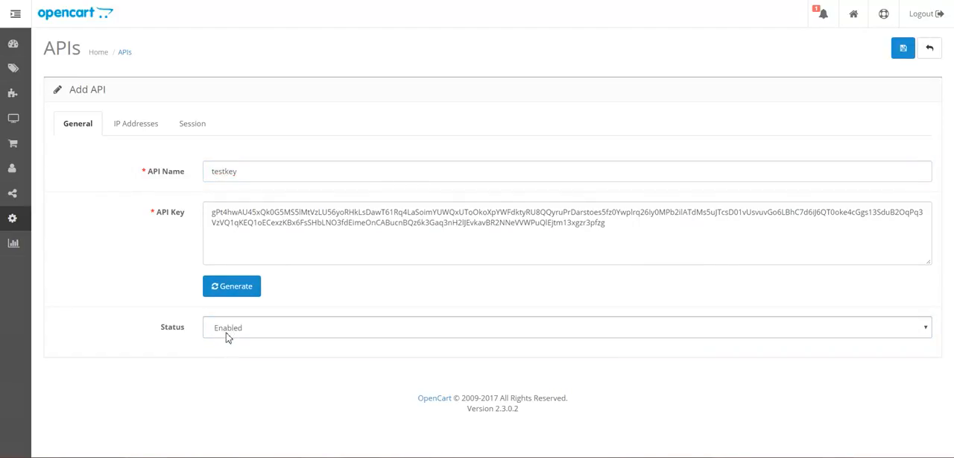
click(902, 48)
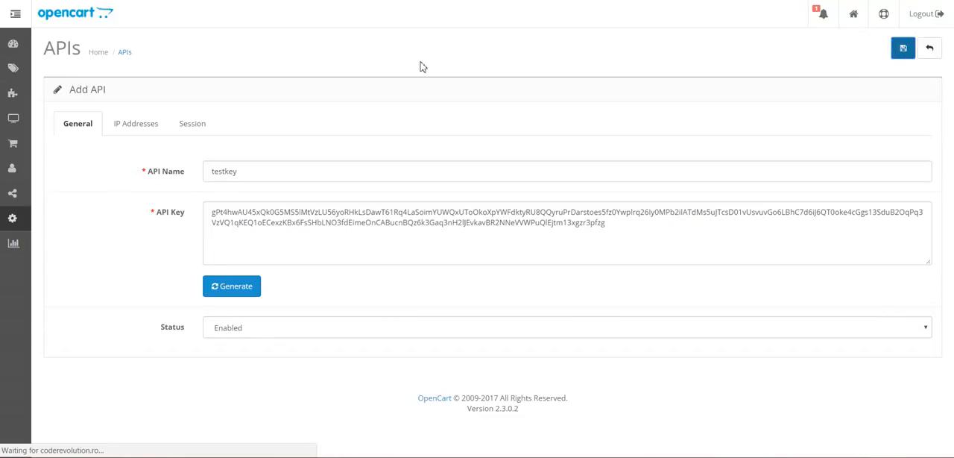
click(902, 47)
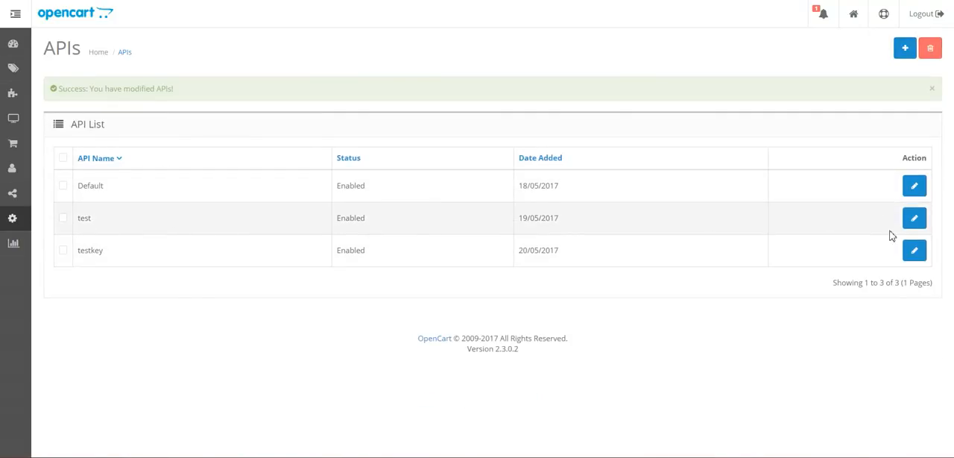
click(914, 218)
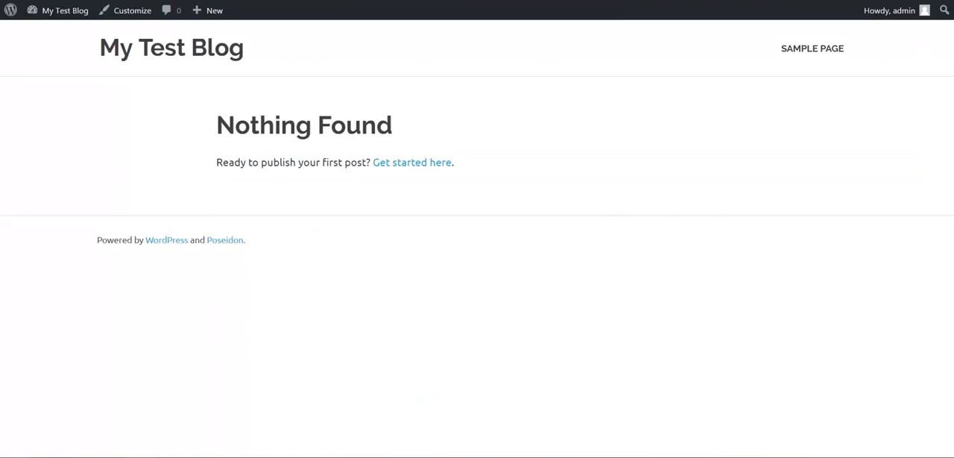
mouse_move(246, 73)
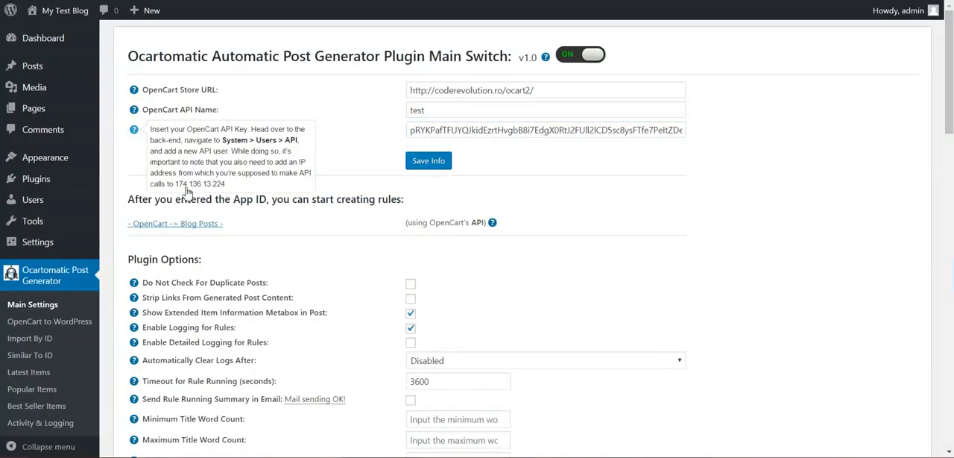
Save 188.24.123.152, 143.95.38.28 and 174.136.13.224 on the API's IP Addresses tab.
double_click(198, 183)
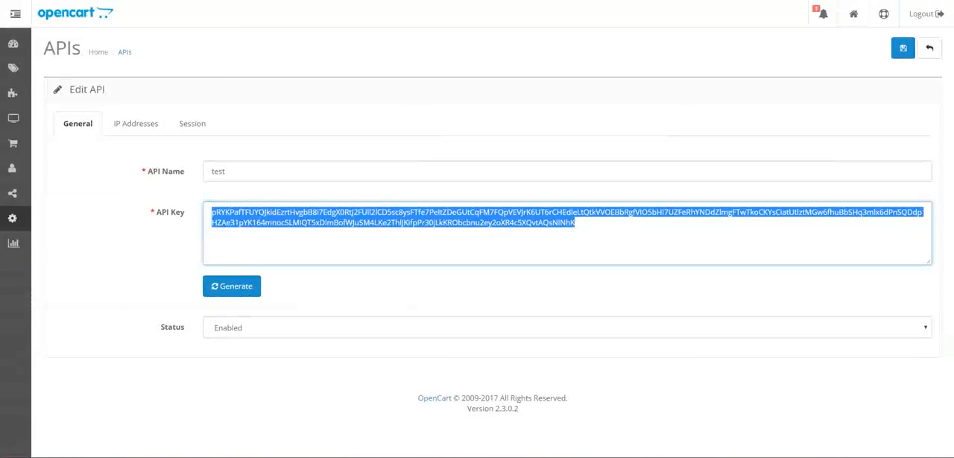
click(135, 123)
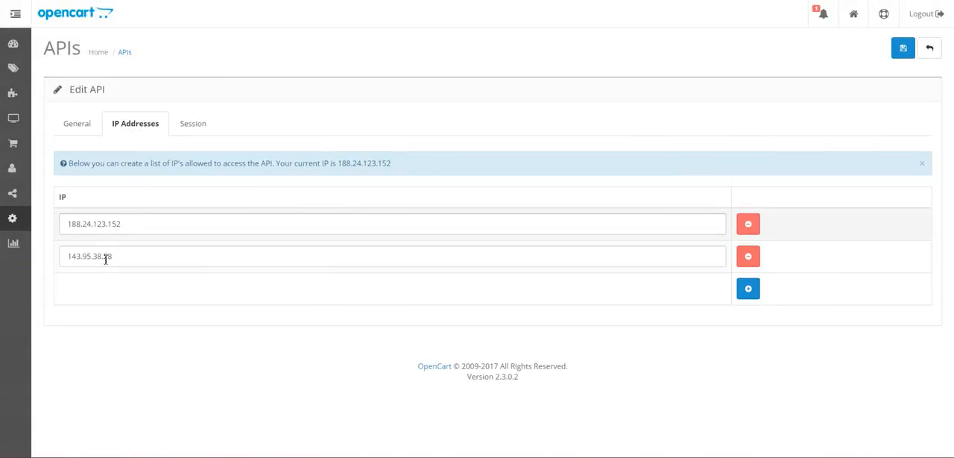
mouse_move(763, 239)
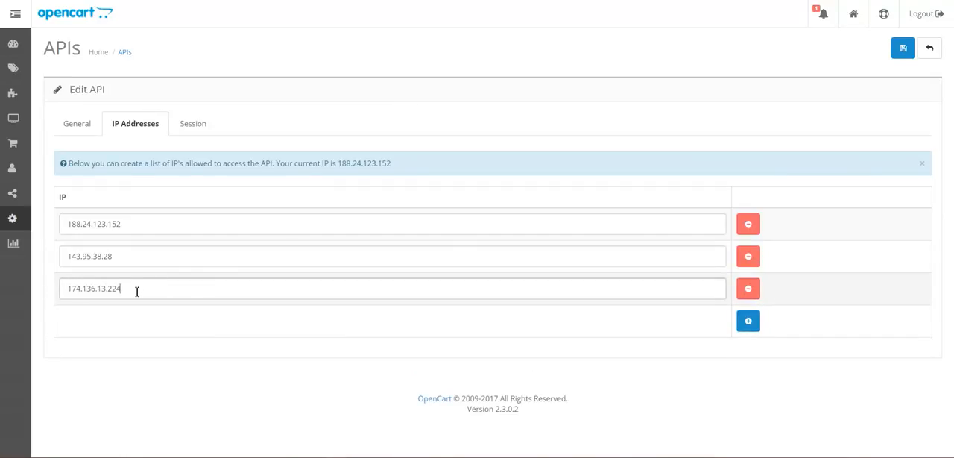
mouse_move(541, 367)
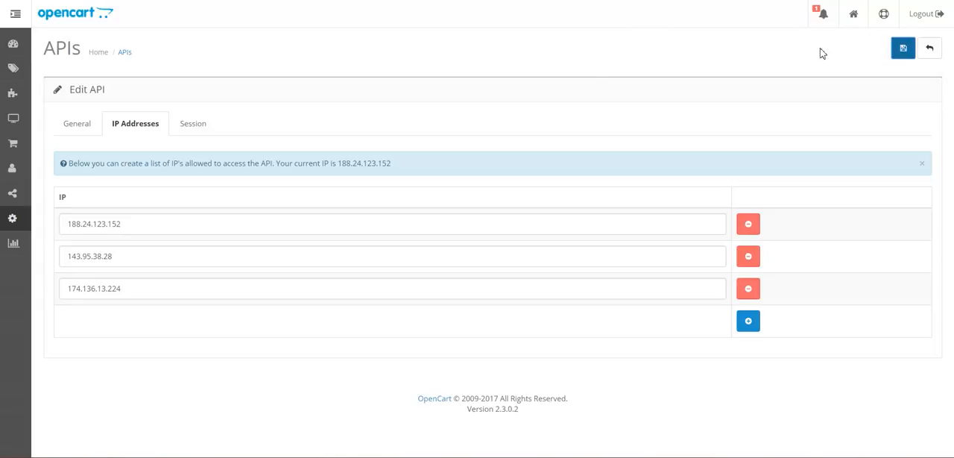
click(903, 47)
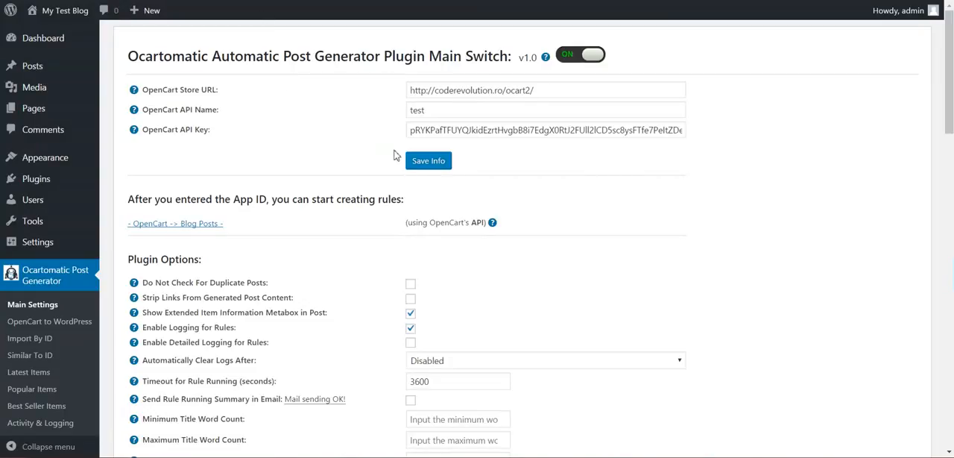
Save the Ocartomatic store URL, API name and key, then view OpenCart's API list.
click(428, 160)
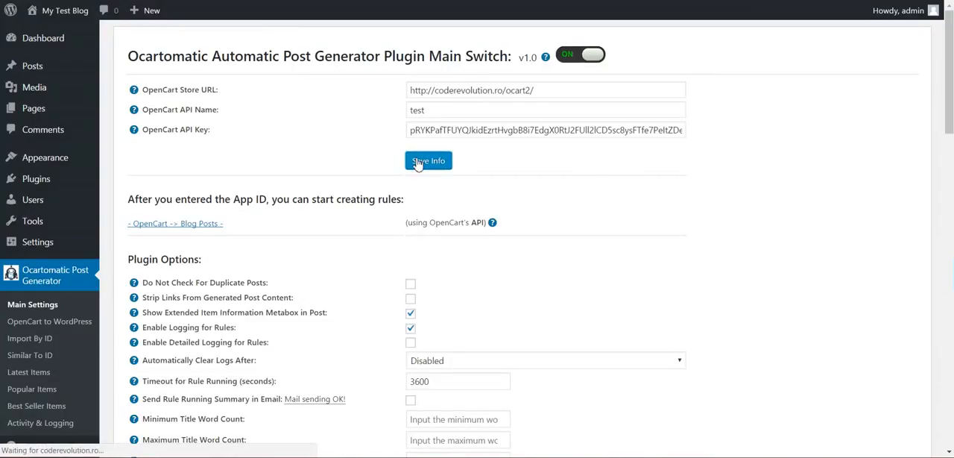
click(428, 161)
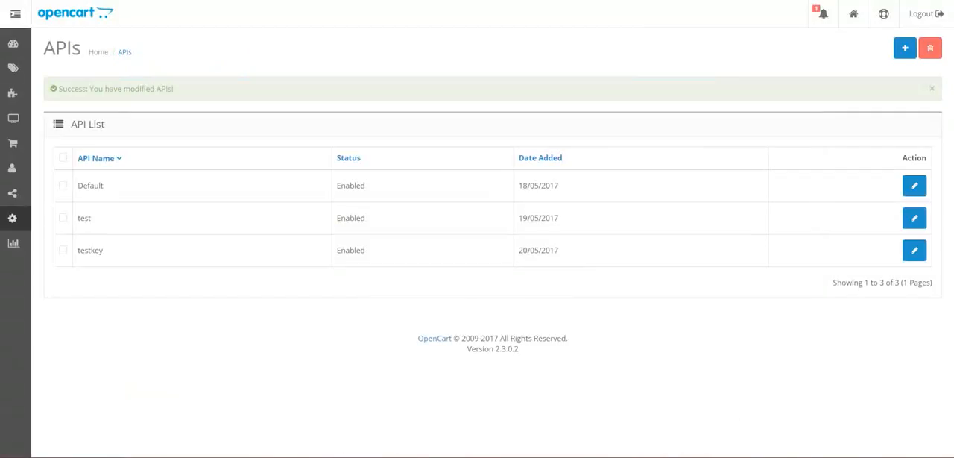
mouse_move(437, 99)
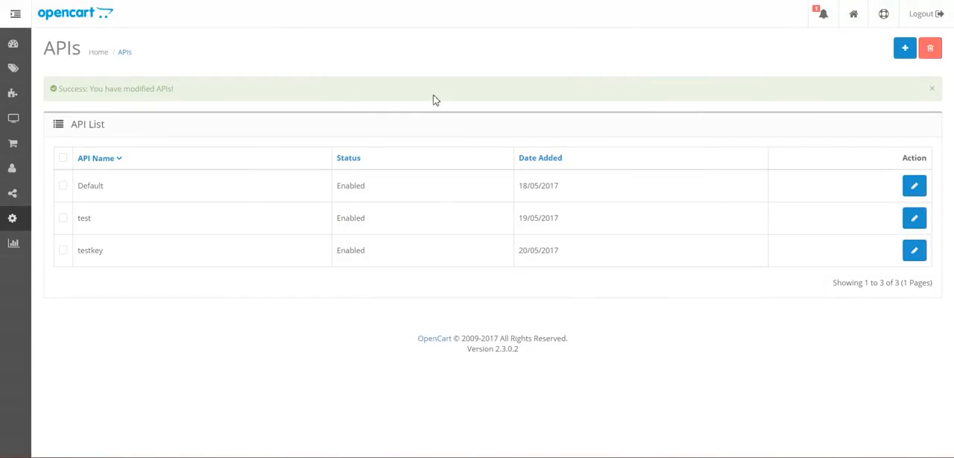
mouse_move(386, 63)
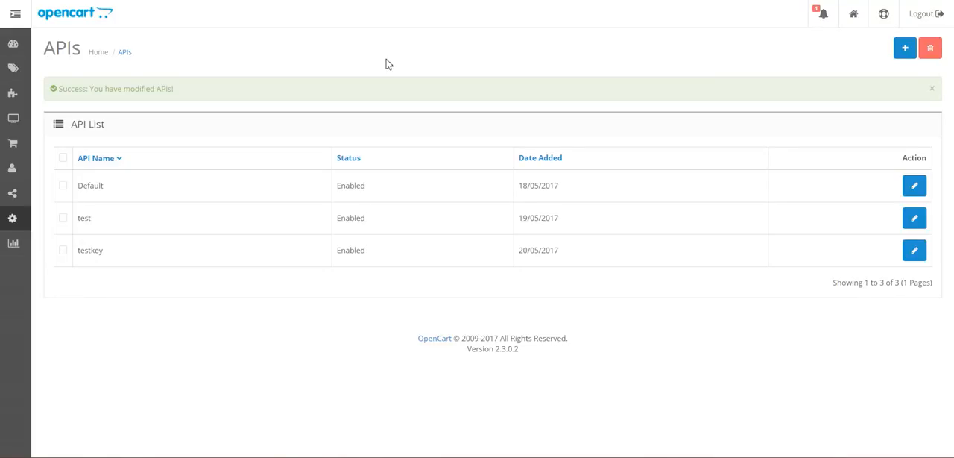
mouse_move(271, 52)
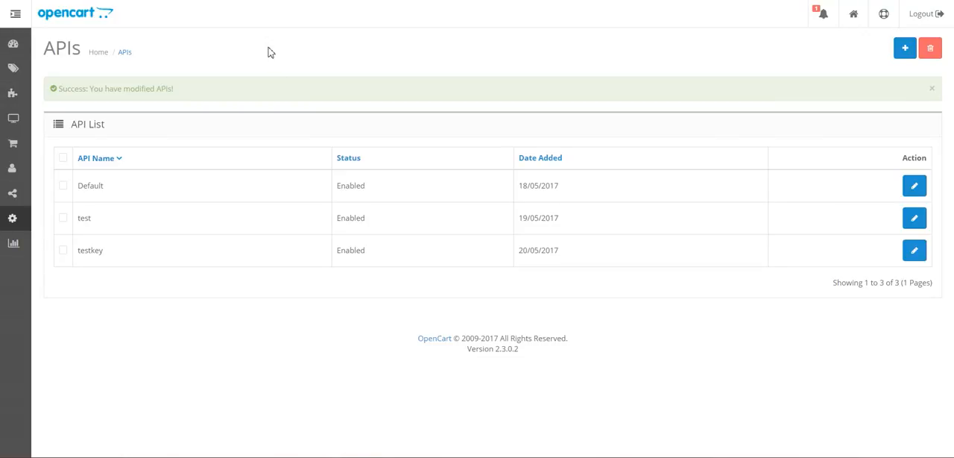
View the Ocartomatic zip in Extension Installer's upload dialog, then cancel without uploading.
click(13, 218)
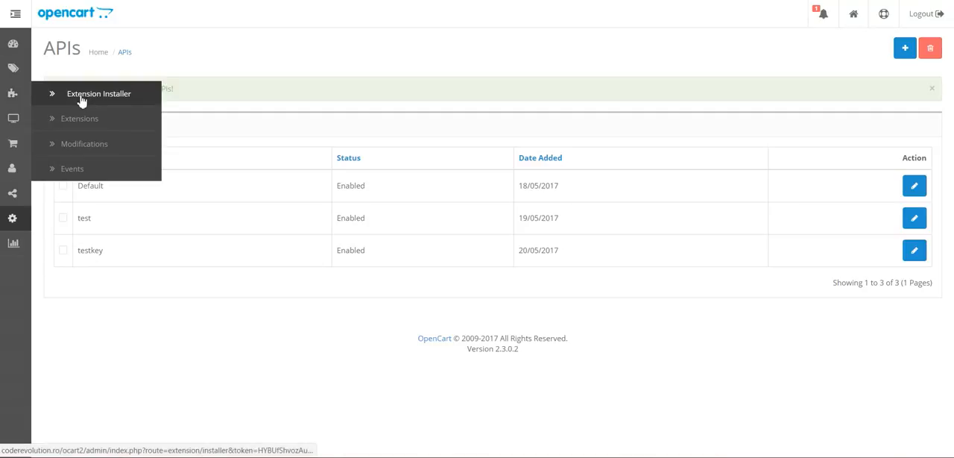
click(97, 93)
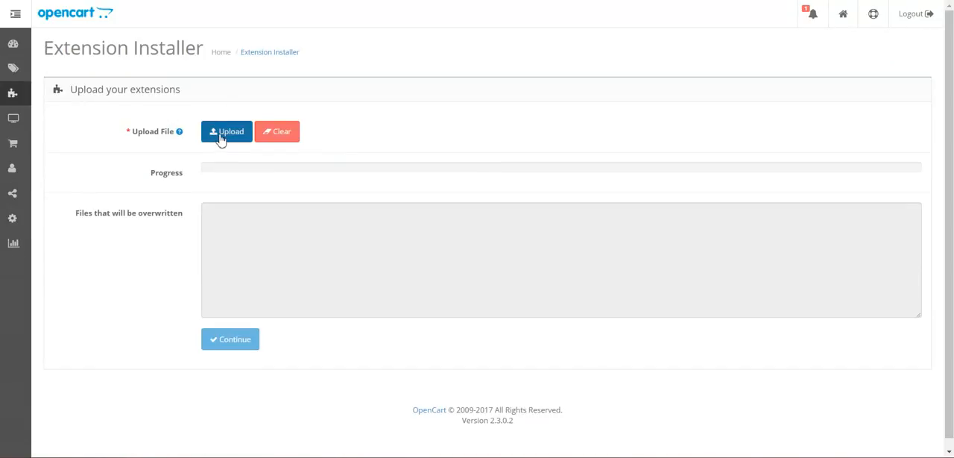
click(226, 131)
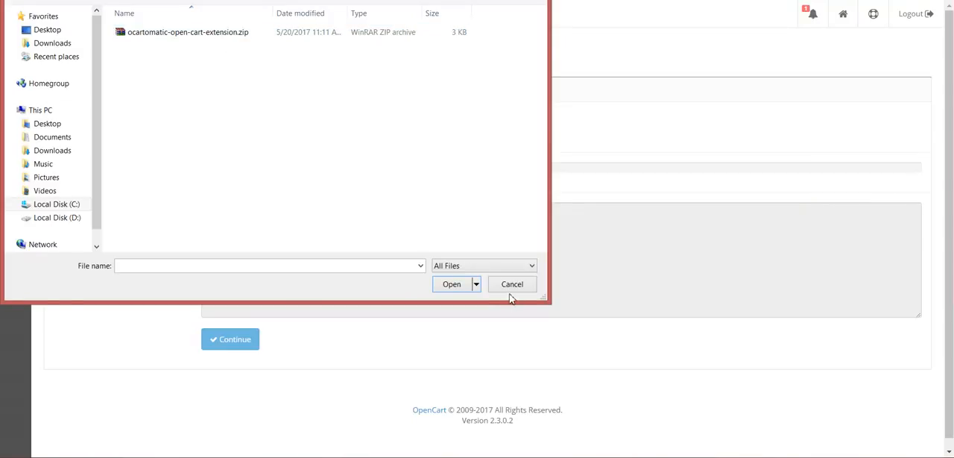
click(513, 284)
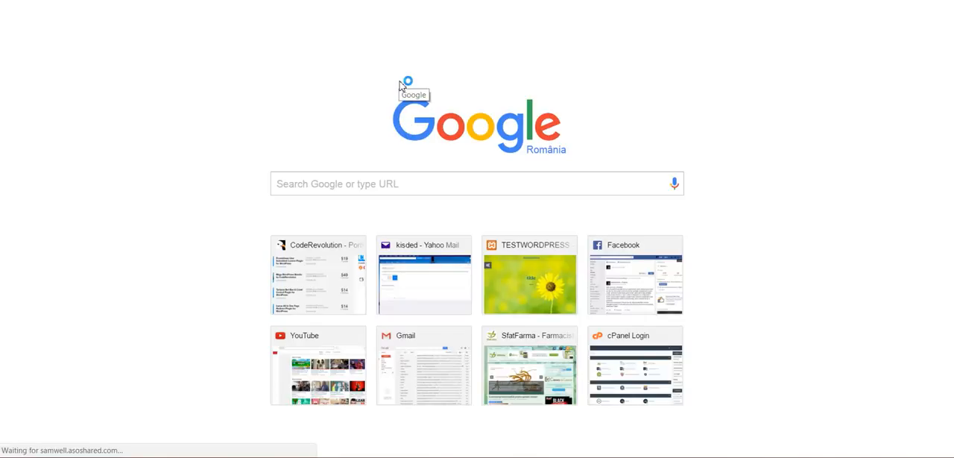
Log in to cPanel from the login shortcut using the saved credentials.
click(635, 364)
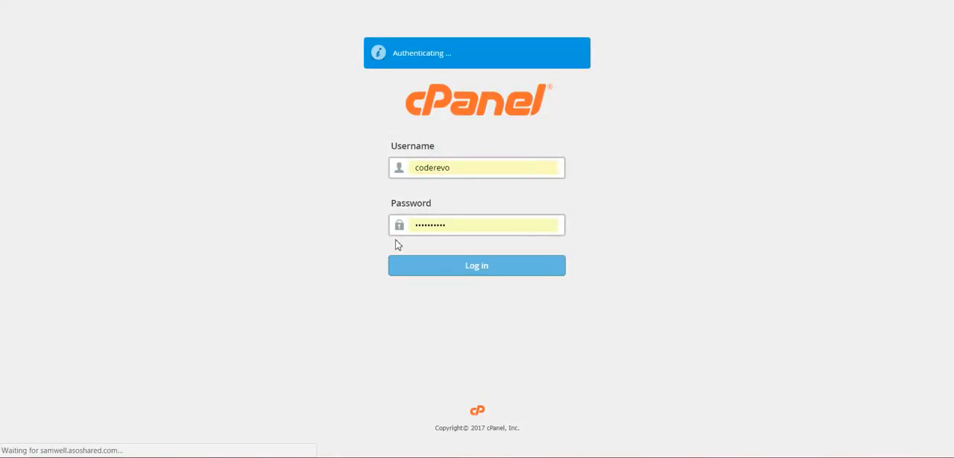
click(477, 265)
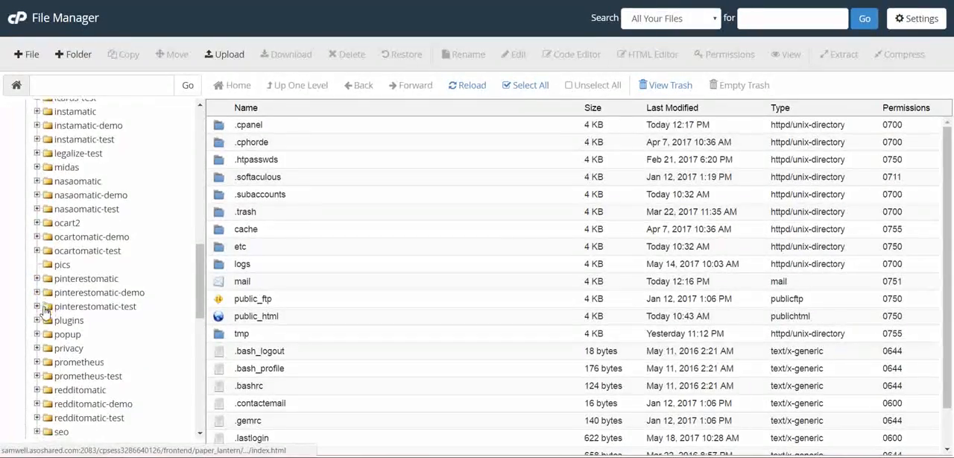
Browse File Manager to public_html/ocart2/catalog and open the controller folder.
scroll(down, 3)
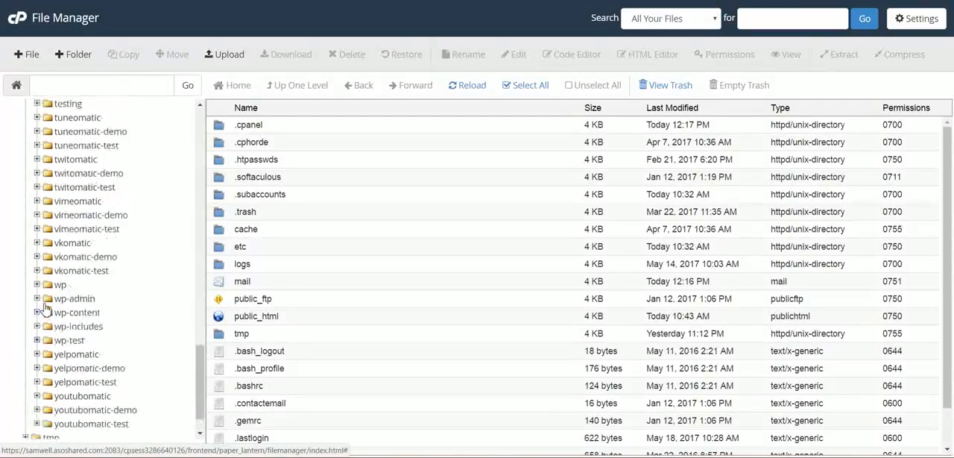
scroll(up, 3)
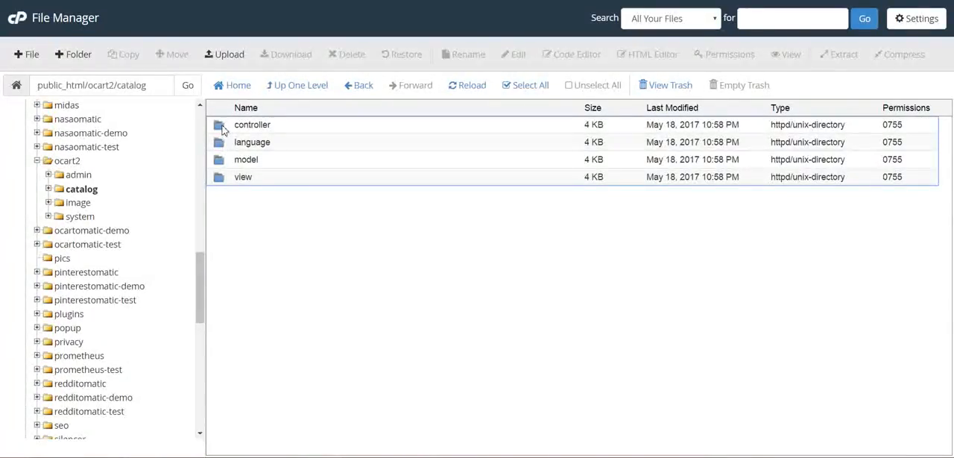
double_click(252, 125)
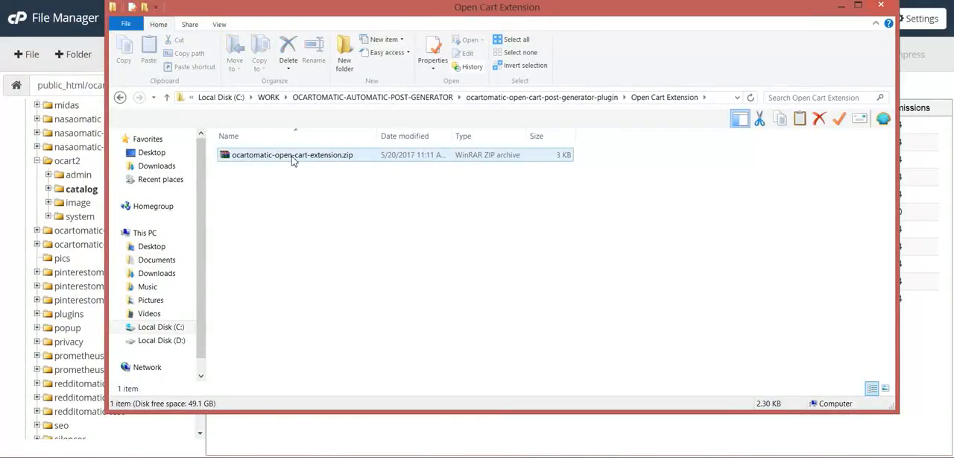
Open the inner .ocmod.zip down to upload\catalog\controller\api and select ocartomatic.php.
double_click(293, 154)
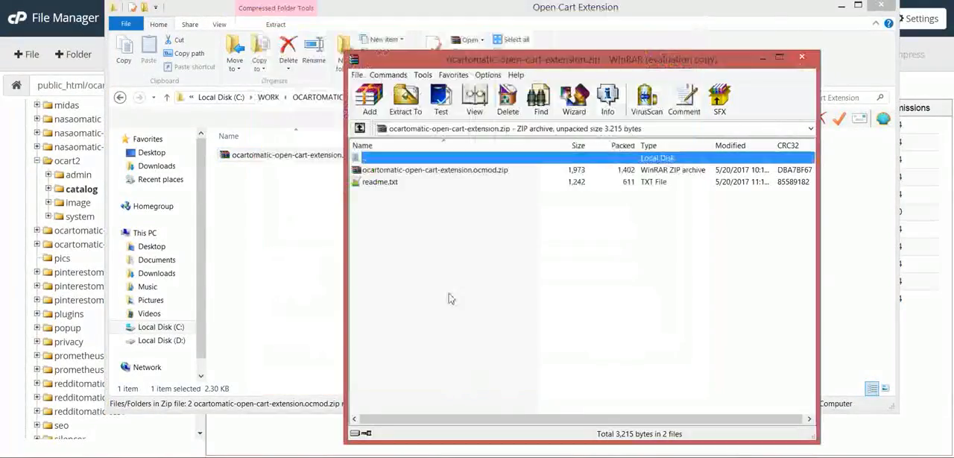
double_click(434, 169)
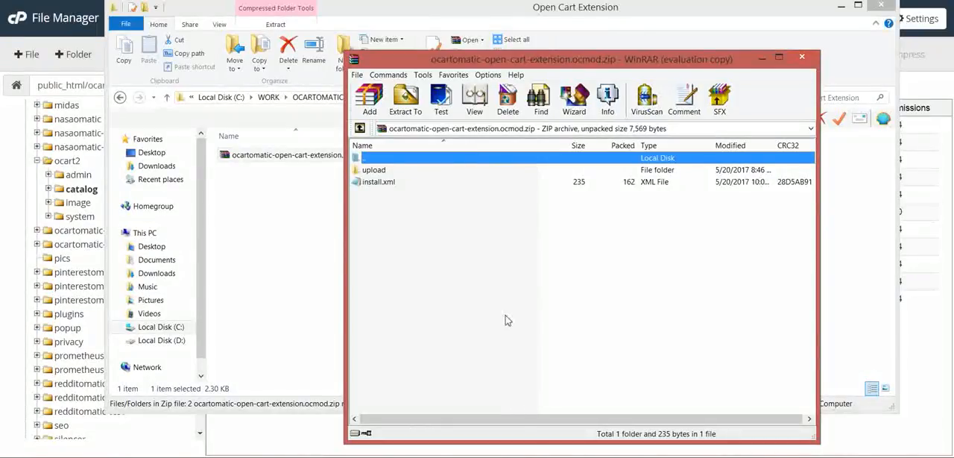
click(374, 169)
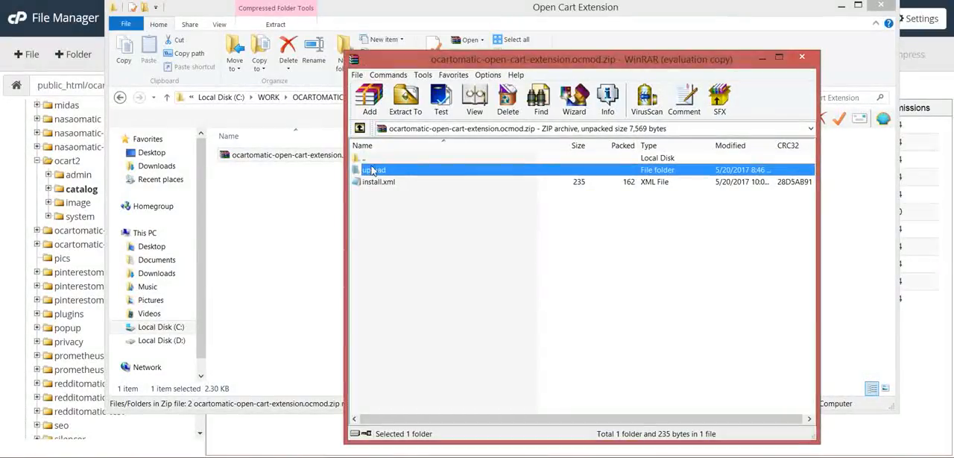
double_click(375, 169)
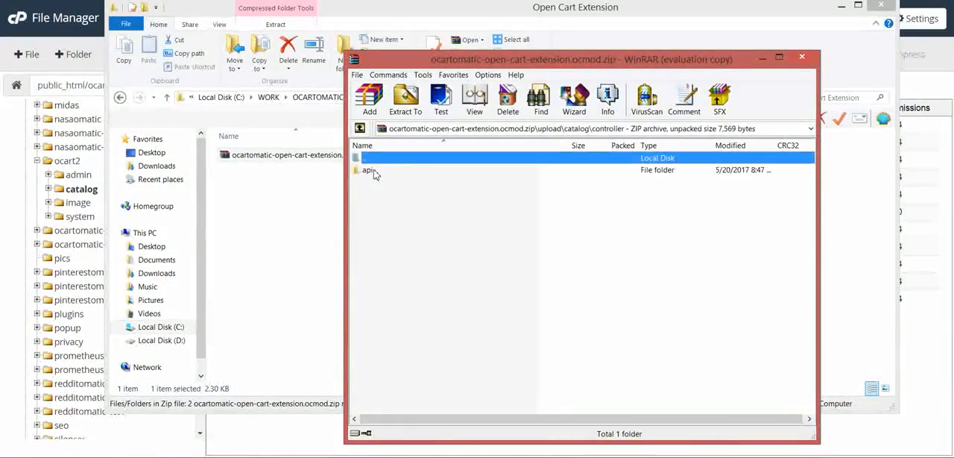
double_click(368, 170)
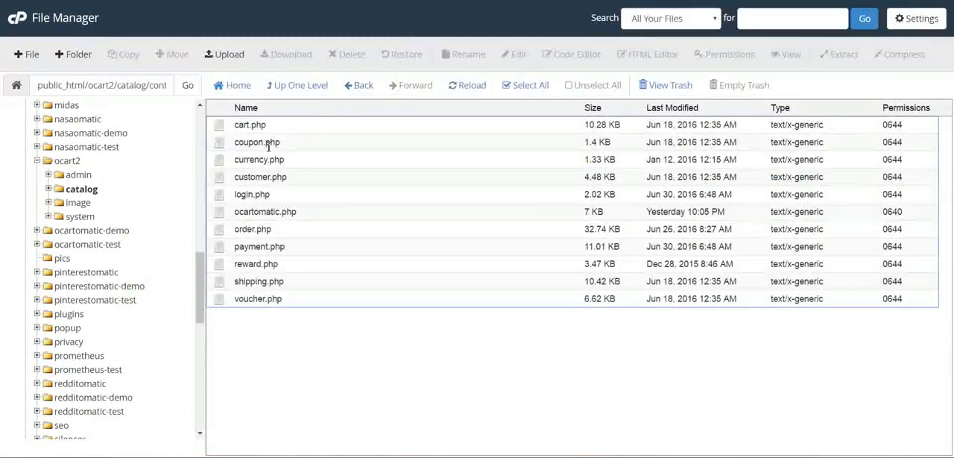
click(264, 210)
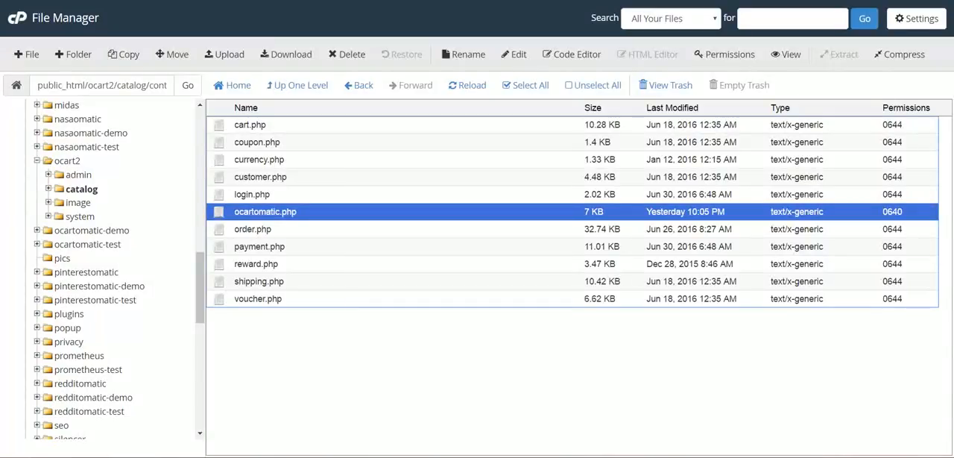
mouse_move(316, 225)
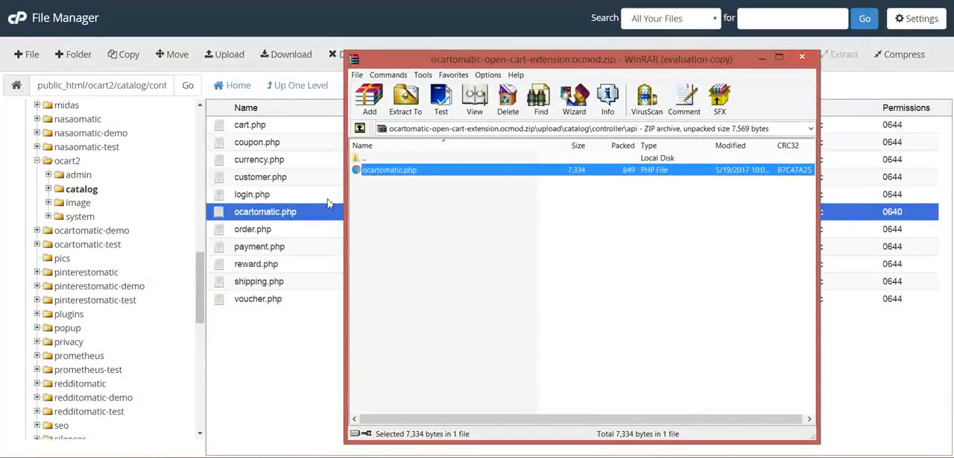
mouse_move(395, 164)
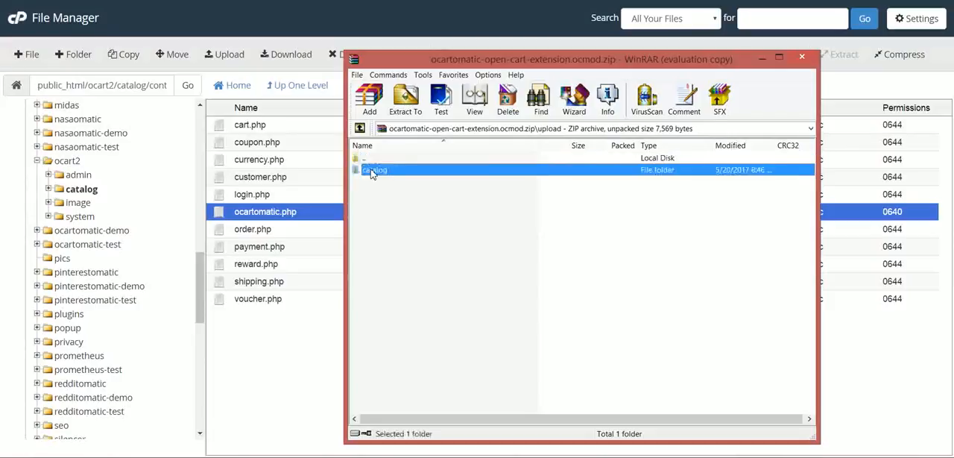
double_click(375, 169)
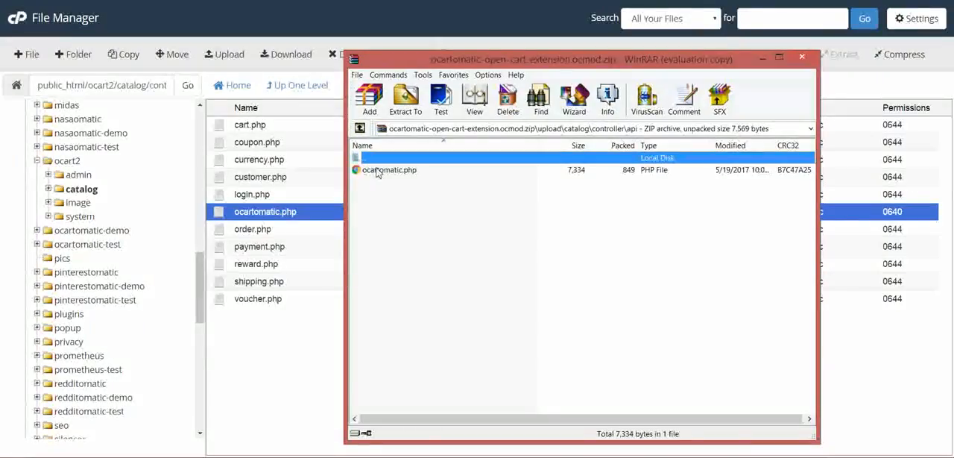
click(389, 169)
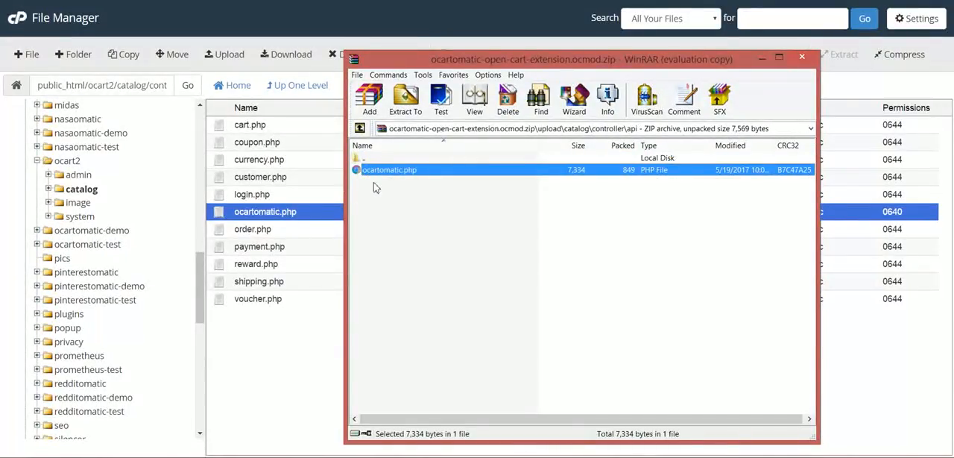
mouse_move(275, 210)
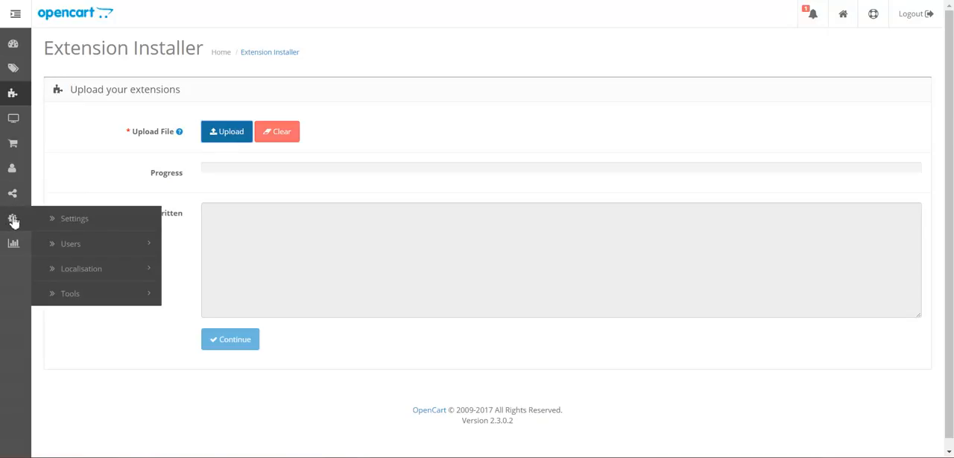
mouse_move(80, 218)
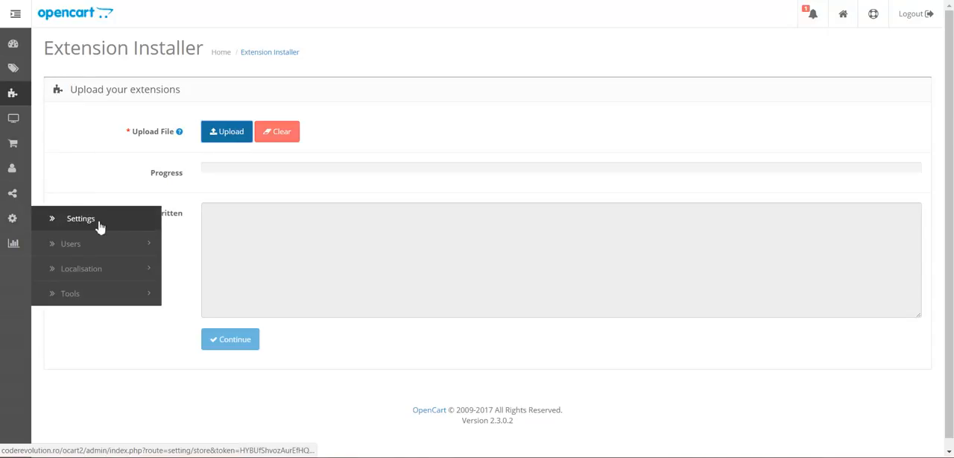
Edit the default store's settings and review its FTP tab.
click(80, 218)
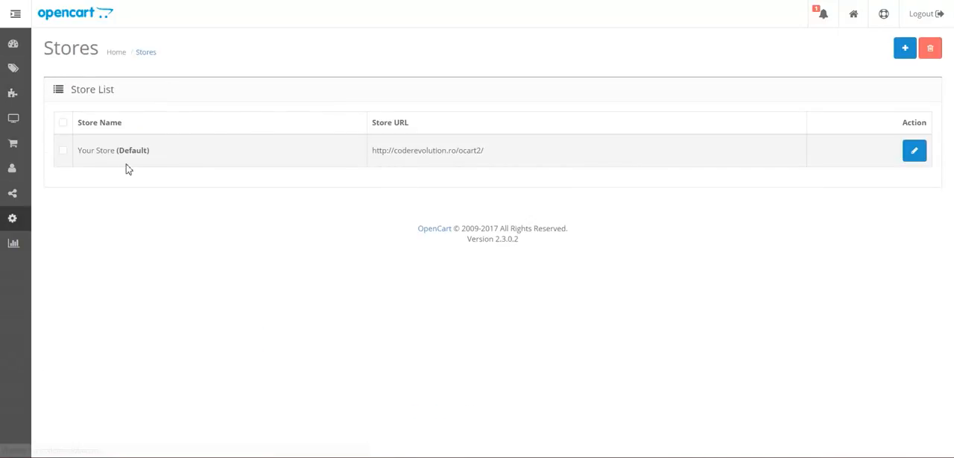
click(915, 149)
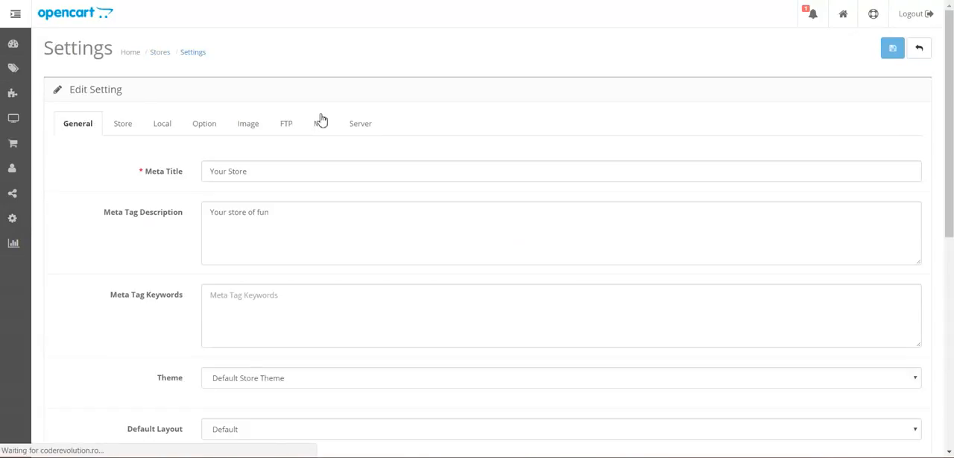
click(285, 123)
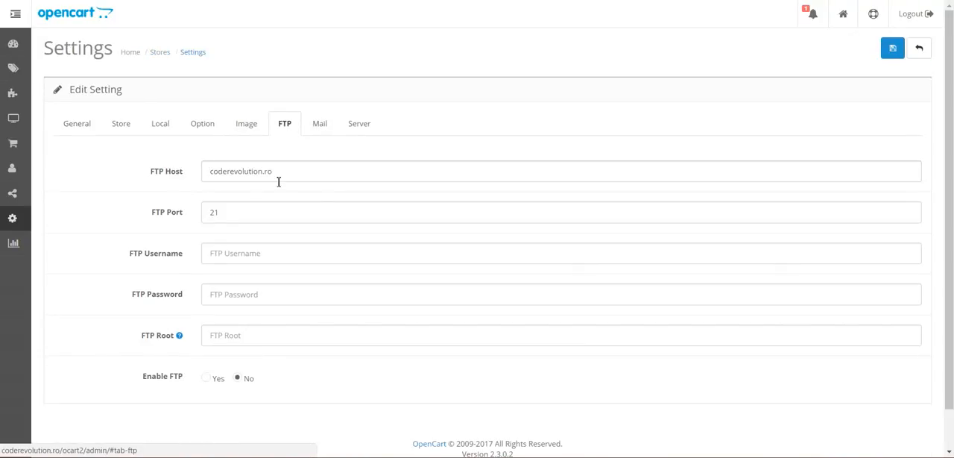
mouse_move(239, 294)
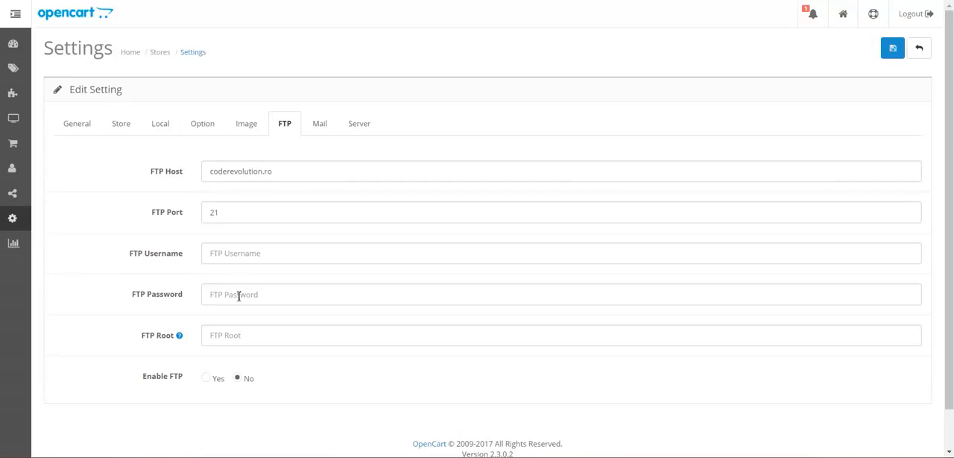
mouse_move(246, 123)
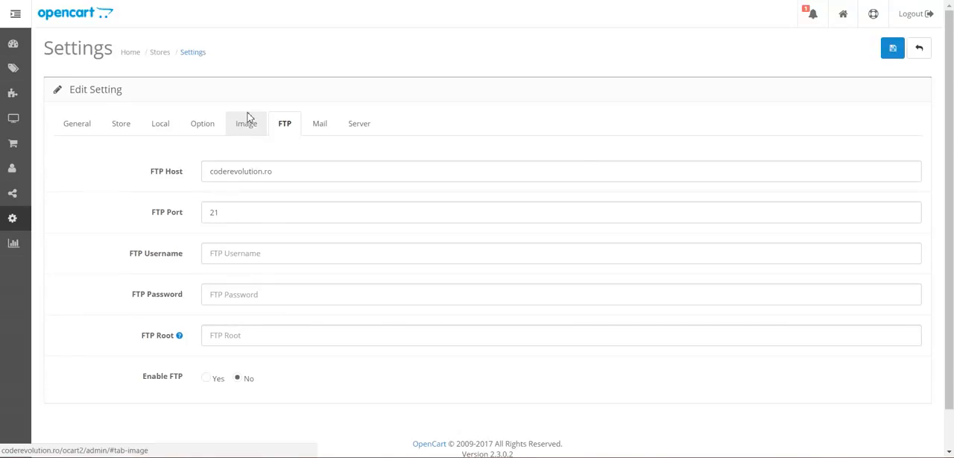
click(14, 68)
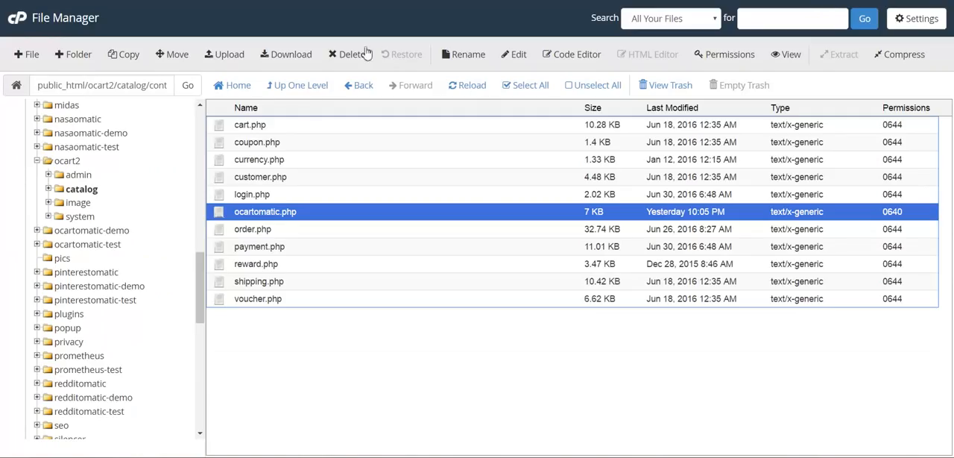
mouse_move(130, 203)
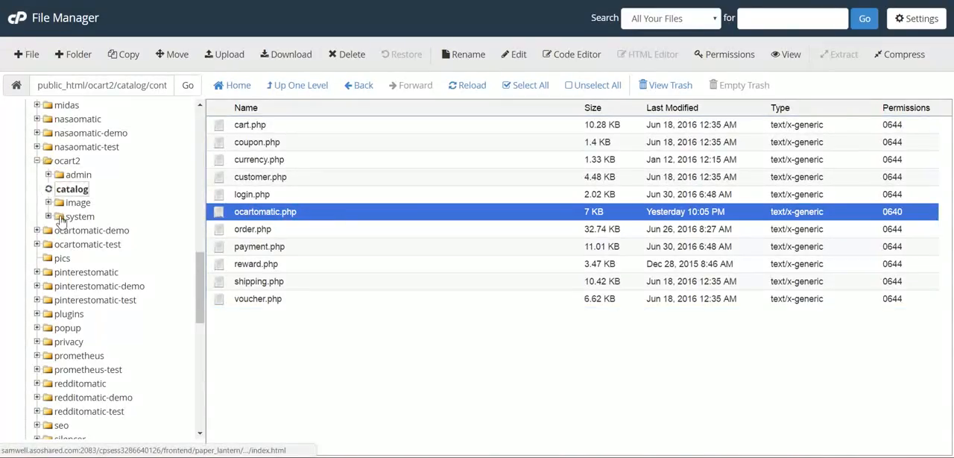
Expand the catalog folder down to controller/api and select ocartomatic.php.
click(47, 188)
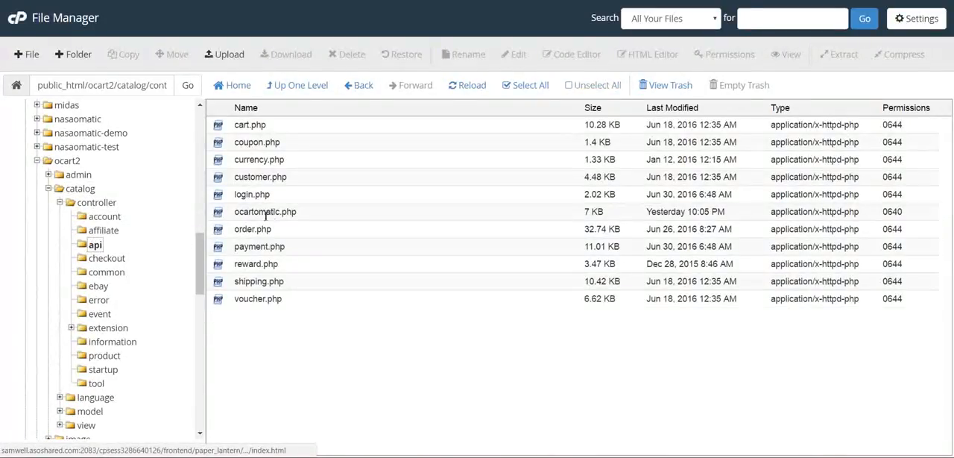
click(264, 212)
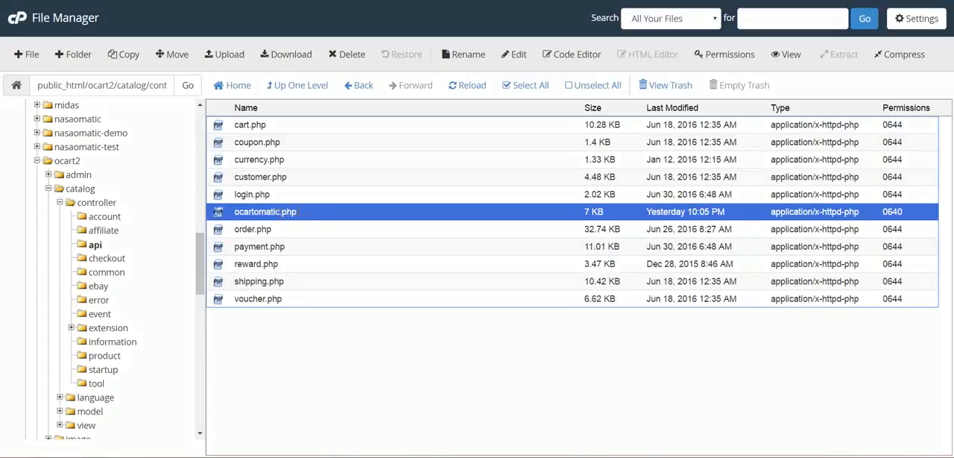
mouse_move(265, 212)
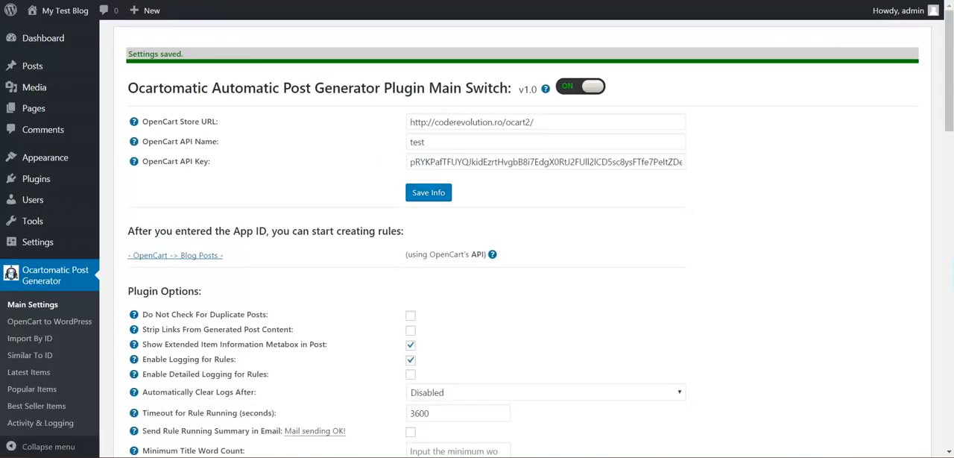
mouse_move(477, 157)
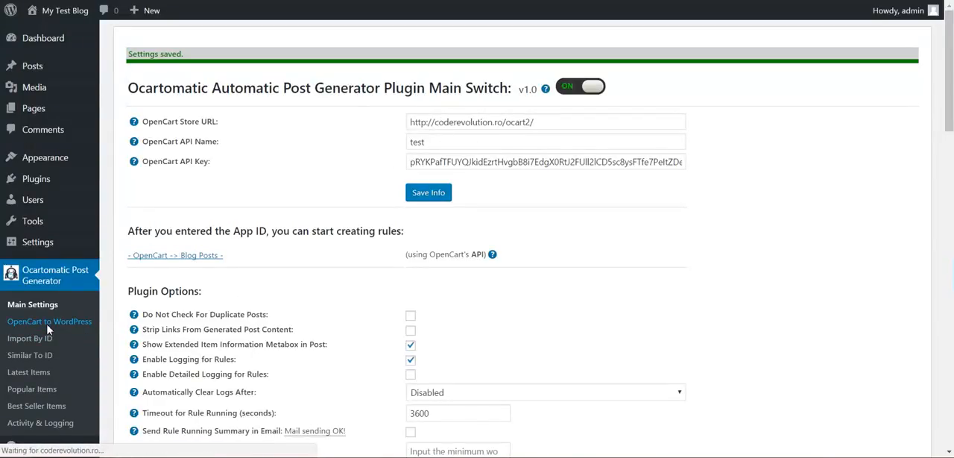
Go to the Ocartomatic 'OpenCart to WordPress' rules page from the sidebar menu.
click(49, 320)
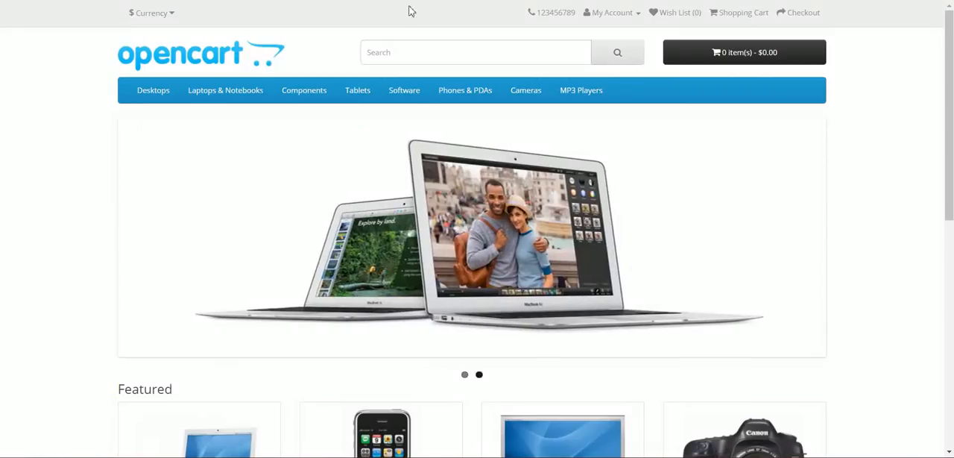
Browse the storefront's Featured products: MacBook, iPhone, Apple Cinema 30" and Canon EOS 5D.
scroll(down, 3)
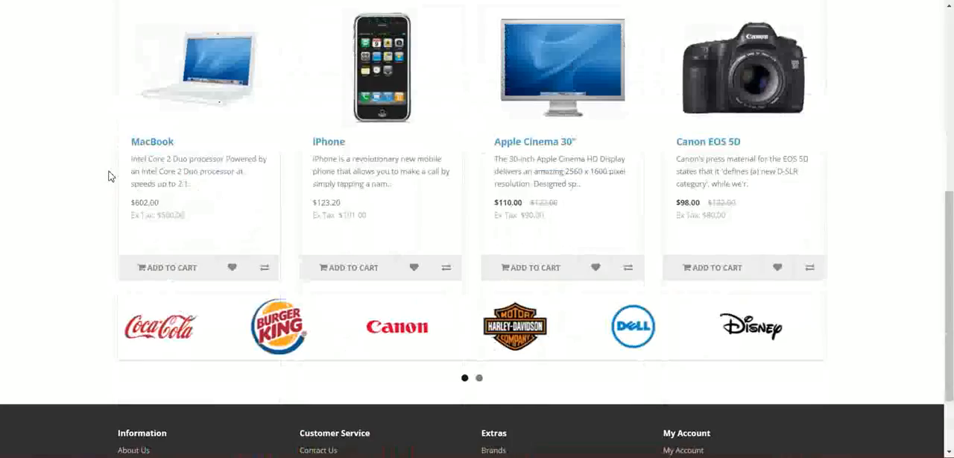
scroll(up, 3)
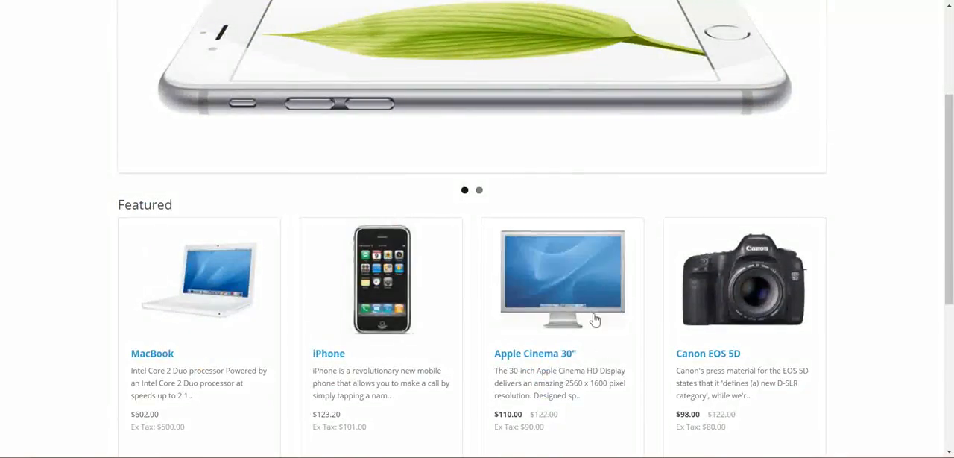
click(479, 190)
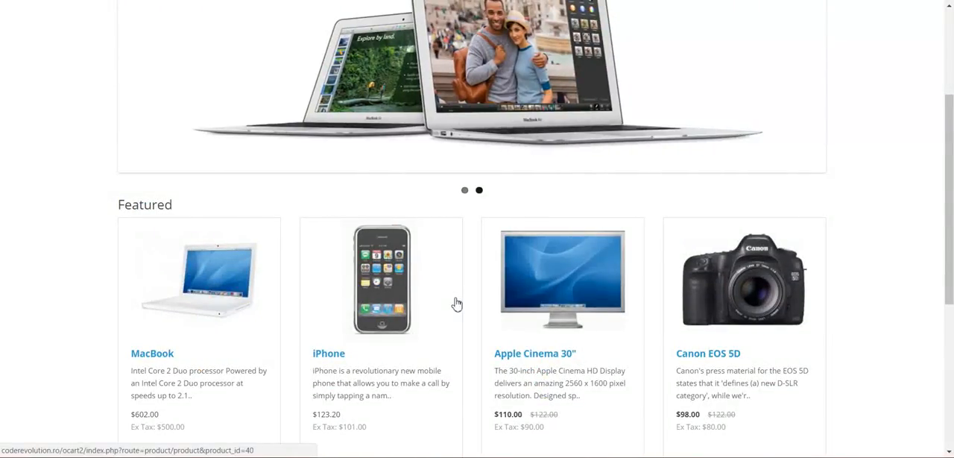
mouse_move(324, 208)
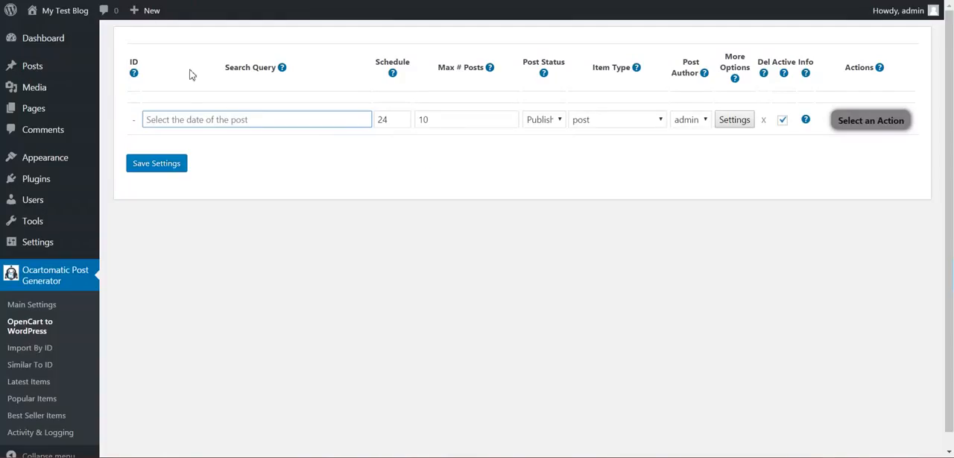
Create a rule with search query 'samsung', save it, and run it.
text(samsung)
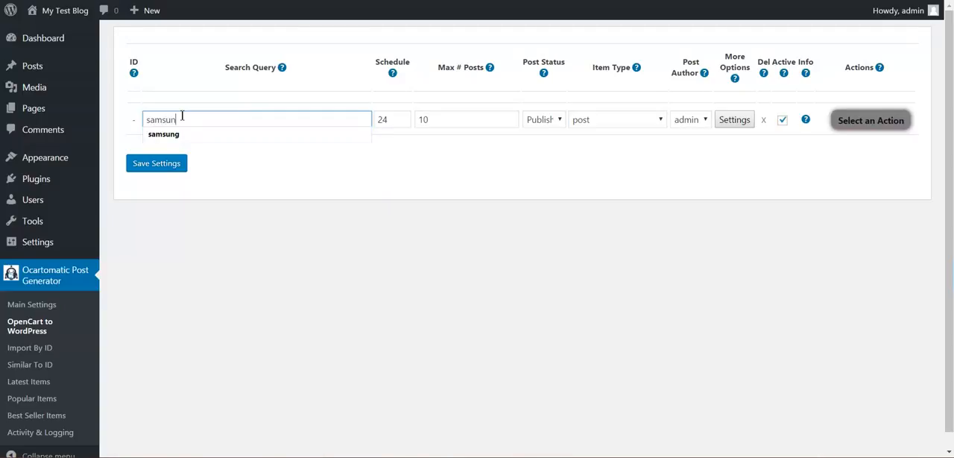
click(156, 163)
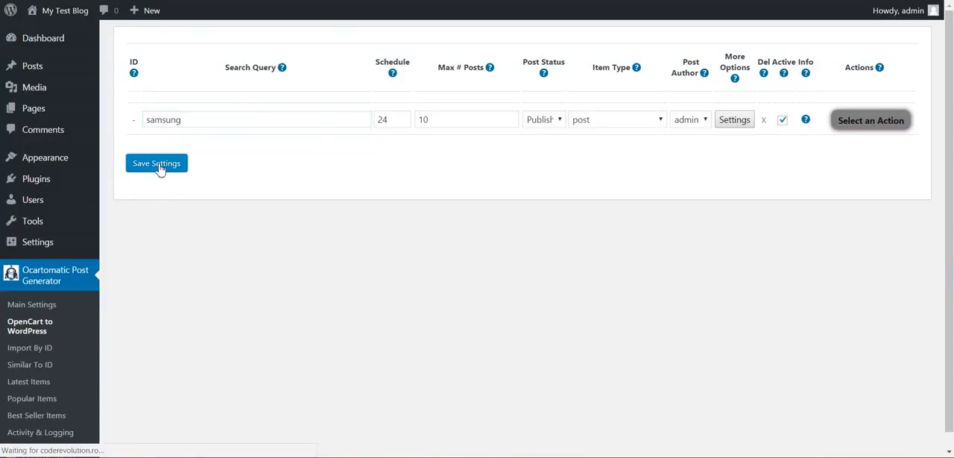
click(156, 163)
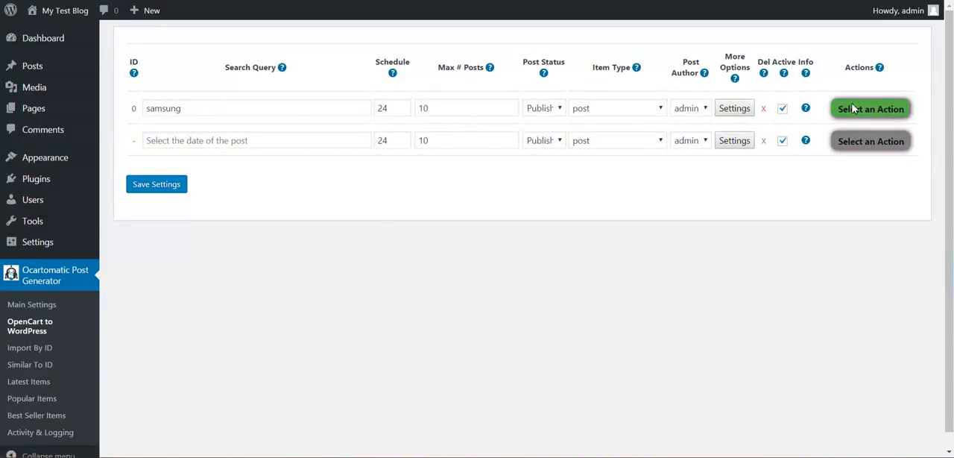
mouse_move(571, 200)
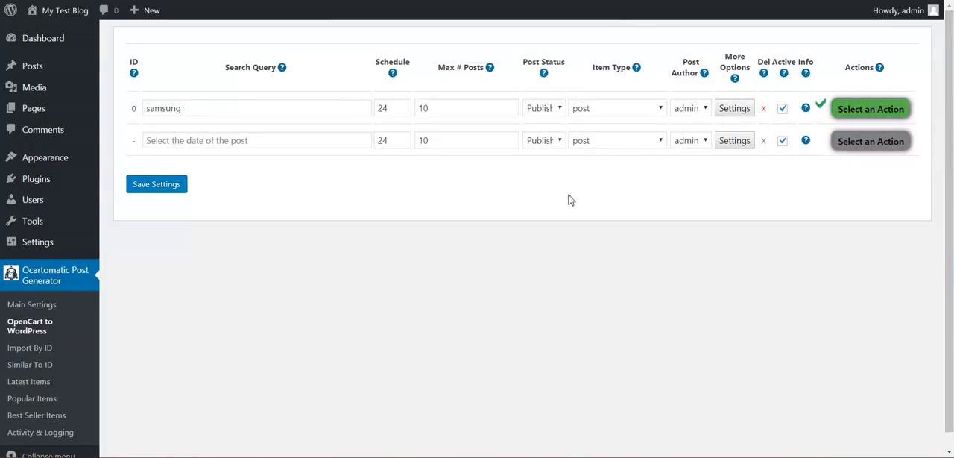
Reload the blog and read through the imported Samsung Galaxy Tab 10.1 post.
click(64, 10)
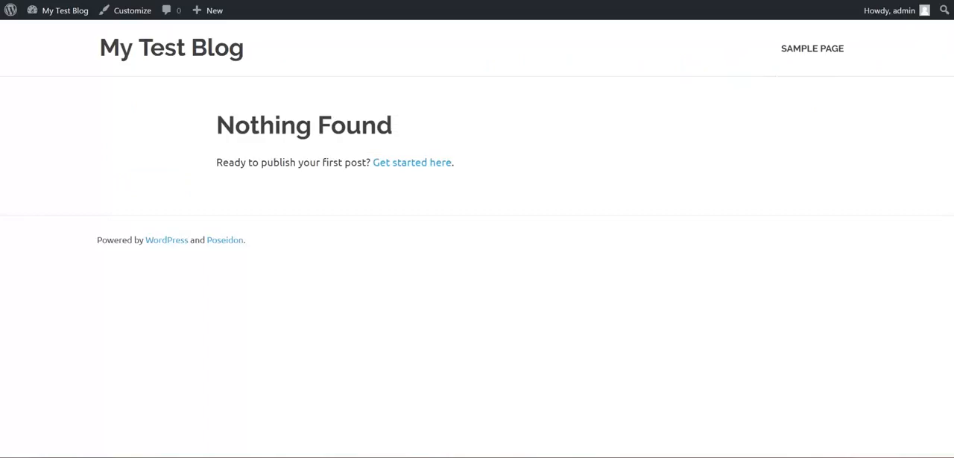
mouse_move(218, 80)
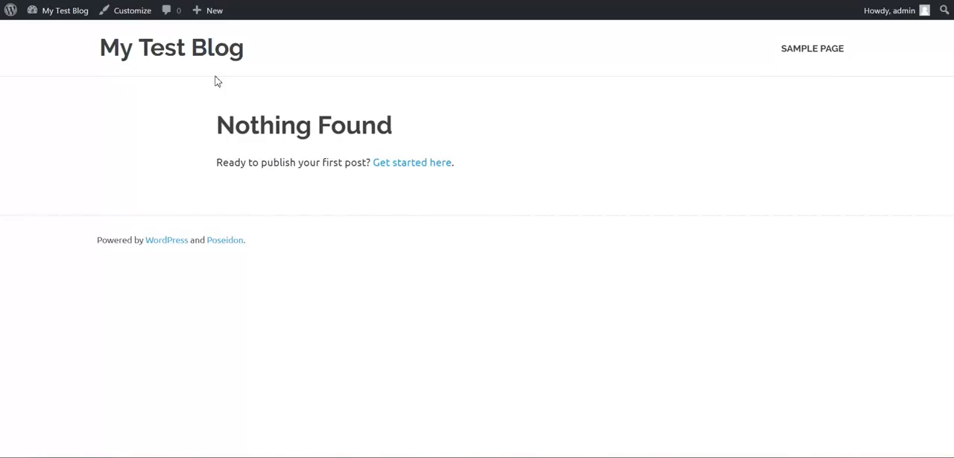
mouse_move(222, 159)
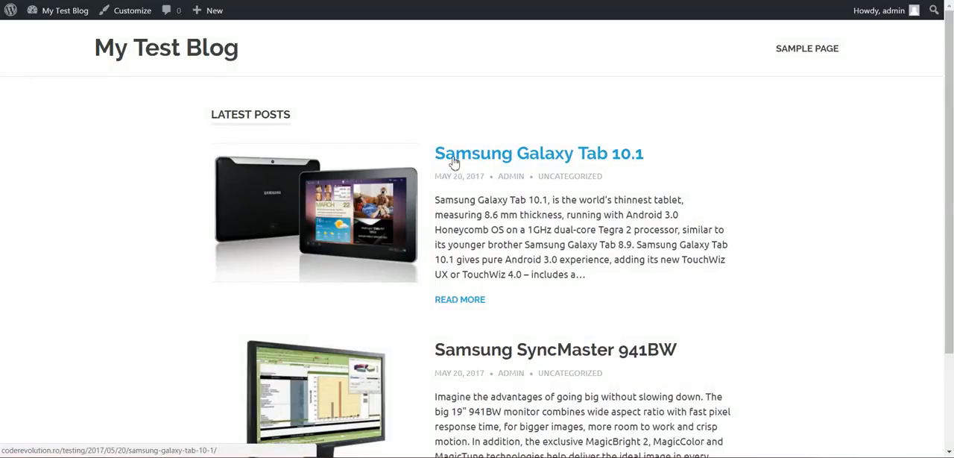
click(538, 153)
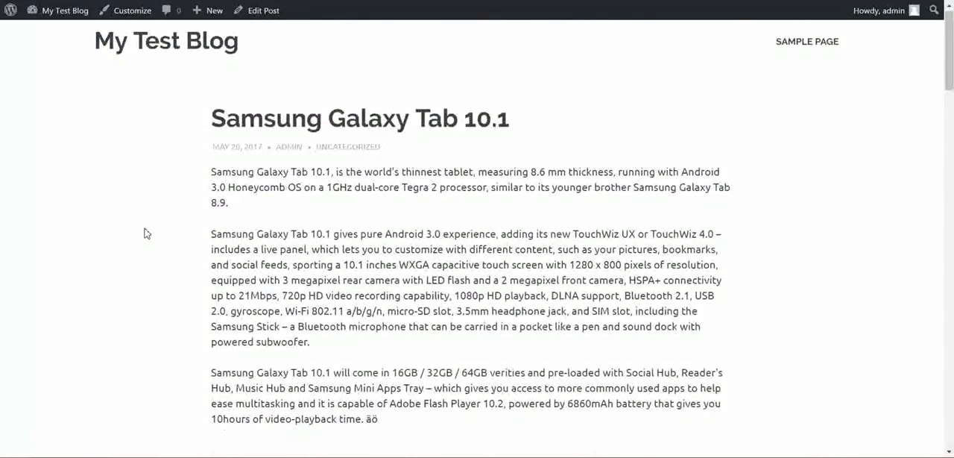
scroll(down, 3)
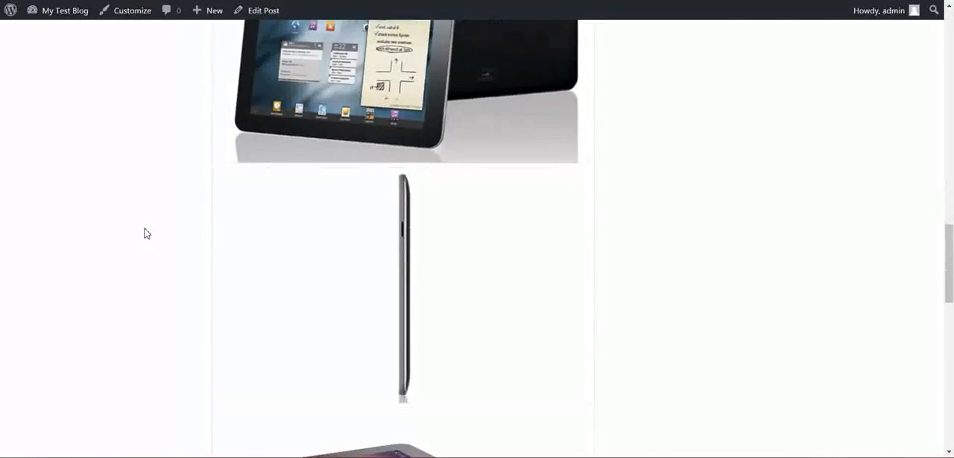
scroll(down, 3)
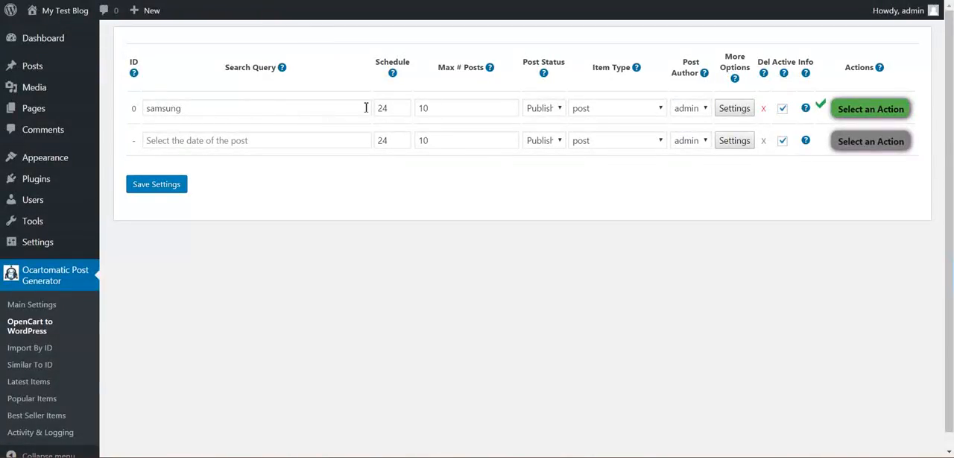
Check rule 0's Post Status and Item Type dropdowns, then open its Advanced Settings.
click(391, 108)
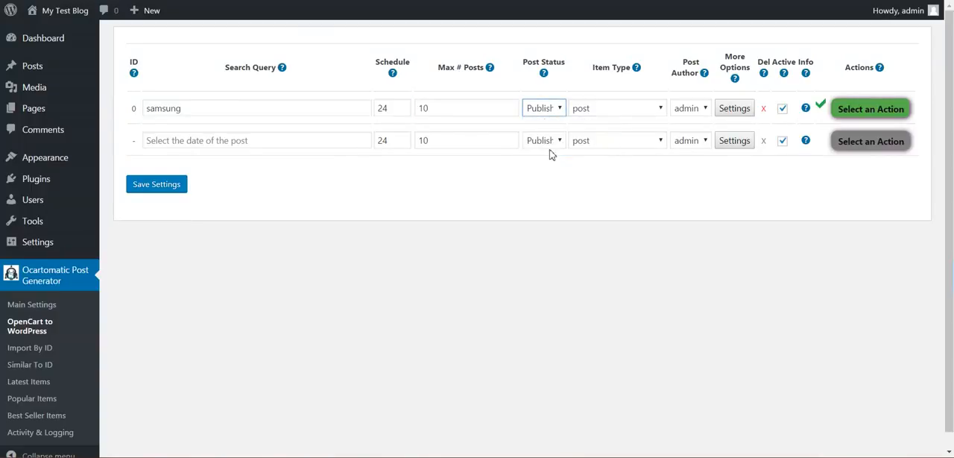
click(617, 107)
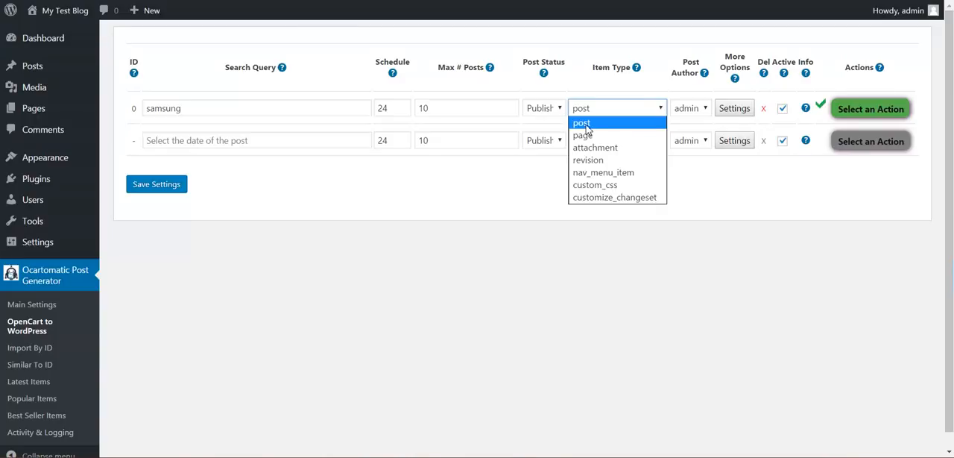
mouse_move(604, 172)
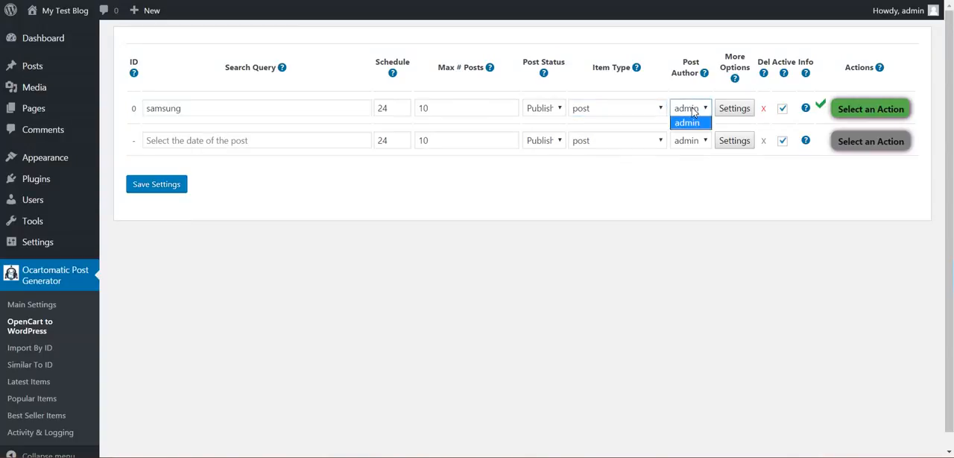
mouse_move(713, 104)
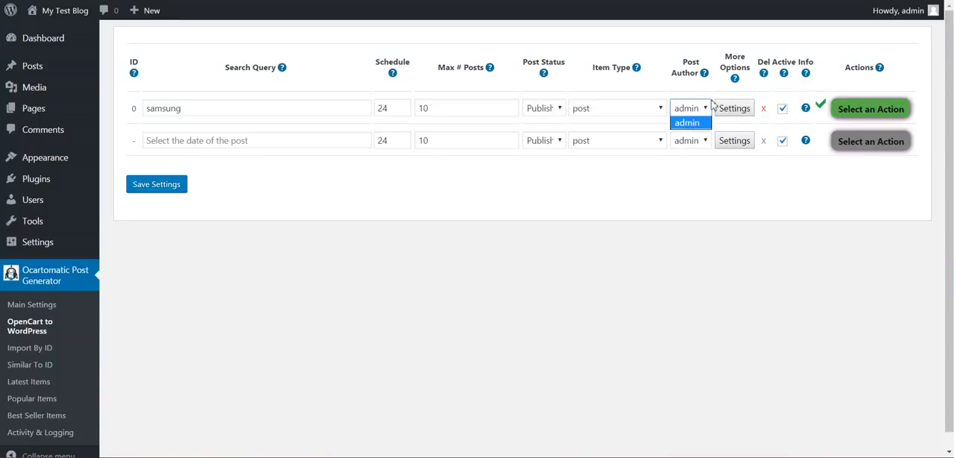
click(734, 108)
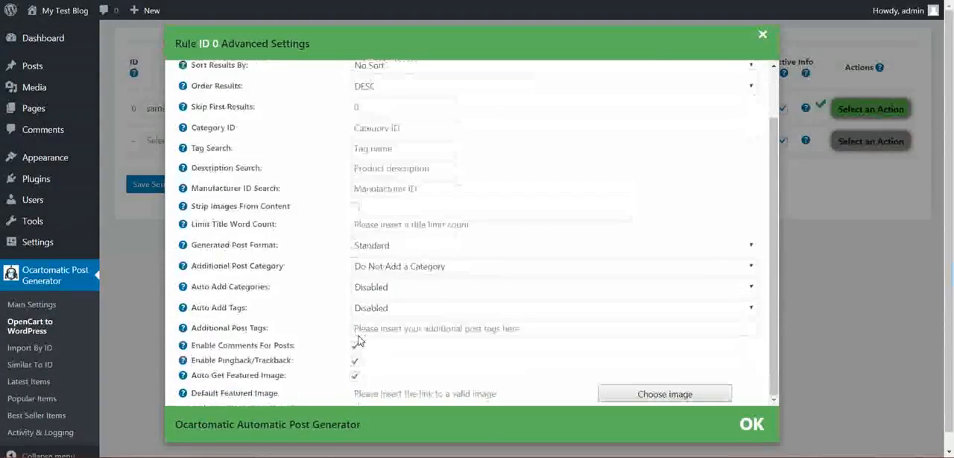
Review the Generated Post Title and Generated Post Format options in rule 0's settings.
scroll(up, 3)
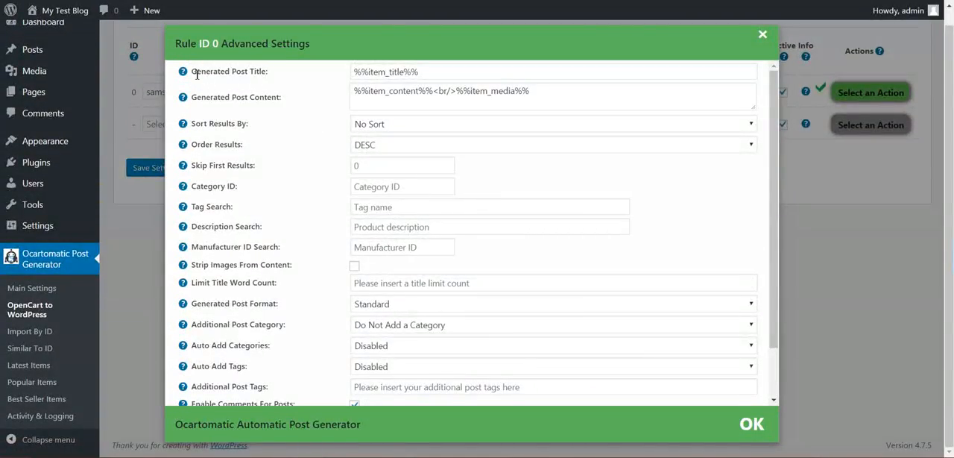
double_click(229, 71)
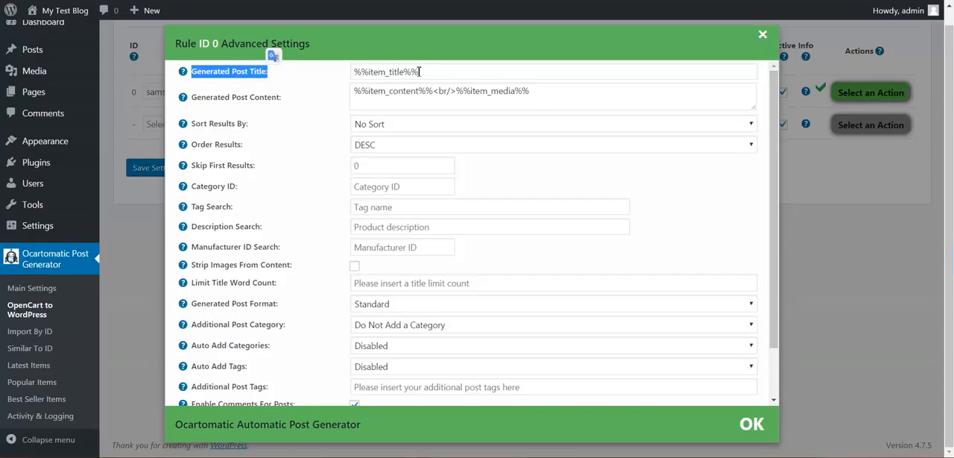
double_click(385, 72)
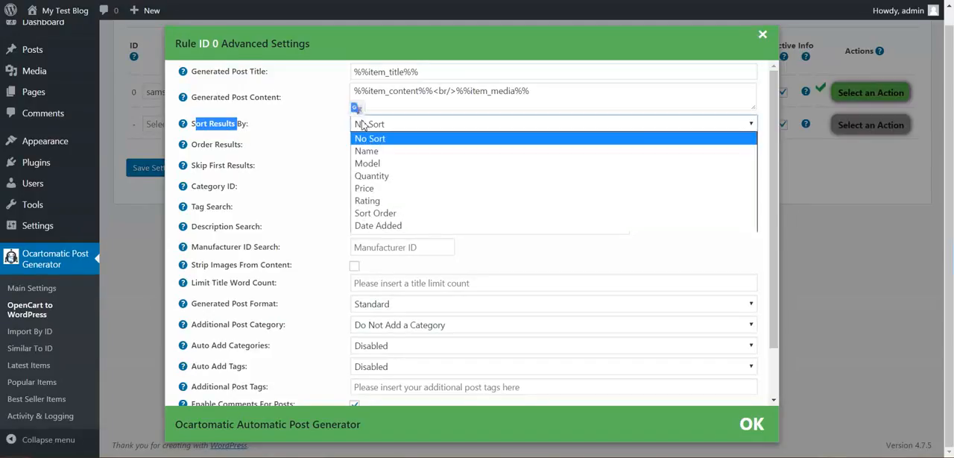
mouse_move(378, 225)
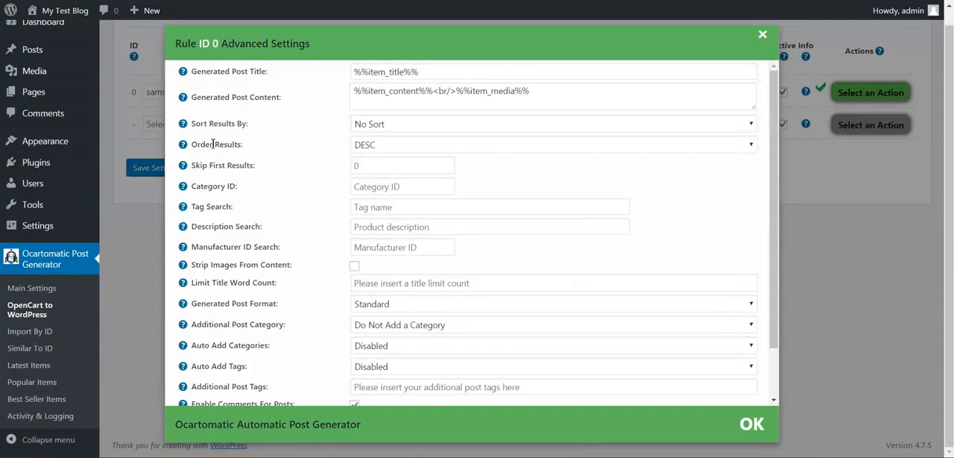
click(553, 145)
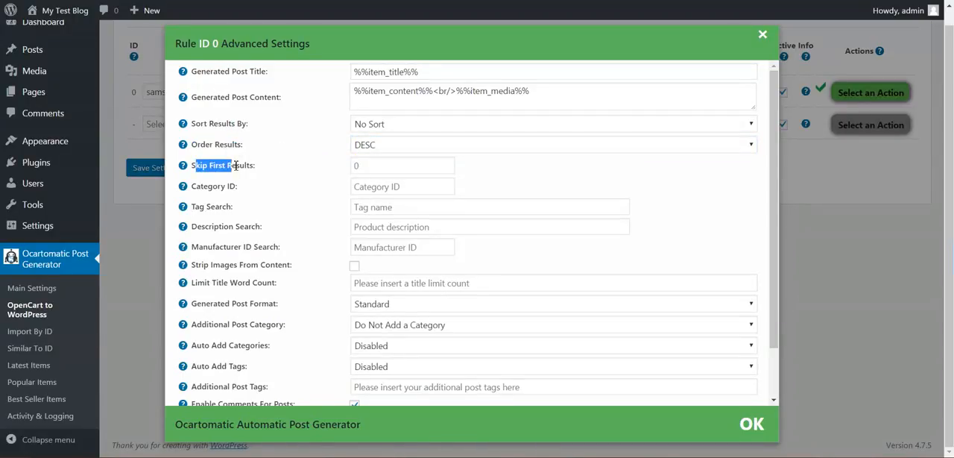
click(403, 165)
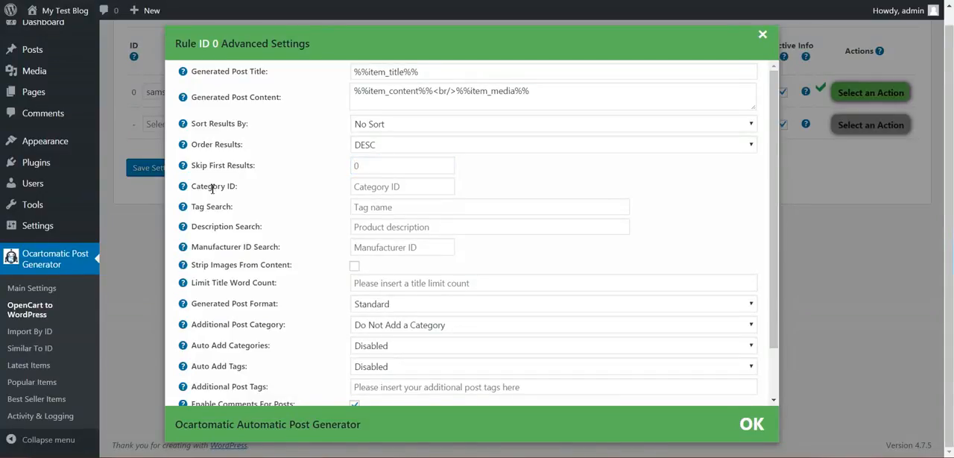
Review the Category ID, Description Search and Manufacturer ID Search fields, then close with OK.
click(402, 186)
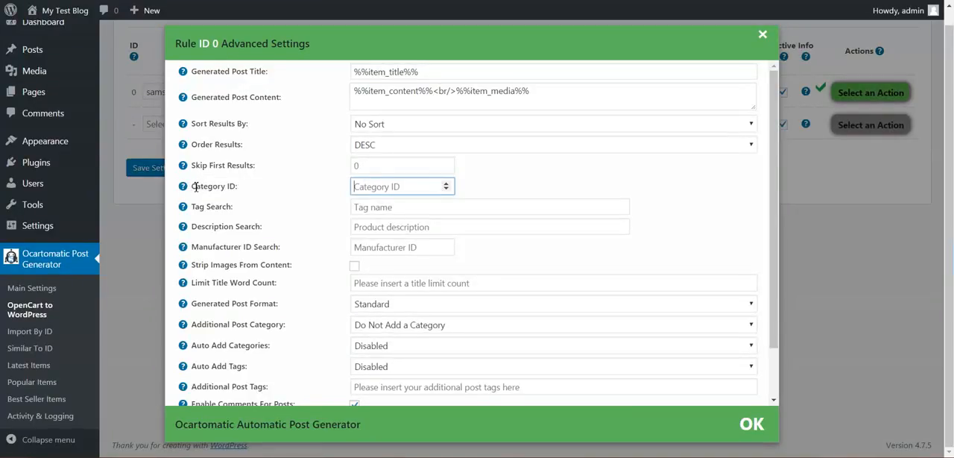
double_click(214, 186)
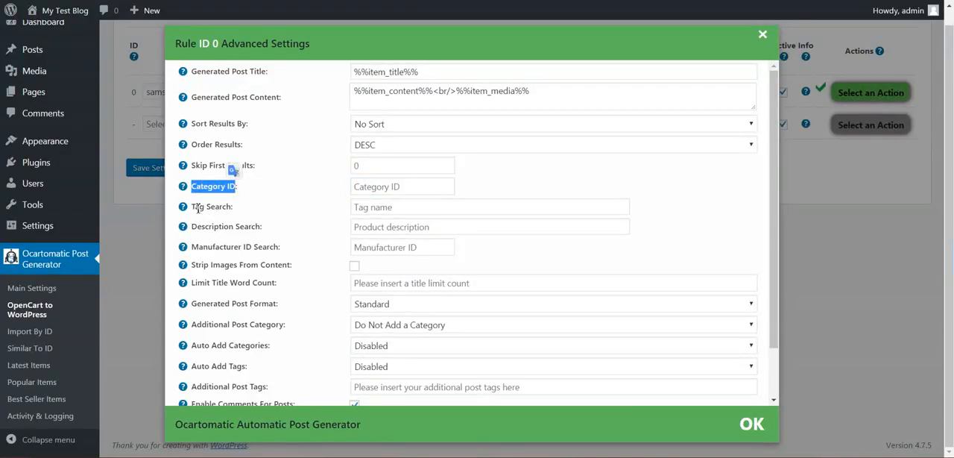
click(489, 227)
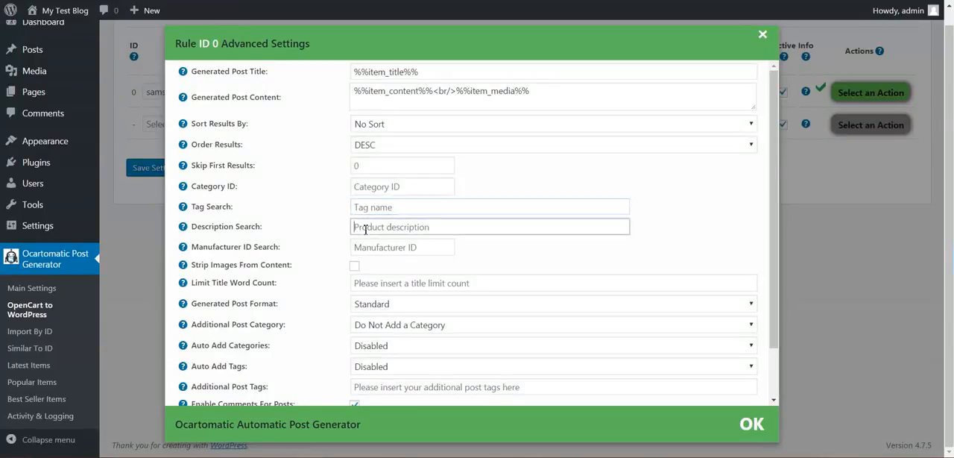
click(401, 247)
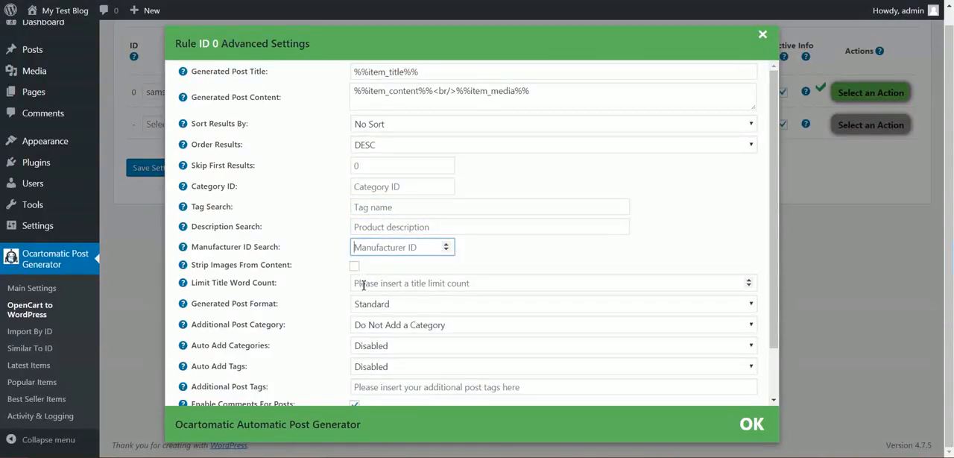
scroll(down, 3)
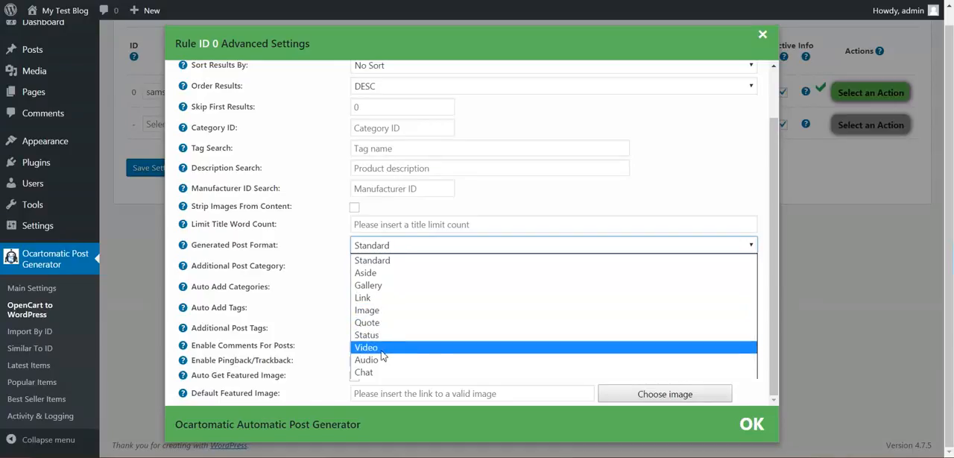
mouse_move(365, 272)
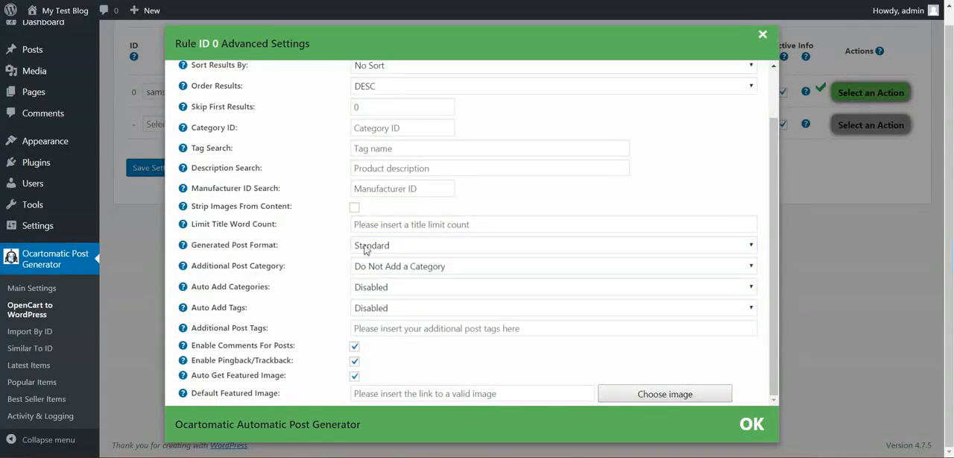
mouse_move(373, 261)
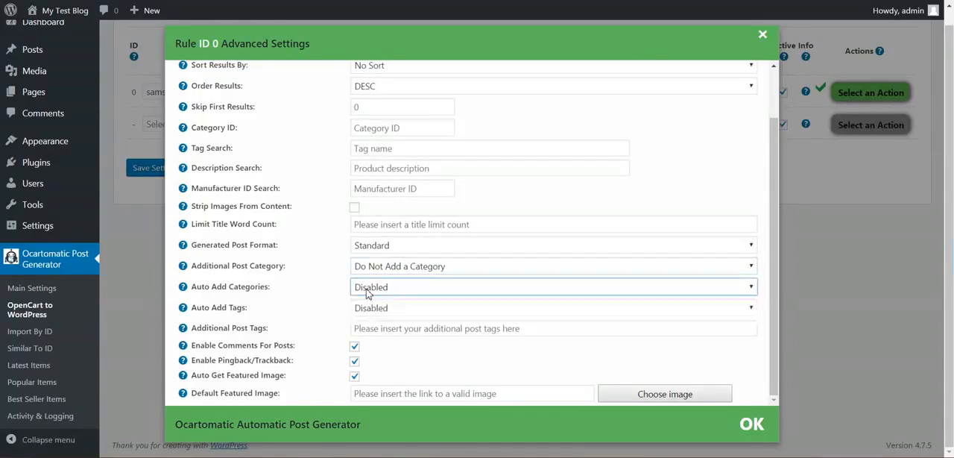
click(551, 306)
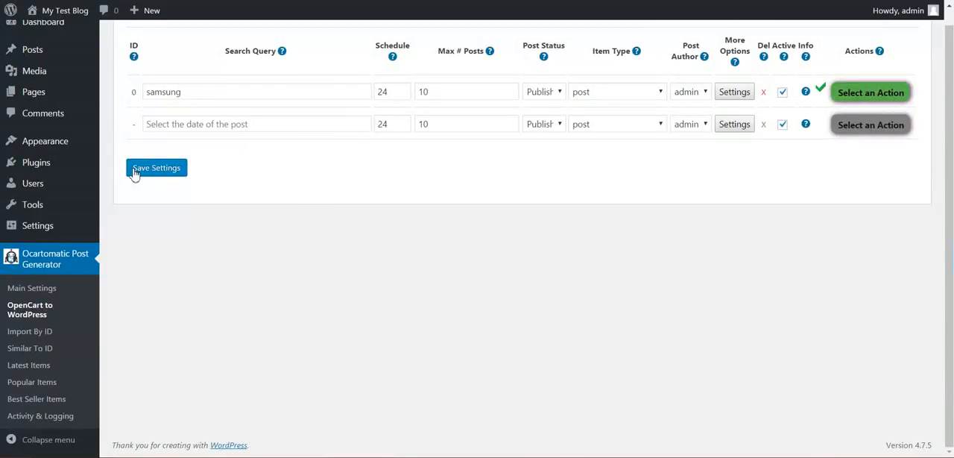
mouse_move(313, 193)
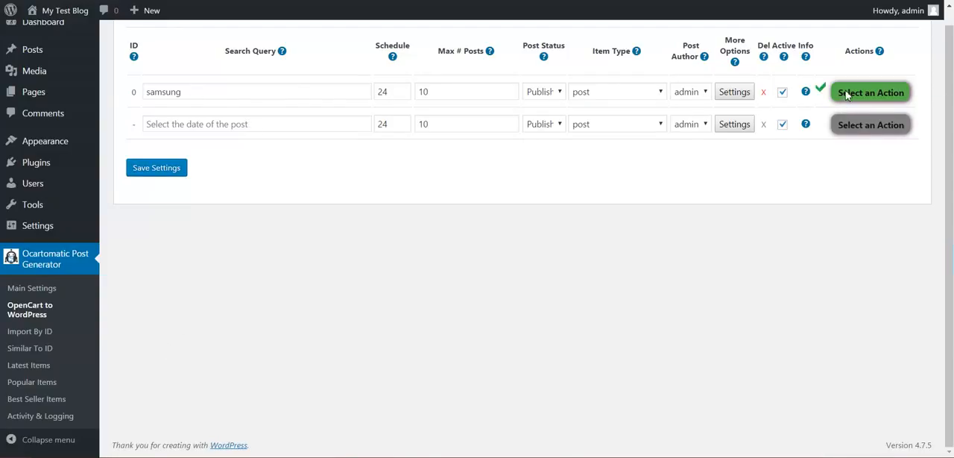
Delete all posts generated by the samsung rule and confirm the prompt.
click(870, 92)
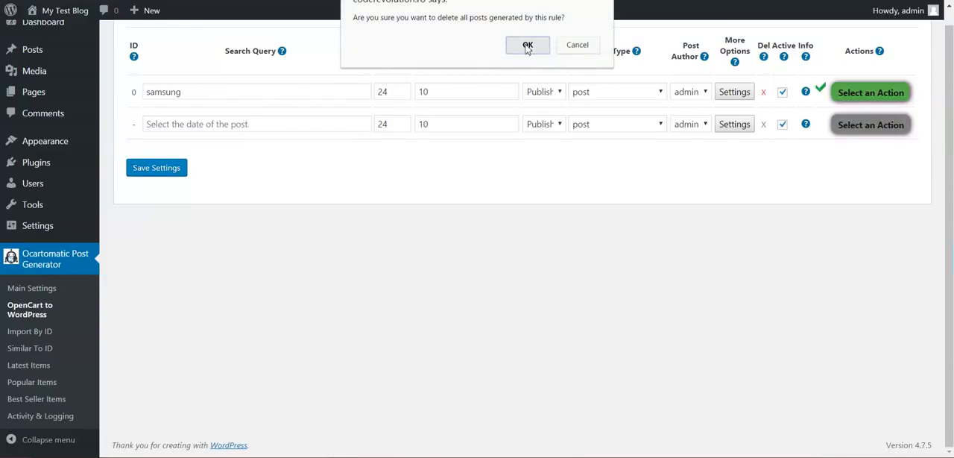
click(528, 45)
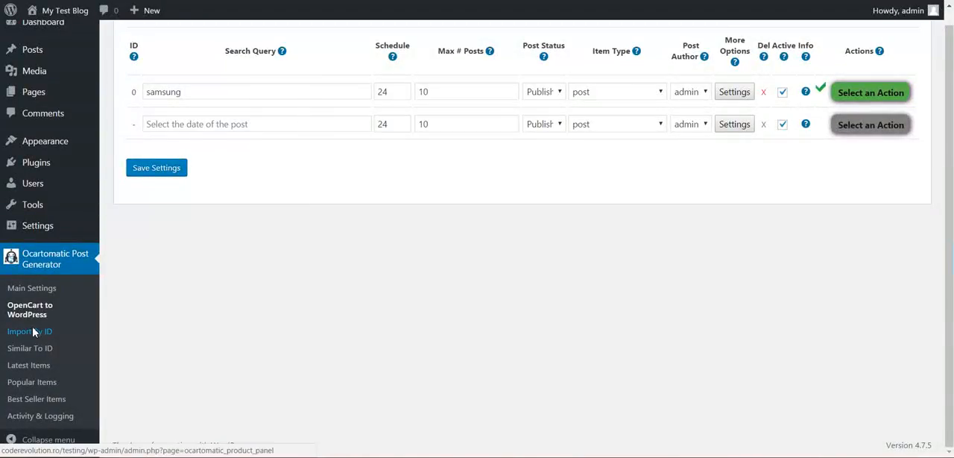
Add and save an Import By ID rule for product ID 49.
click(29, 331)
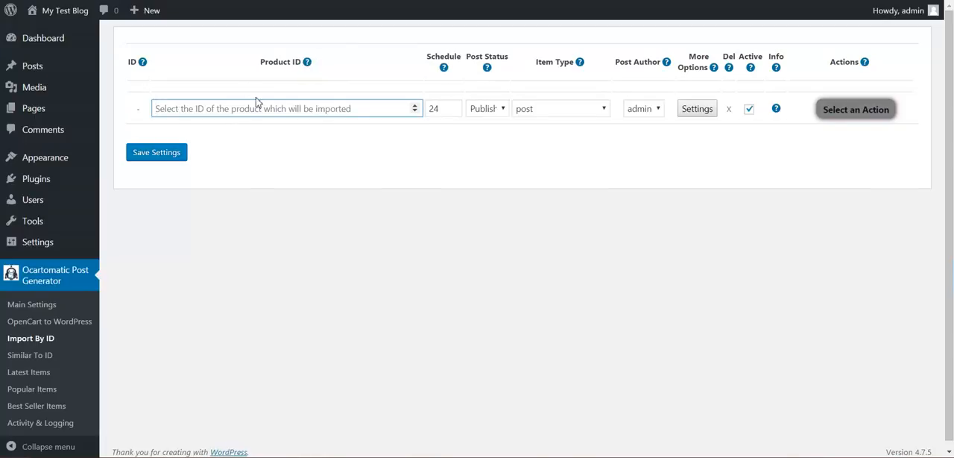
text(4)
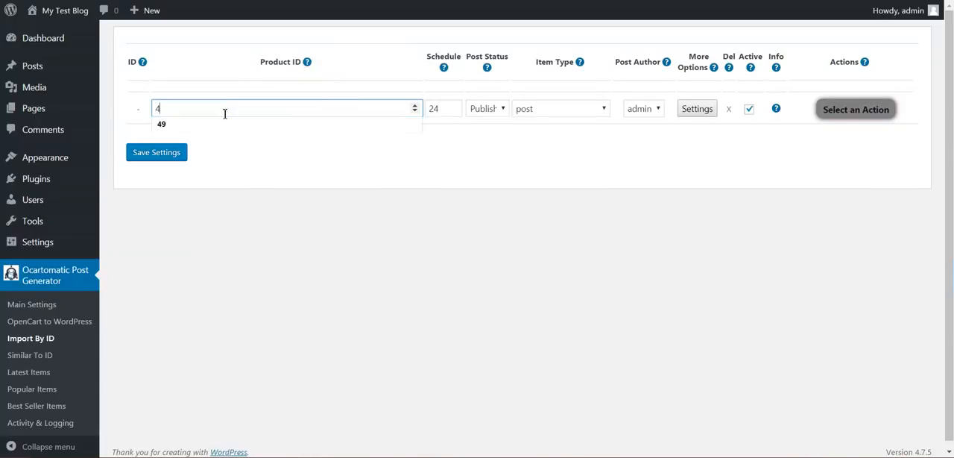
click(156, 152)
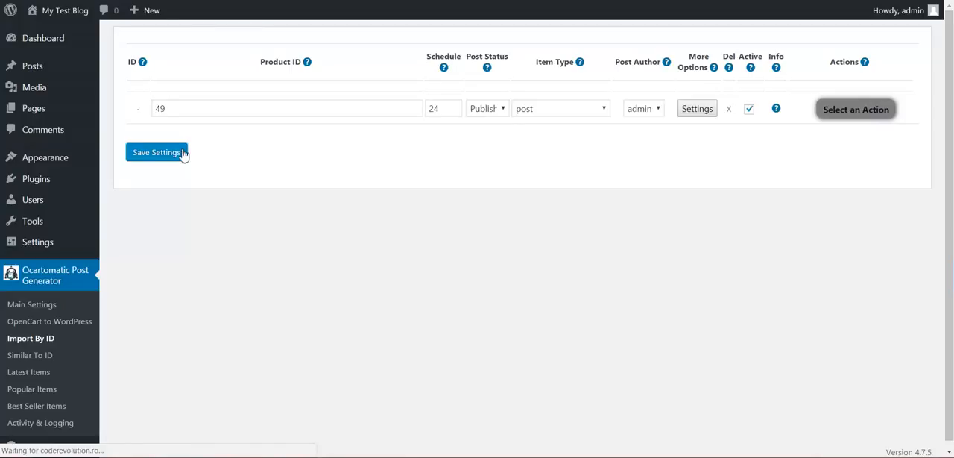
click(157, 153)
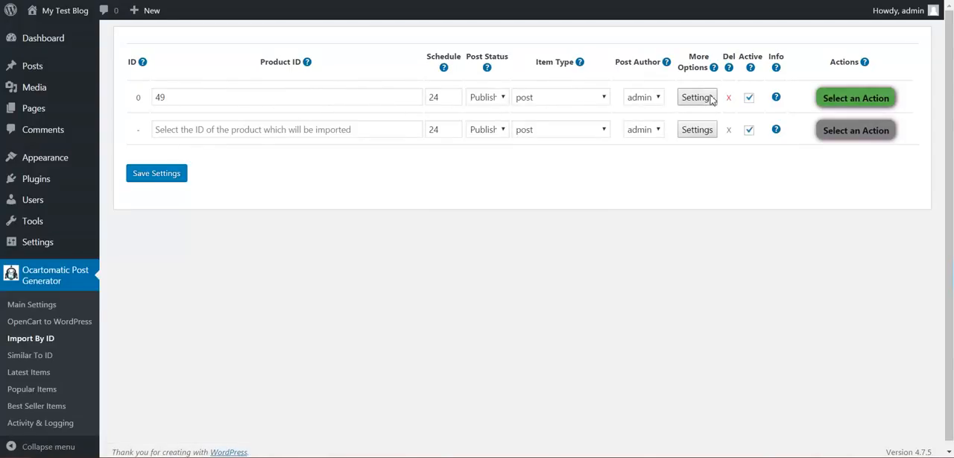
Close the rule's Advanced Settings, run the rule, and reload the blog to view the post.
click(696, 96)
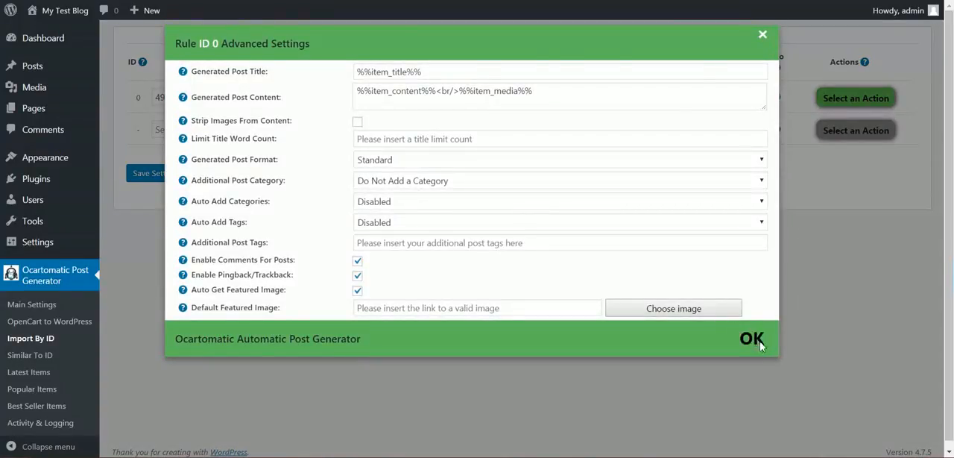
click(751, 339)
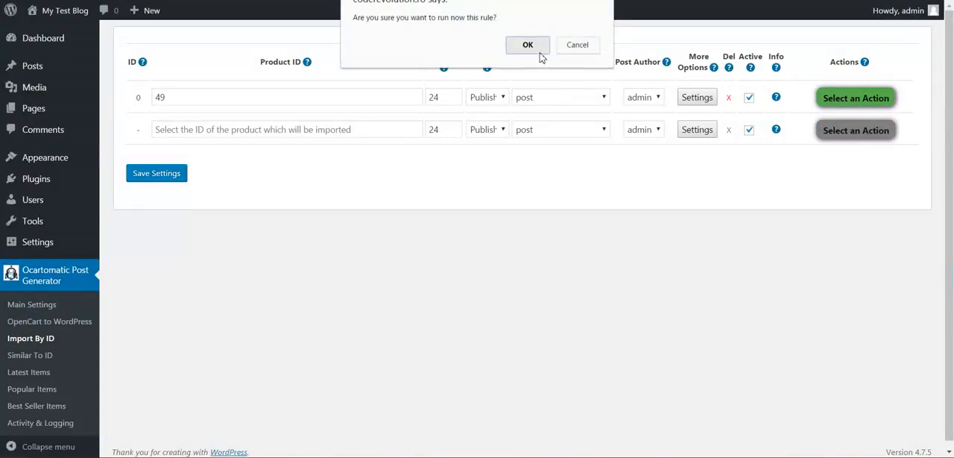
click(528, 44)
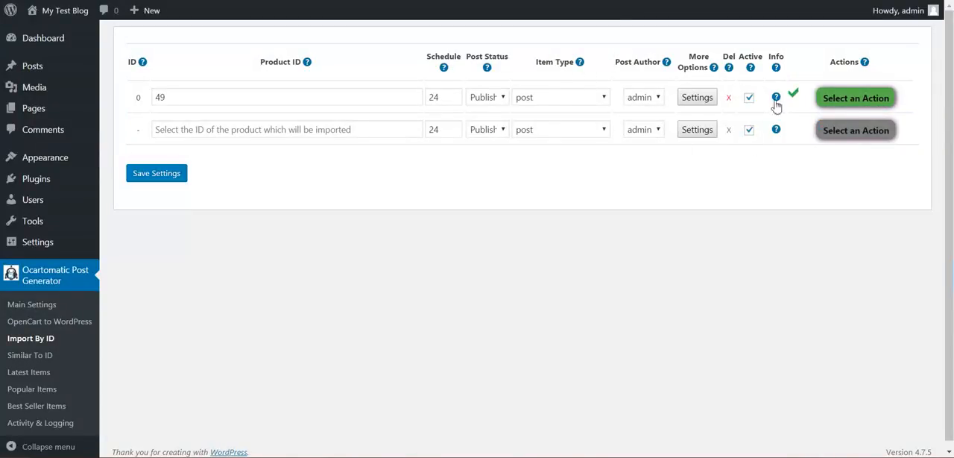
click(65, 10)
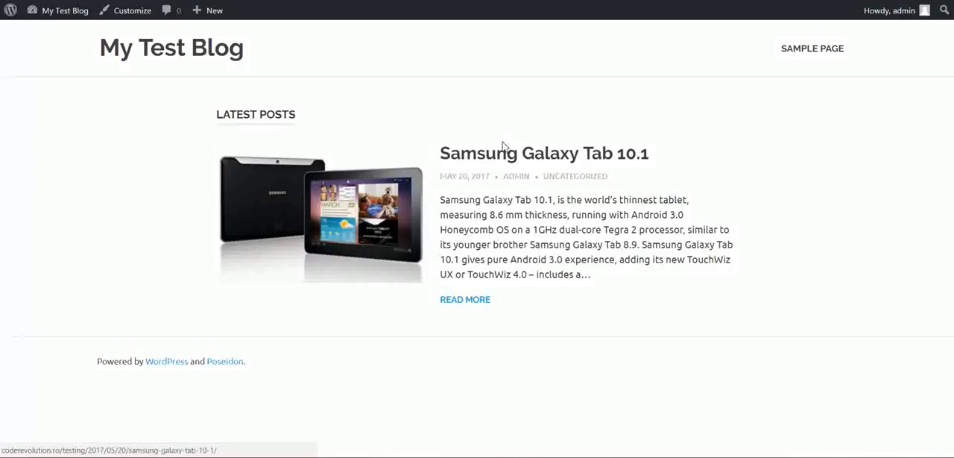
mouse_move(544, 153)
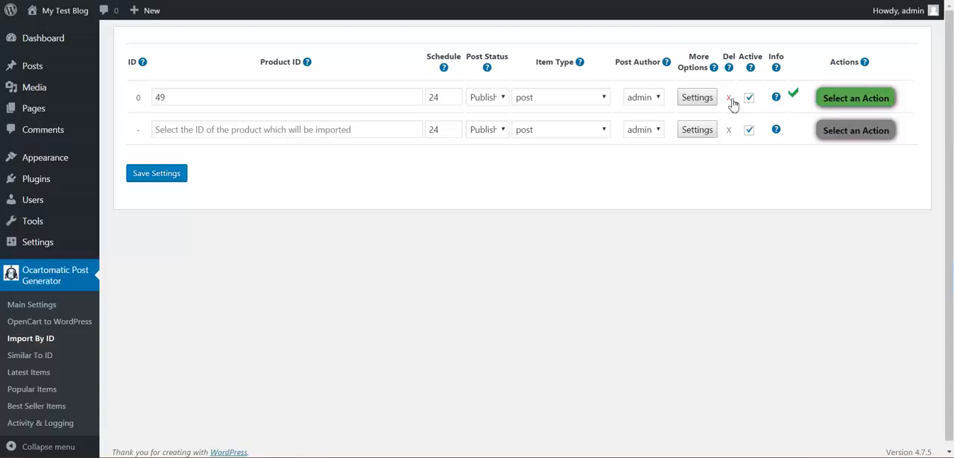
Delete the product 49 Import By ID rule and start a Similar To ID rule for product 49.
click(729, 97)
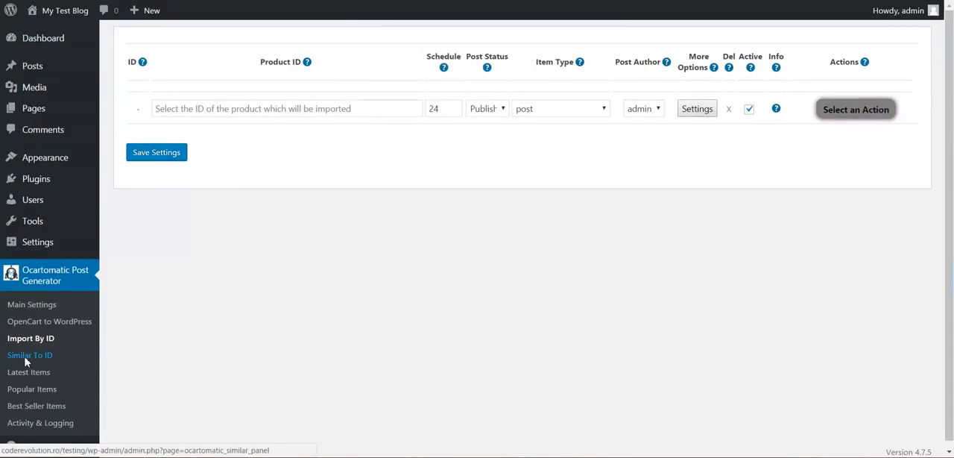
click(30, 355)
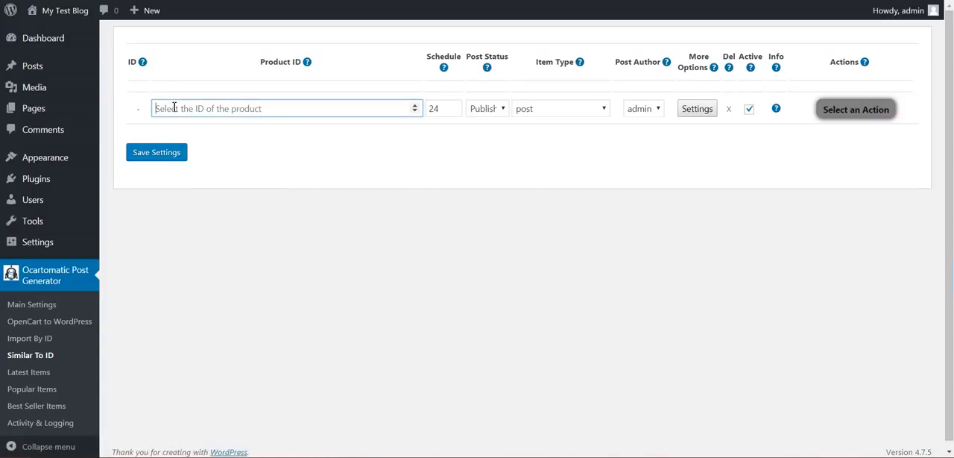
text(49)
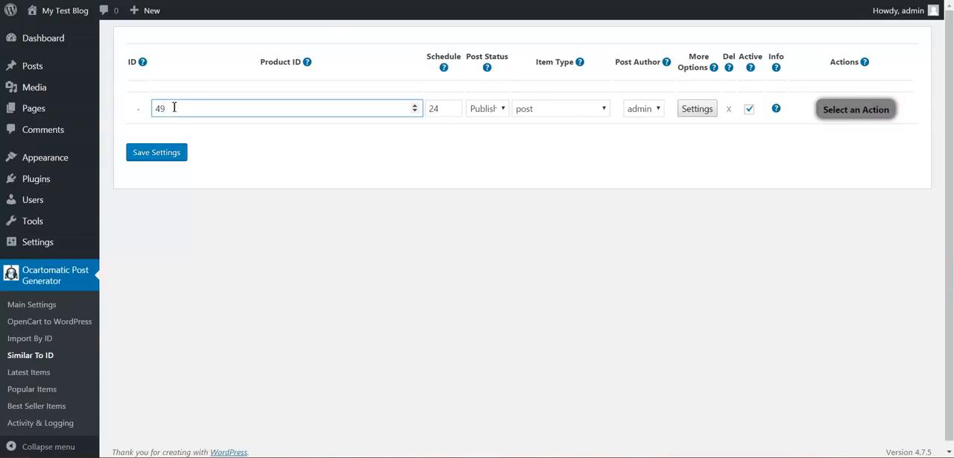
mouse_move(41, 367)
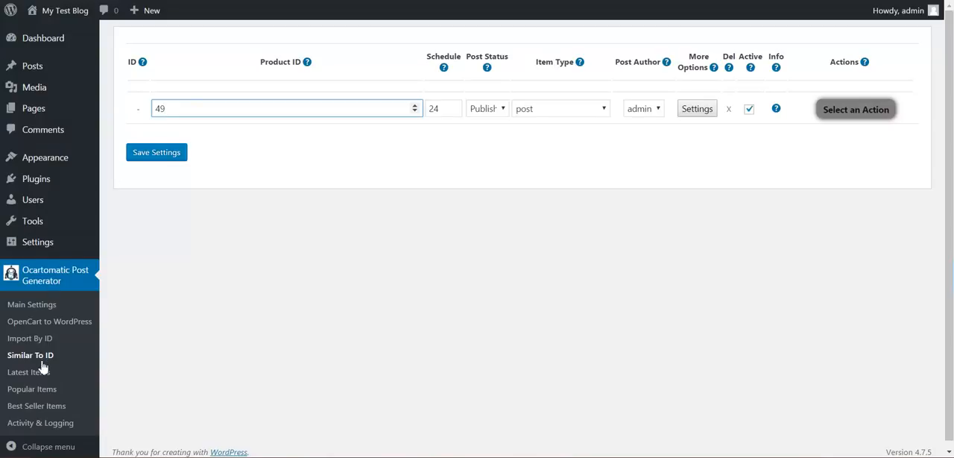
Open the Latest Items rules page, discard the unfinished rule, and enter 4 as maximum posts.
click(28, 371)
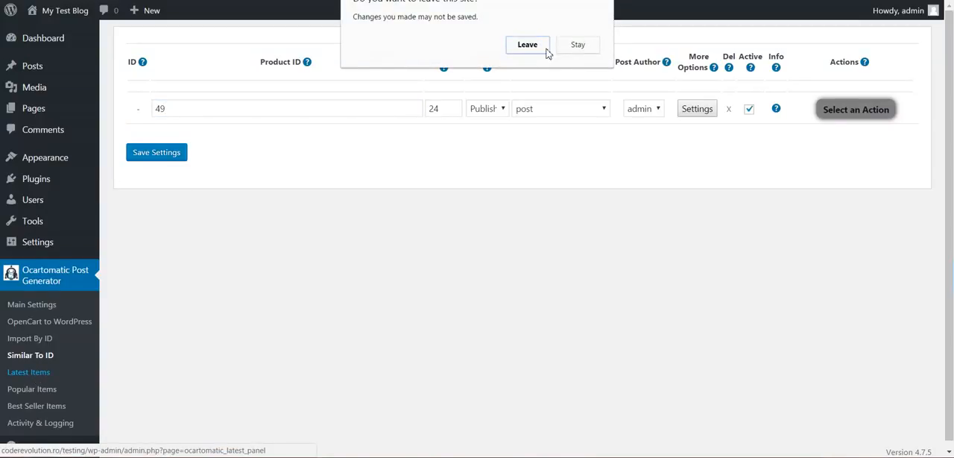
click(527, 44)
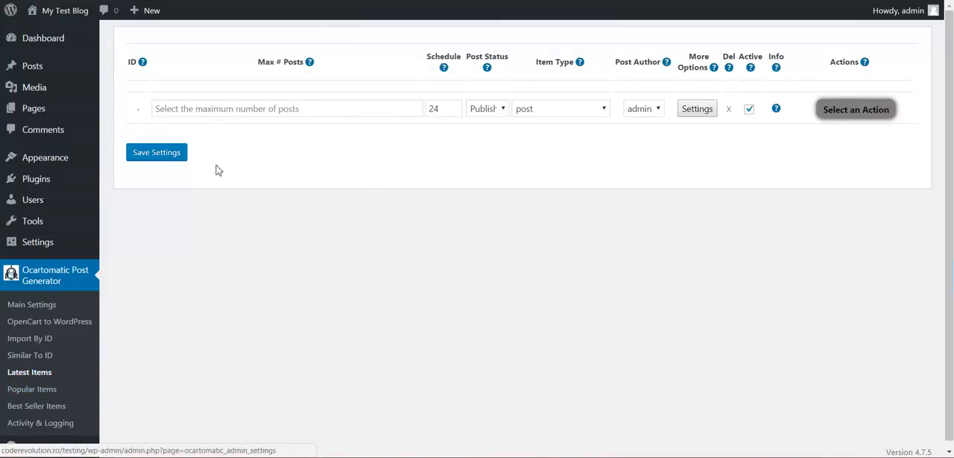
click(286, 108)
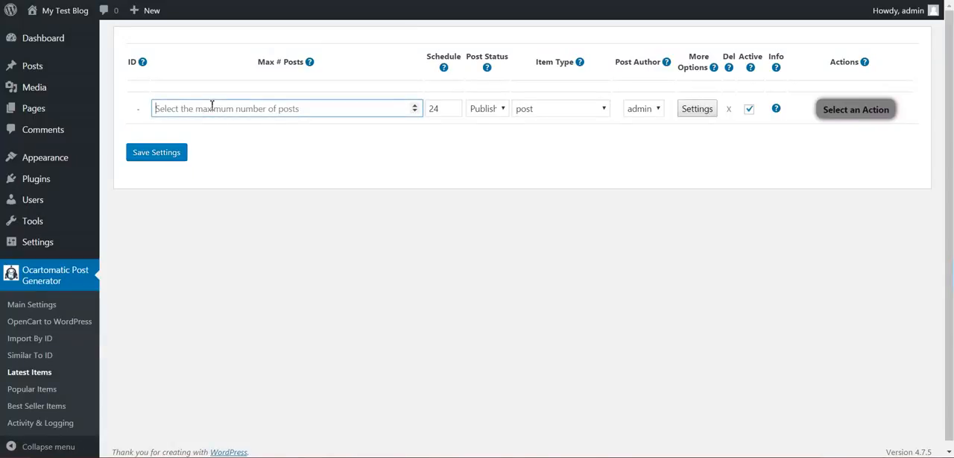
mouse_move(179, 139)
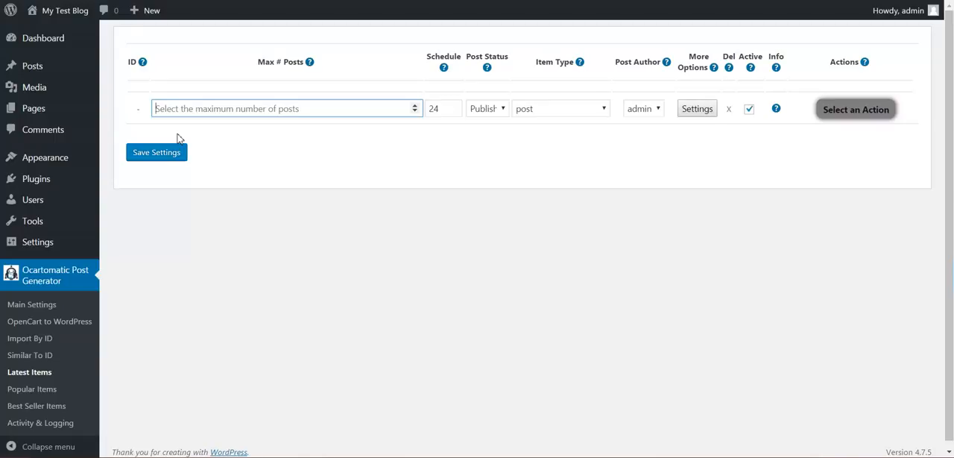
text(4)
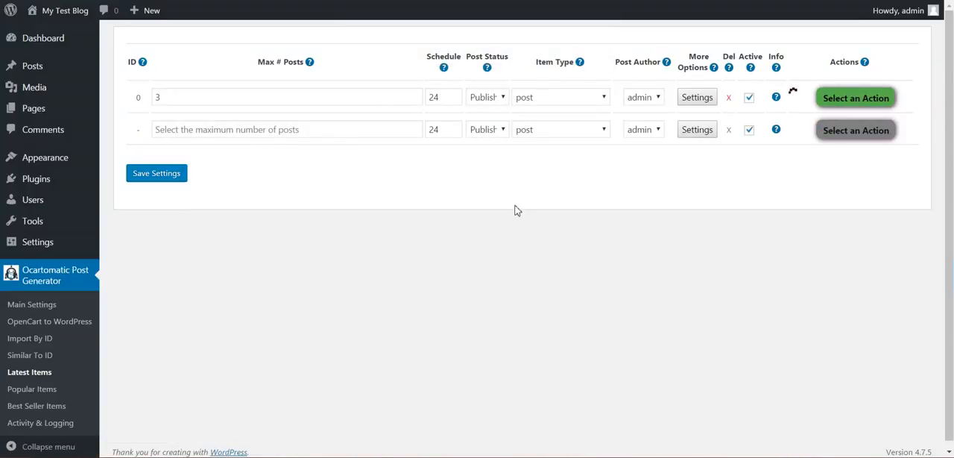
Browse the blog's imported posts, including Samsung Galaxy Tab 10.1 and HP LP3065.
click(63, 9)
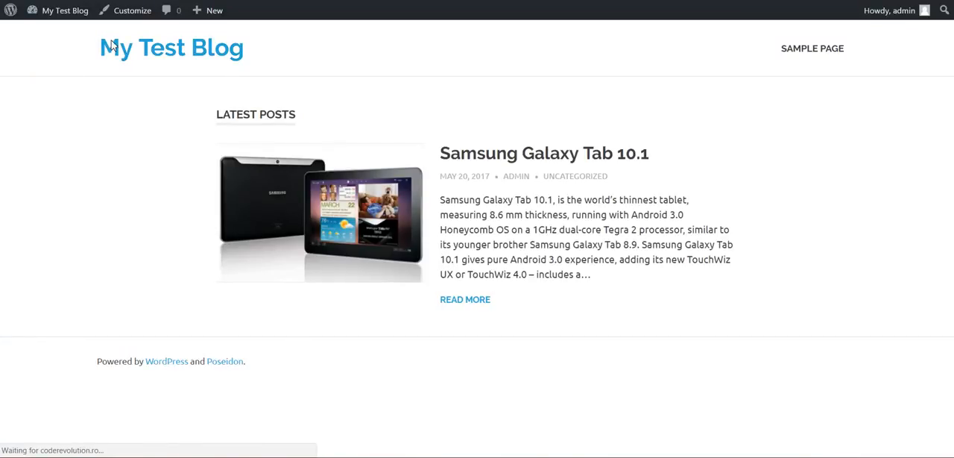
scroll(down, 3)
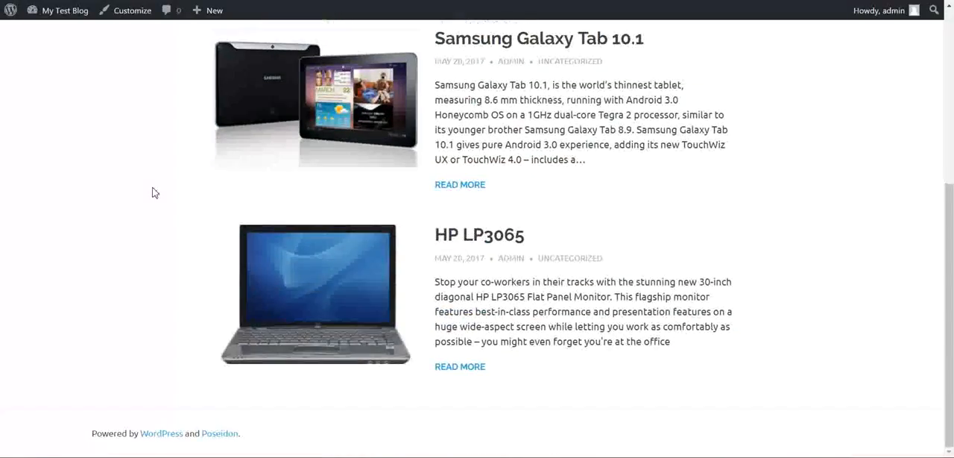
scroll(up, 3)
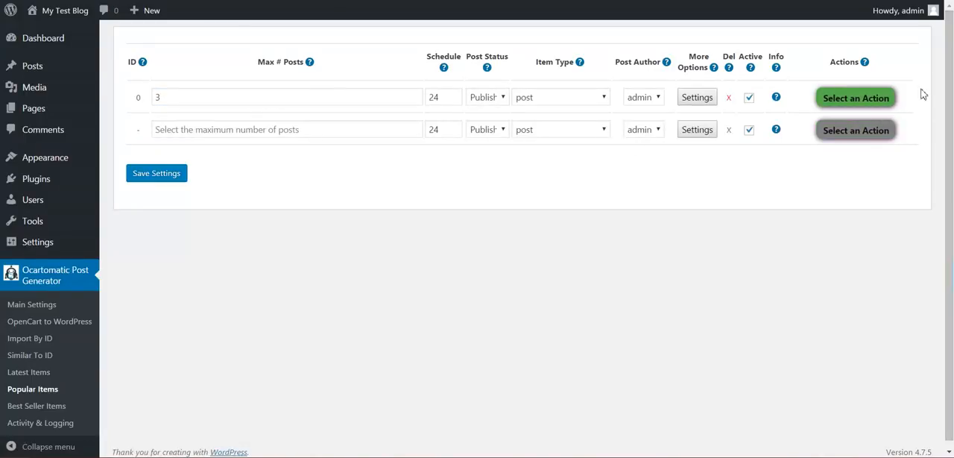
mouse_move(578, 202)
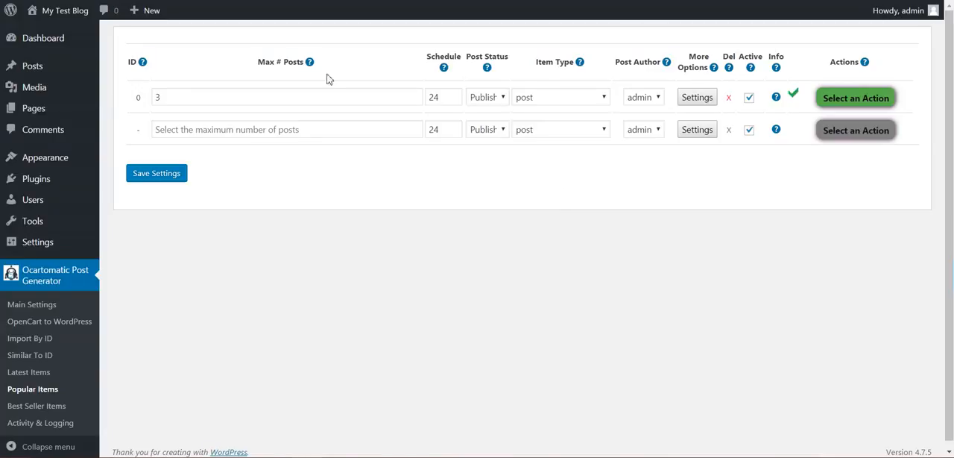
Scroll the blog to review the new iPod Classic, iPod Touch and MacBook posts.
click(64, 10)
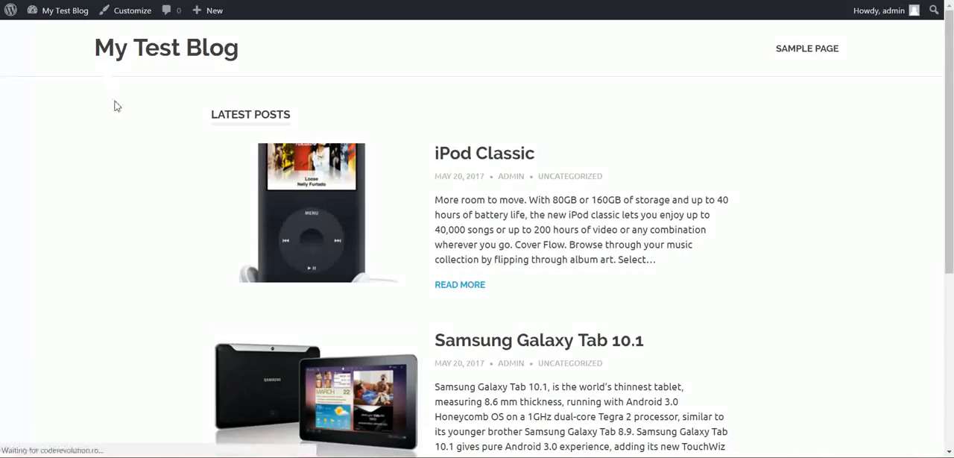
scroll(down, 3)
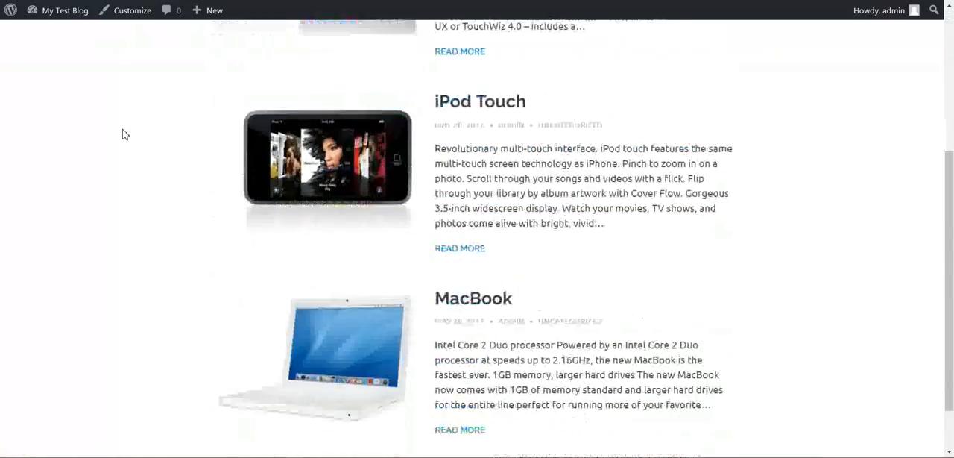
scroll(up, 3)
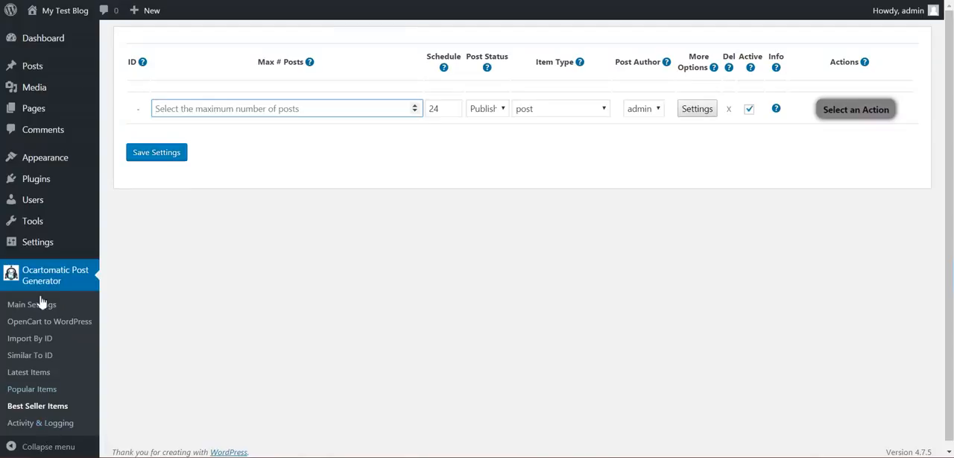
Open Activity & Logging and highlight the delete generated posts heading and empty log message.
click(40, 422)
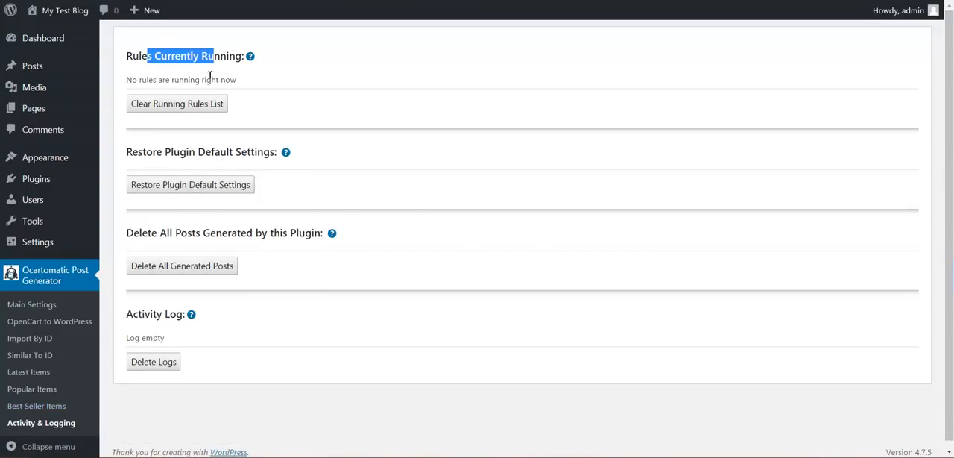
mouse_move(178, 179)
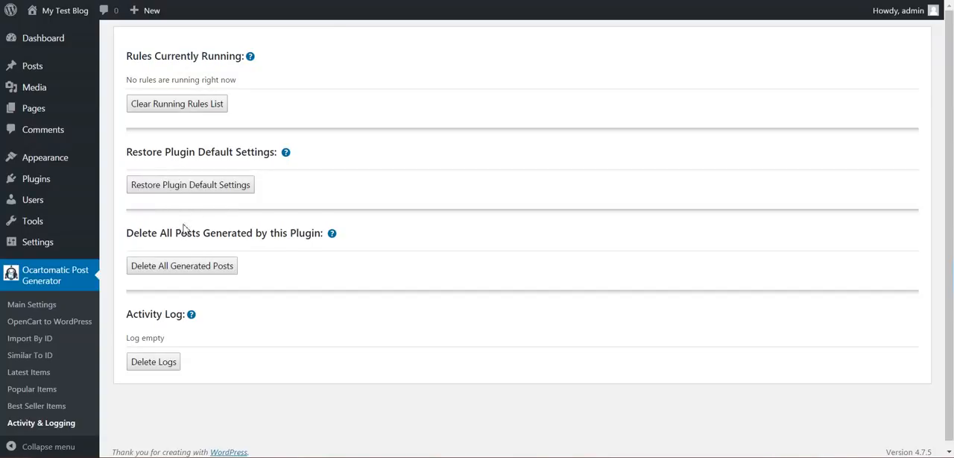
double_click(205, 232)
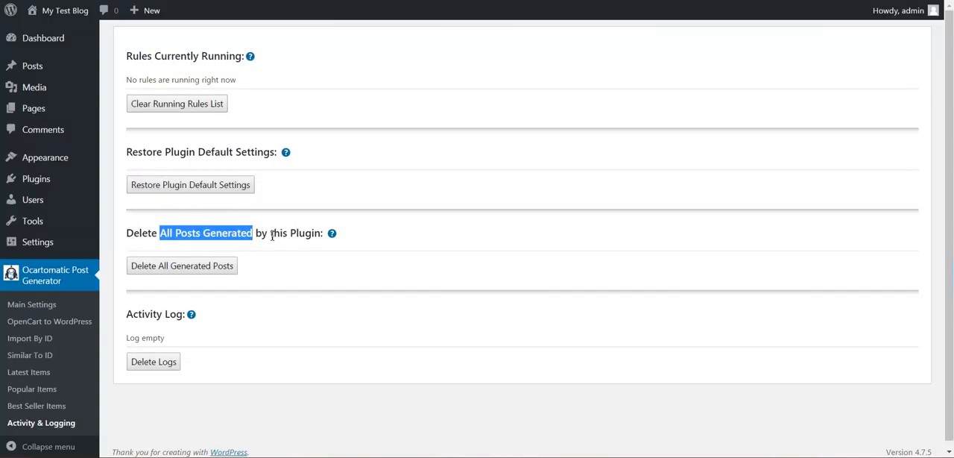
mouse_move(179, 287)
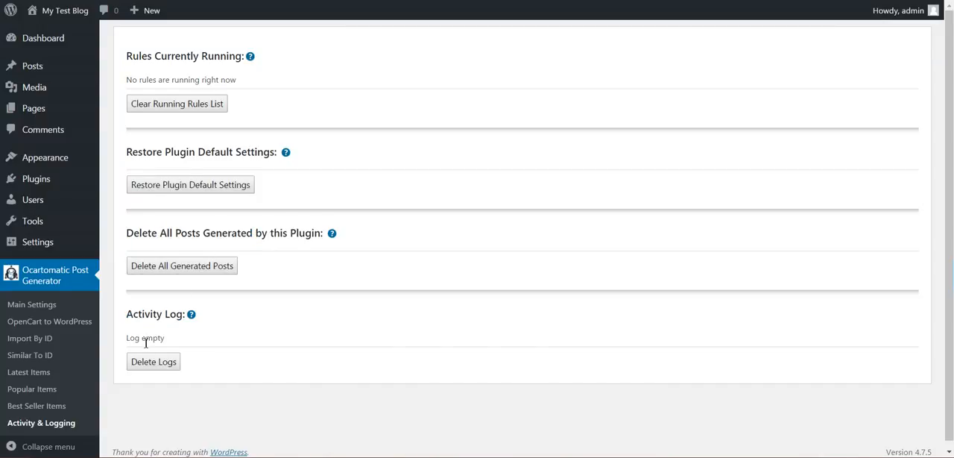
double_click(150, 338)
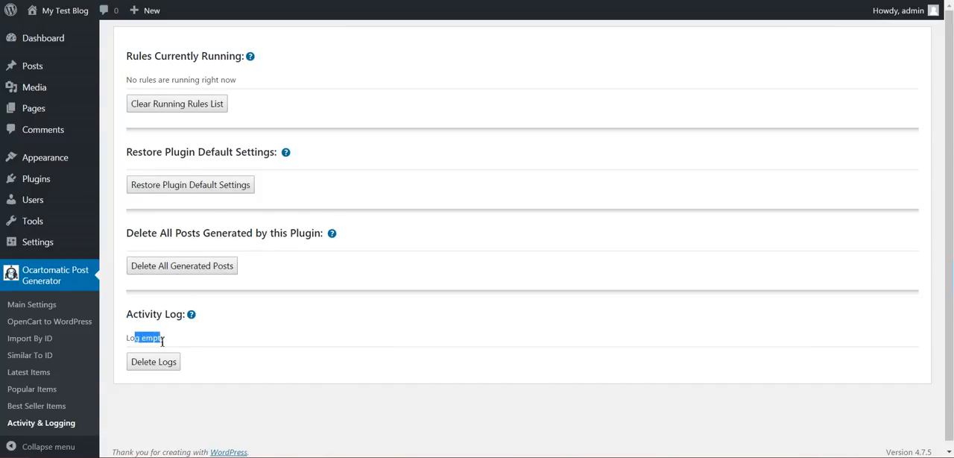
mouse_move(31, 304)
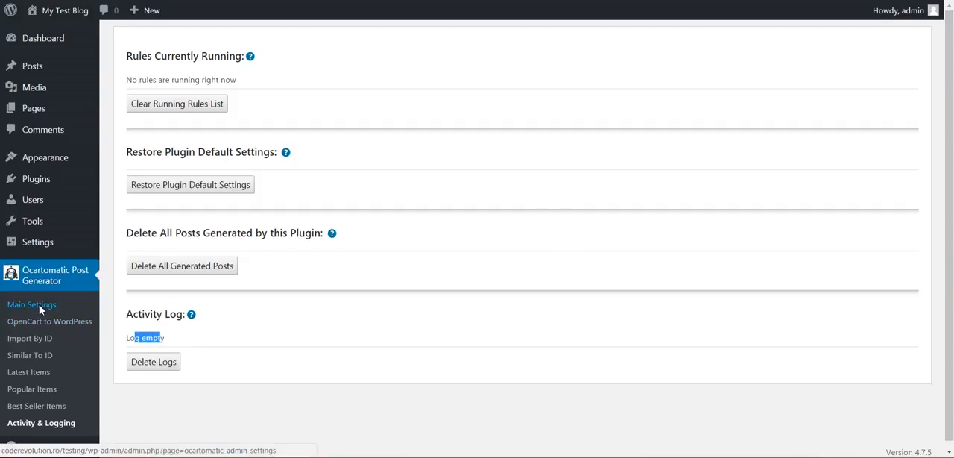
Open Main Settings and highlight the duplicate-post checking and extended item information options.
click(31, 304)
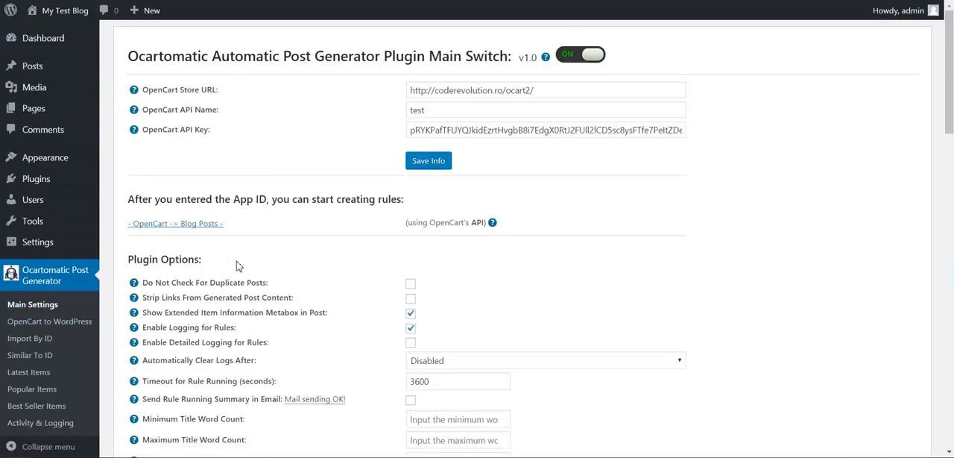
scroll(down, 3)
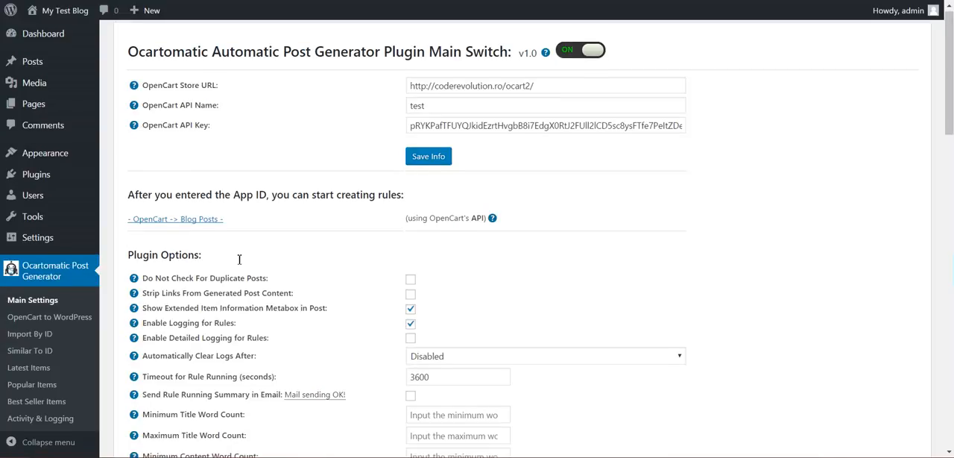
scroll(down, 3)
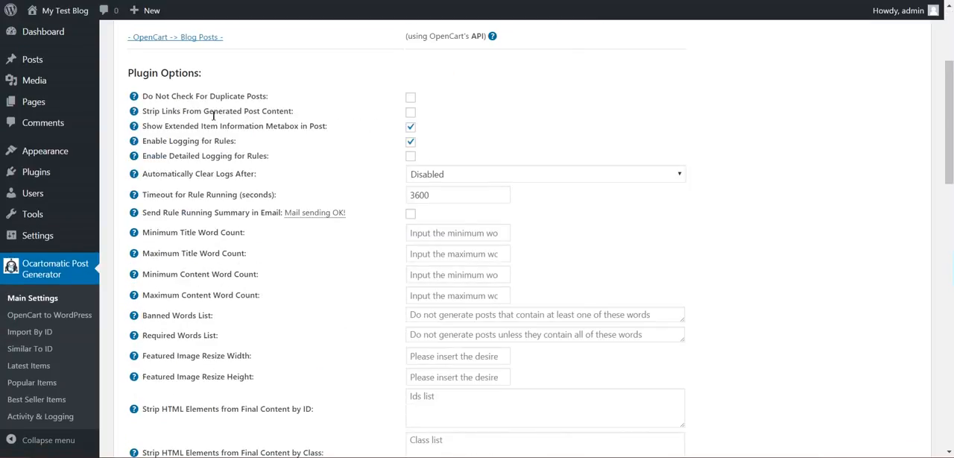
mouse_move(157, 105)
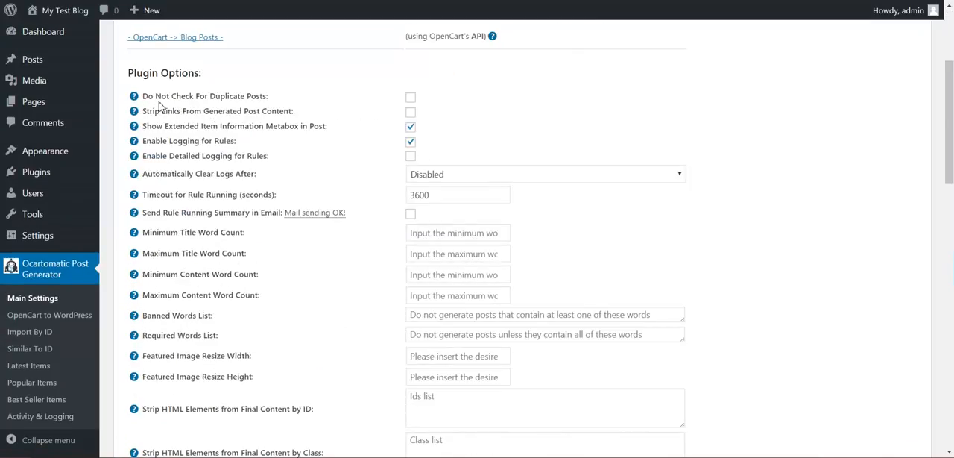
double_click(209, 96)
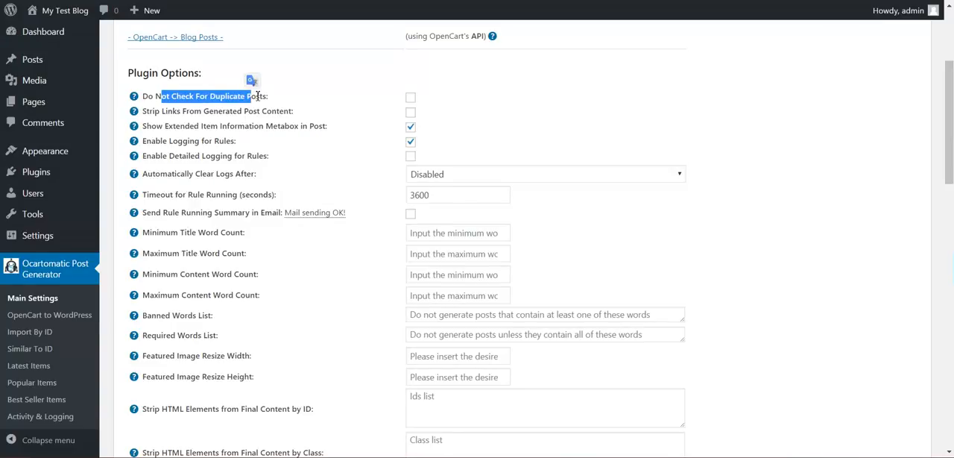
mouse_move(412, 99)
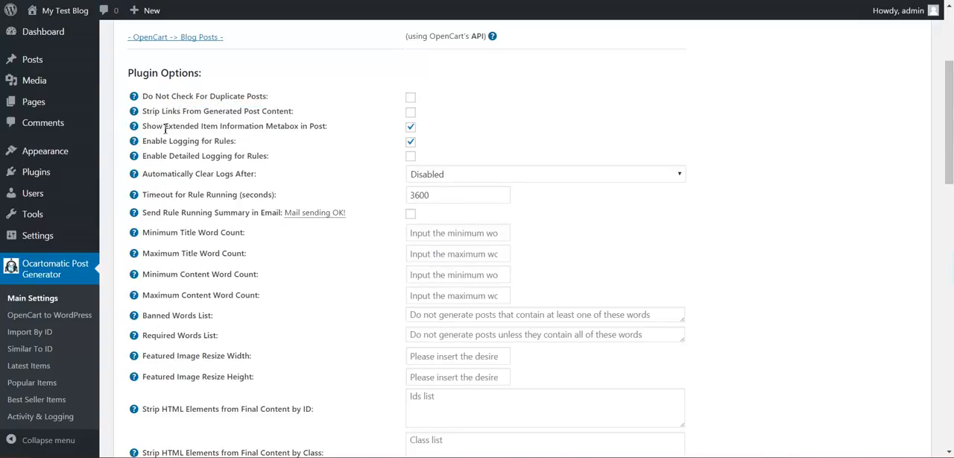
double_click(182, 125)
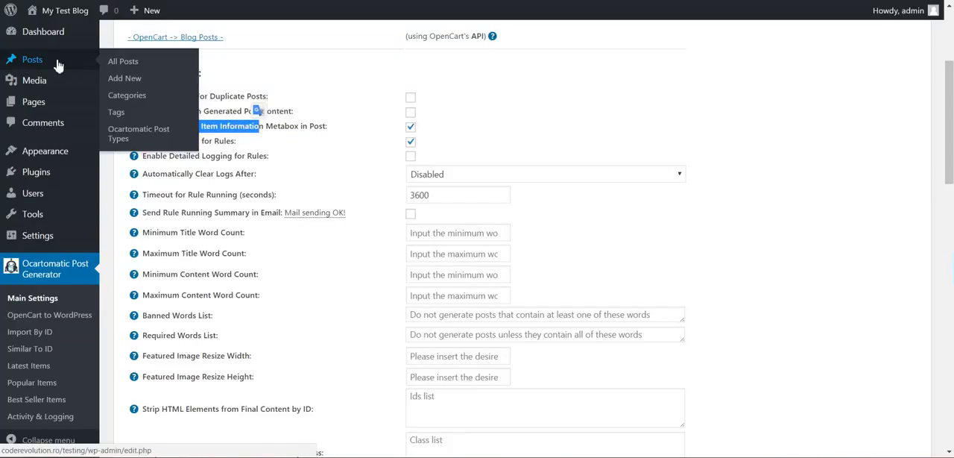
click(123, 61)
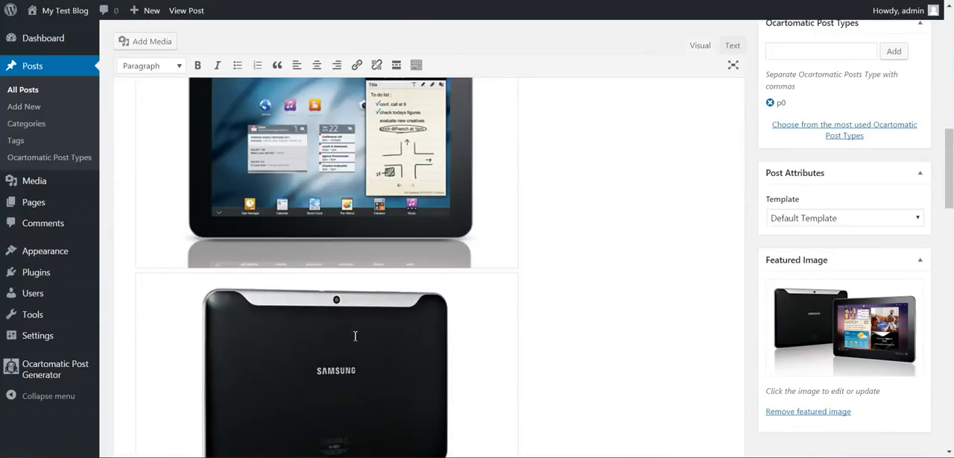
scroll(down, 3)
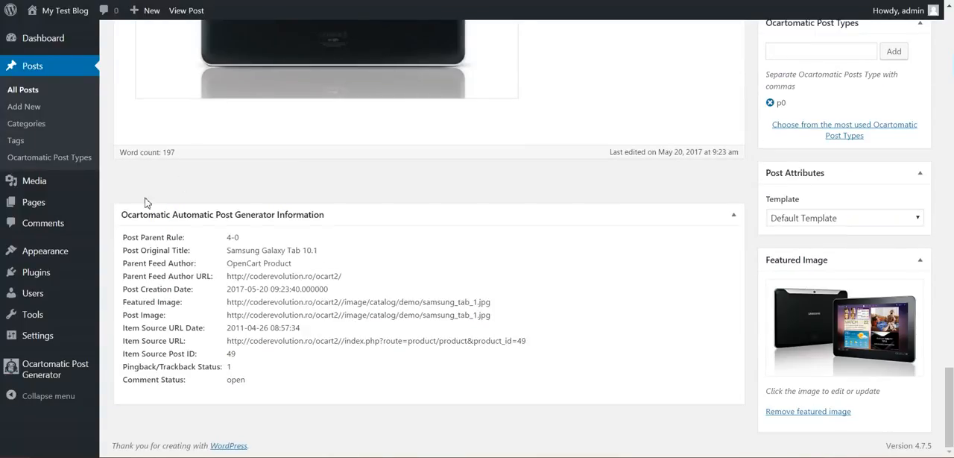
mouse_move(309, 273)
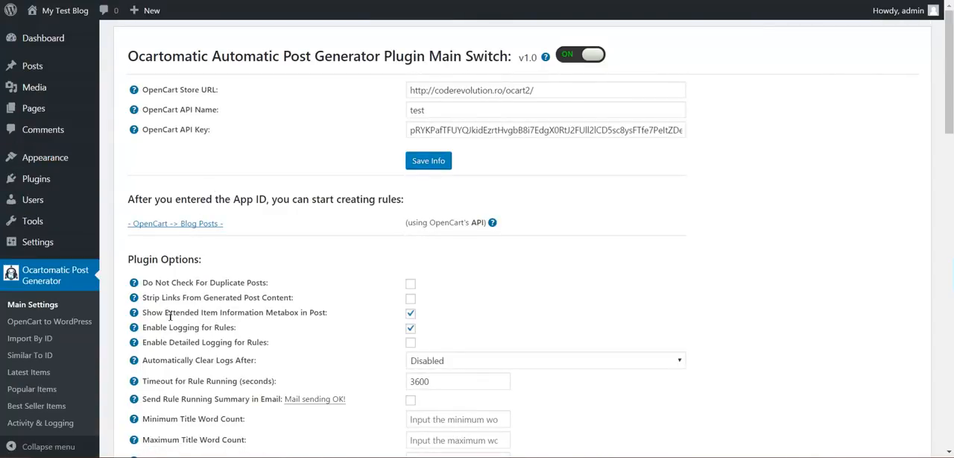
double_click(201, 312)
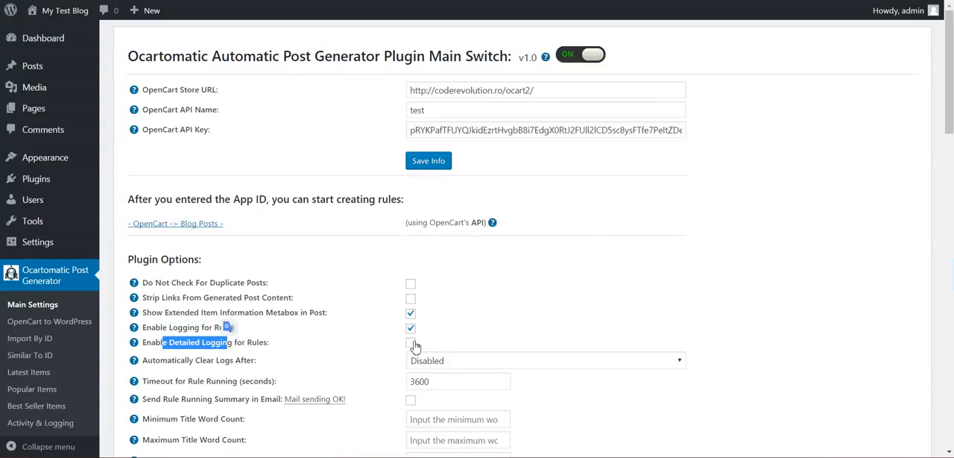
scroll(down, 3)
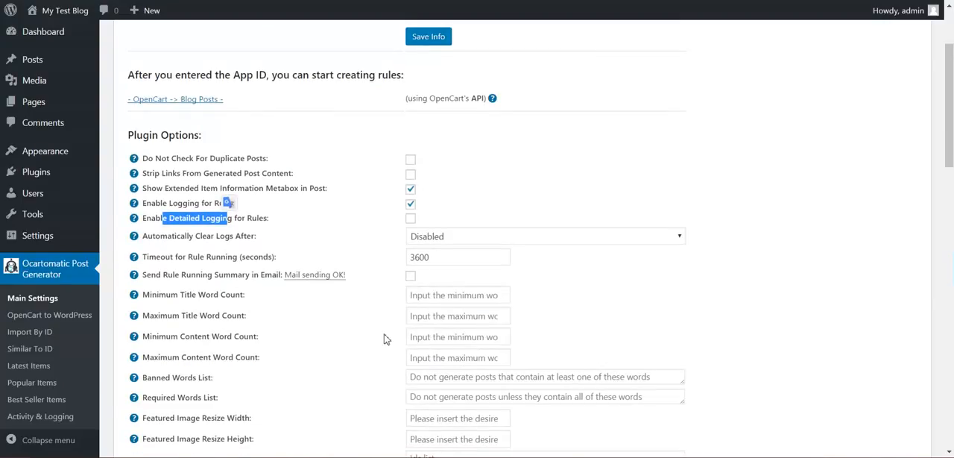
mouse_move(266, 250)
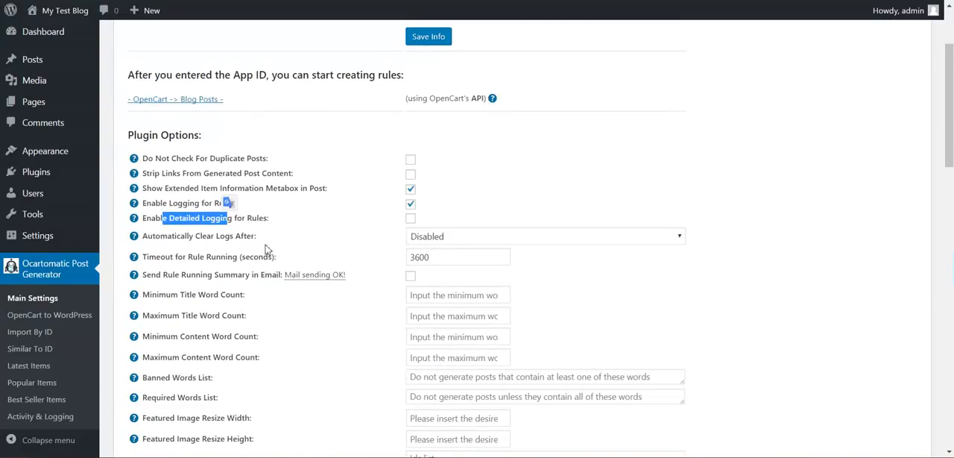
click(544, 236)
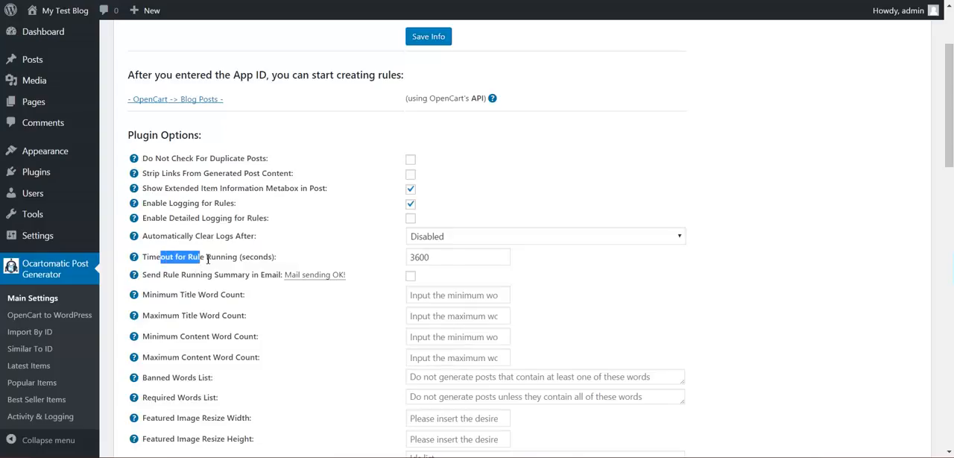
triple_click(457, 256)
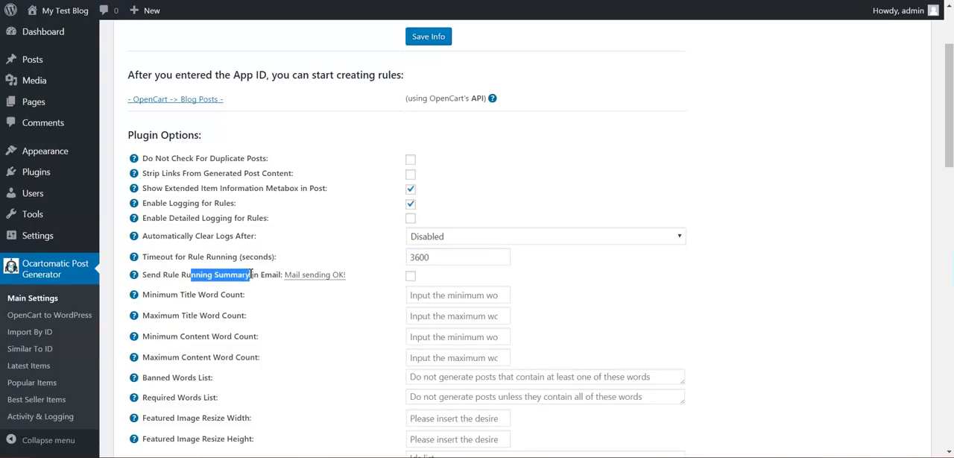
click(410, 276)
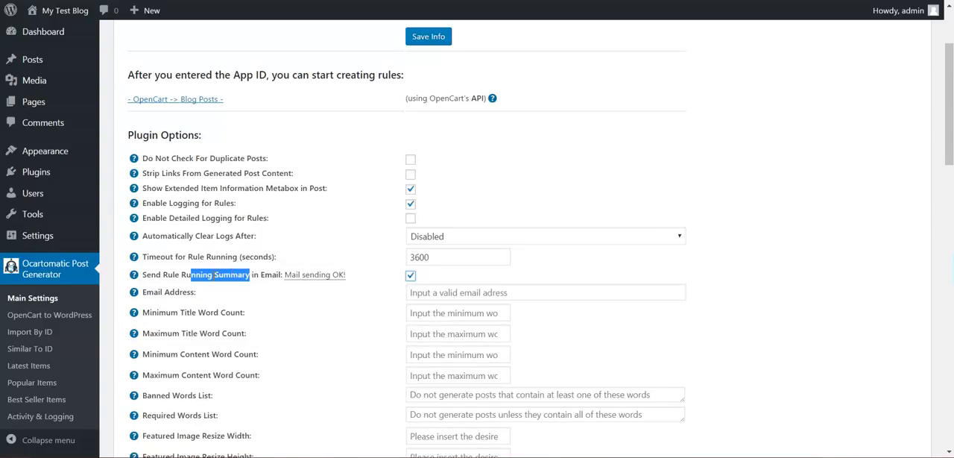
click(546, 292)
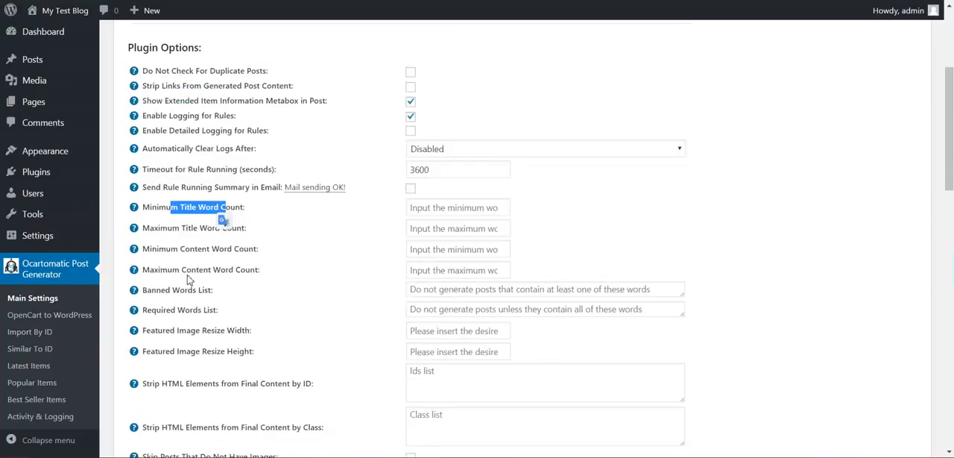
scroll(down, 3)
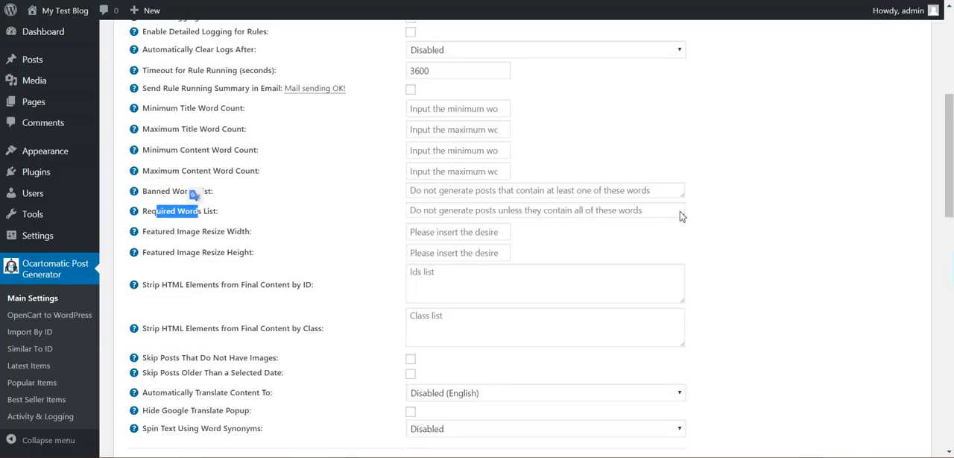
mouse_move(442, 129)
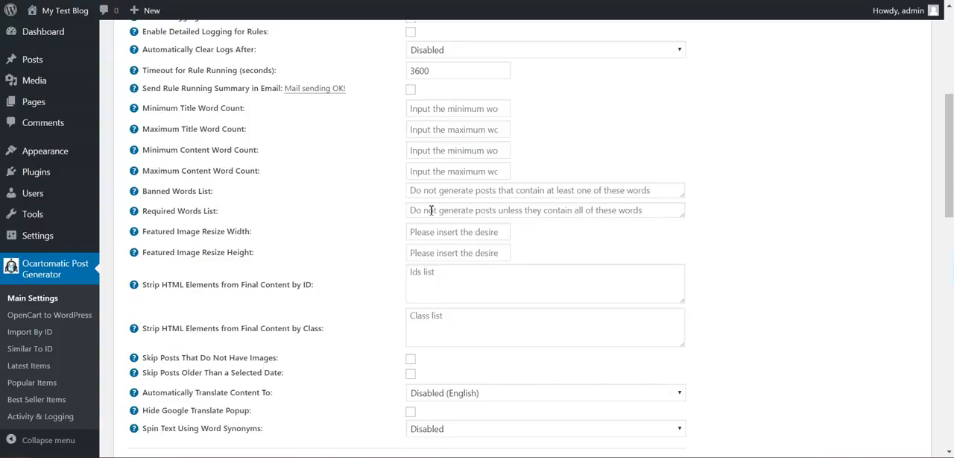
mouse_move(441, 207)
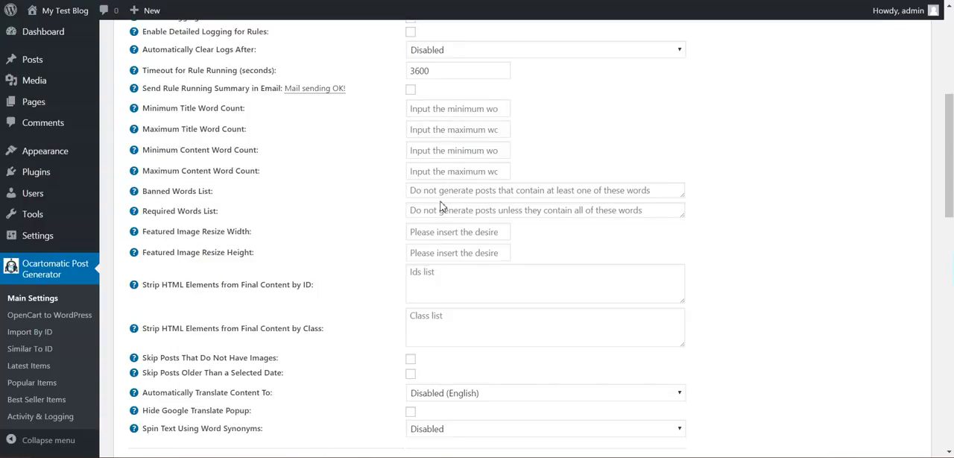
mouse_move(439, 181)
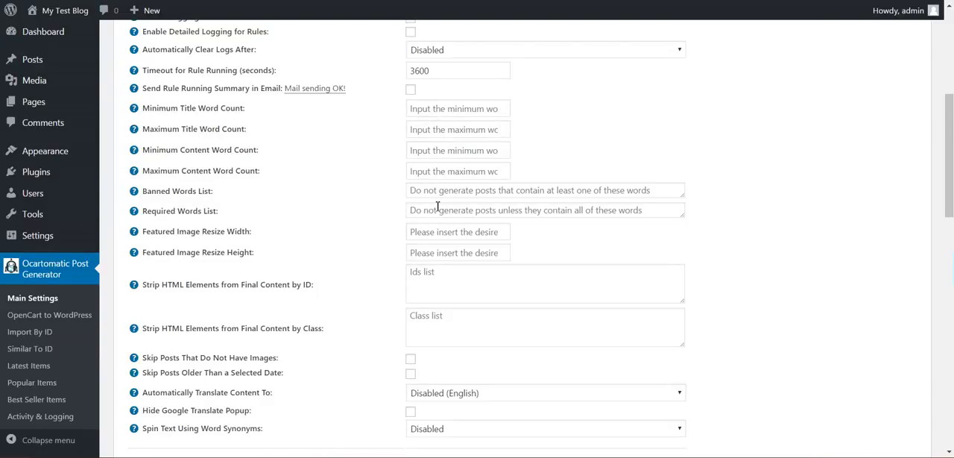
double_click(194, 232)
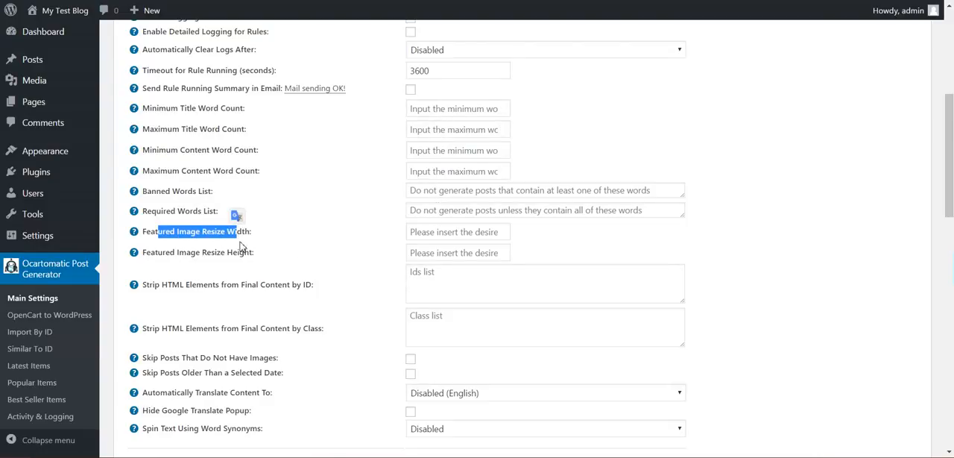
click(458, 231)
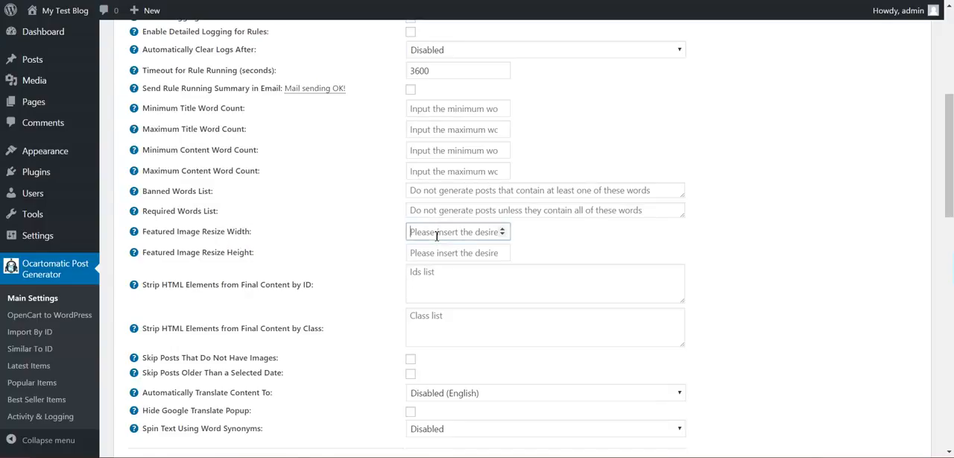
click(458, 252)
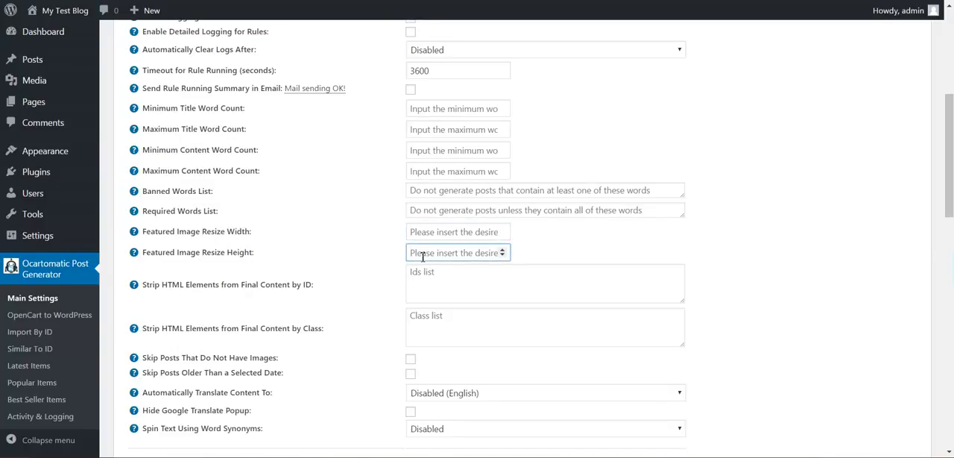
click(455, 232)
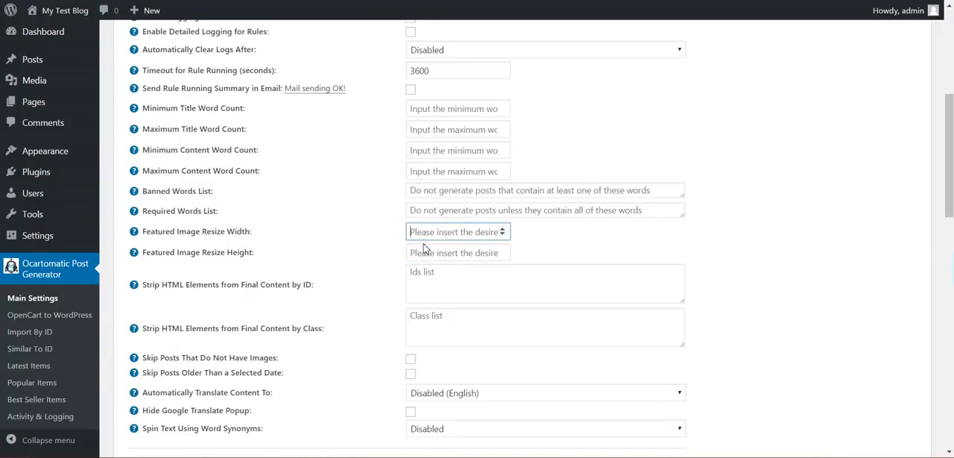
click(455, 252)
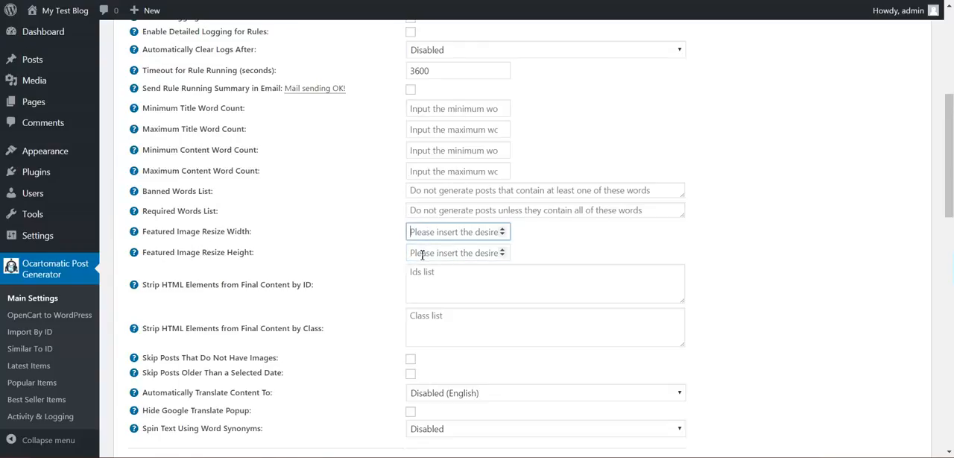
click(458, 251)
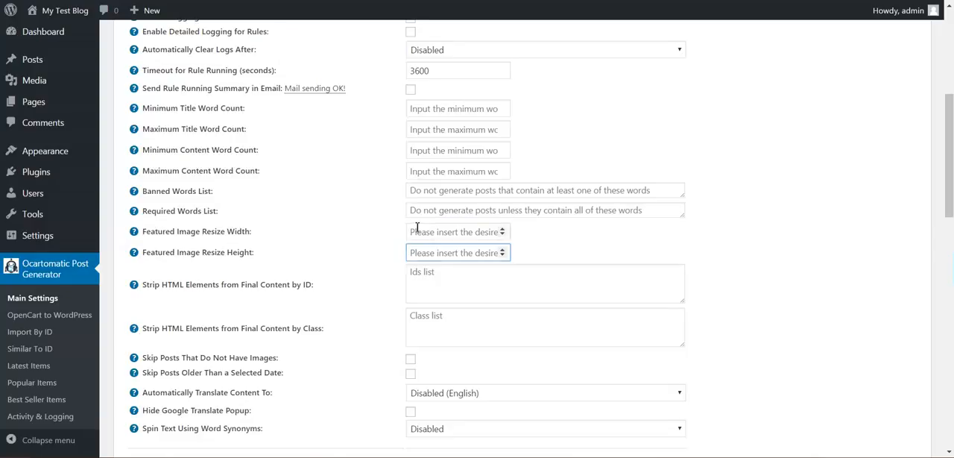
scroll(down, 3)
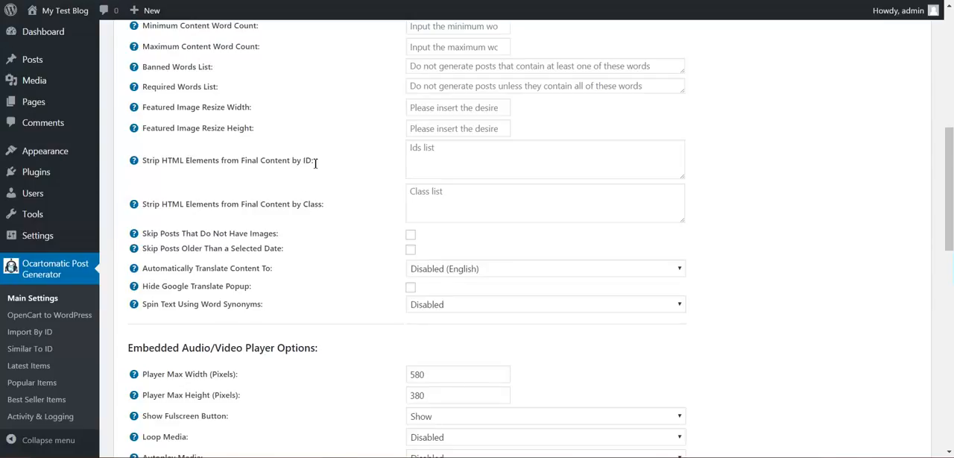
mouse_move(310, 207)
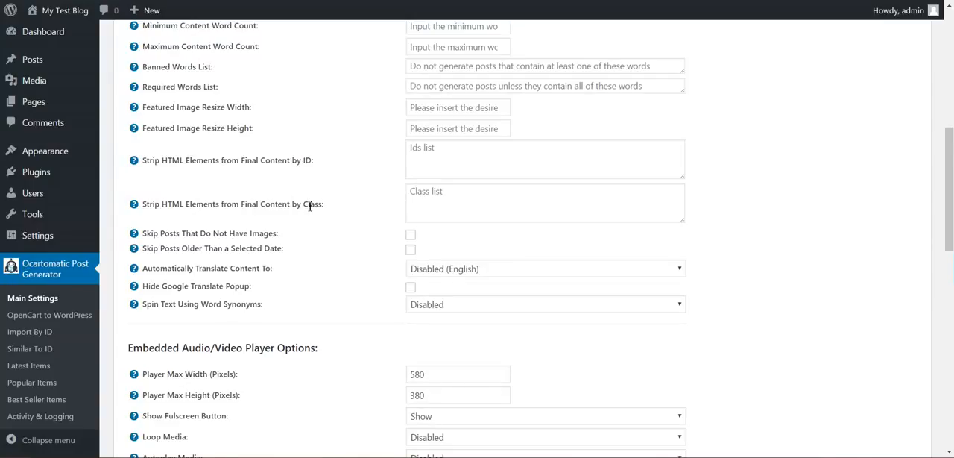
scroll(down, 3)
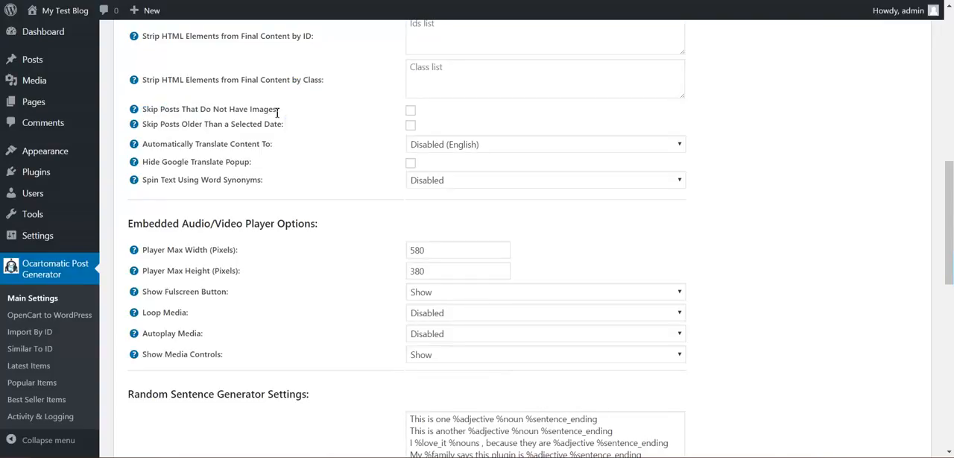
click(410, 124)
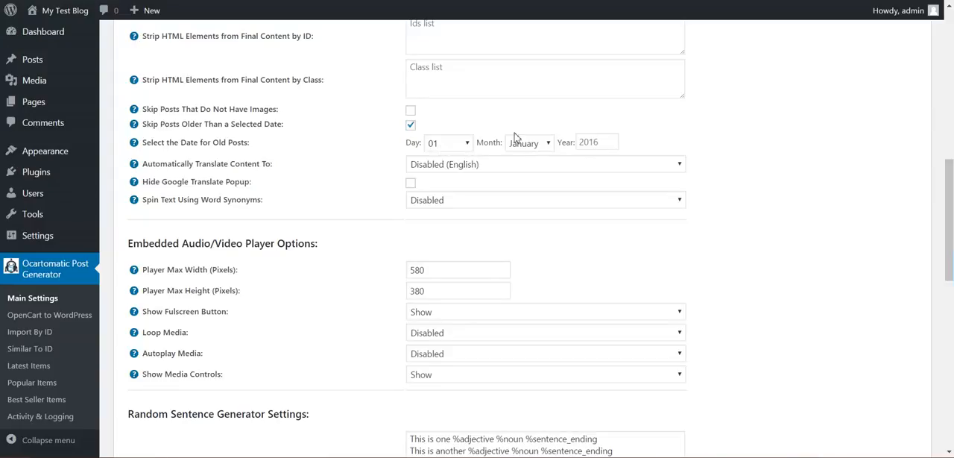
click(529, 143)
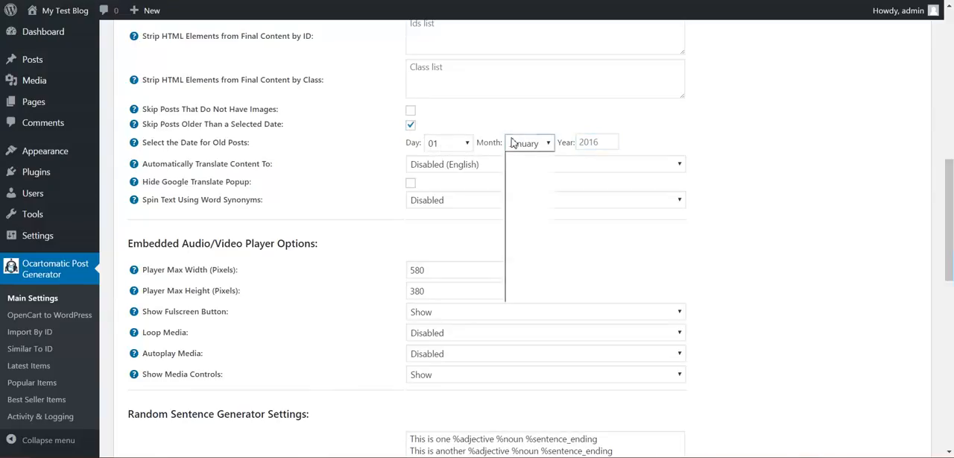
click(410, 124)
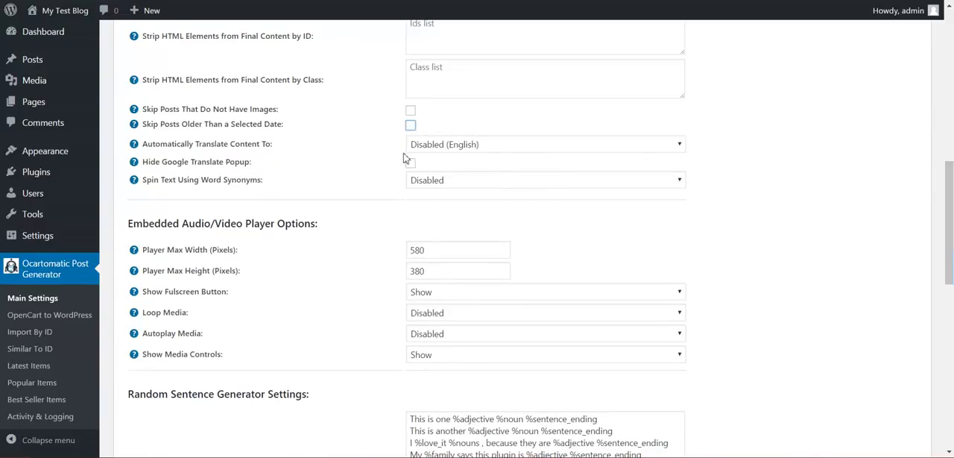
click(544, 144)
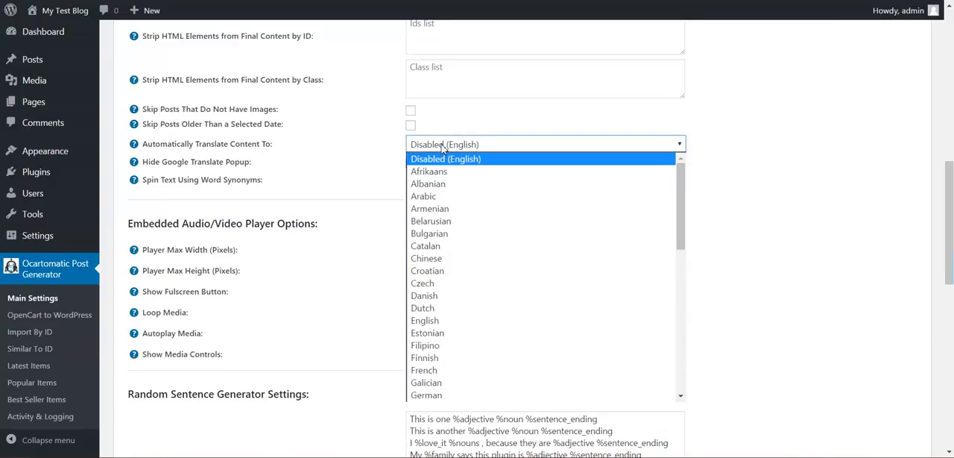
mouse_move(346, 150)
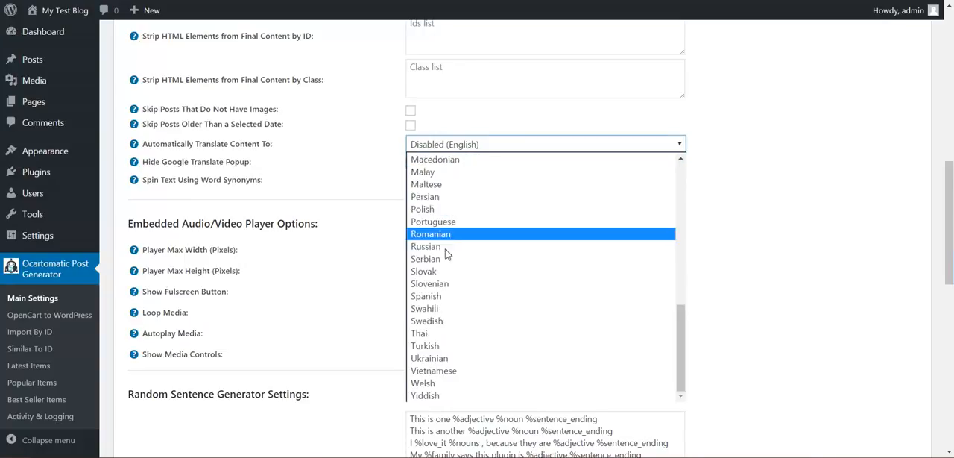
mouse_move(363, 167)
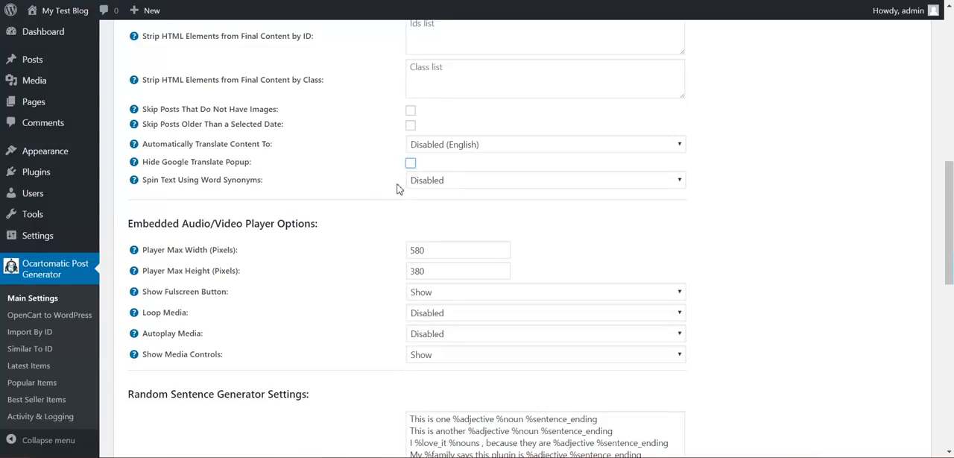
click(544, 179)
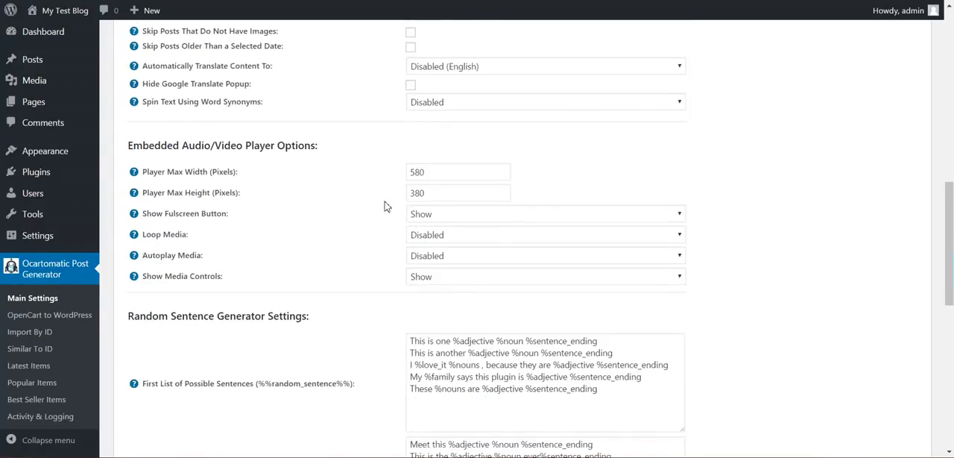
scroll(down, 3)
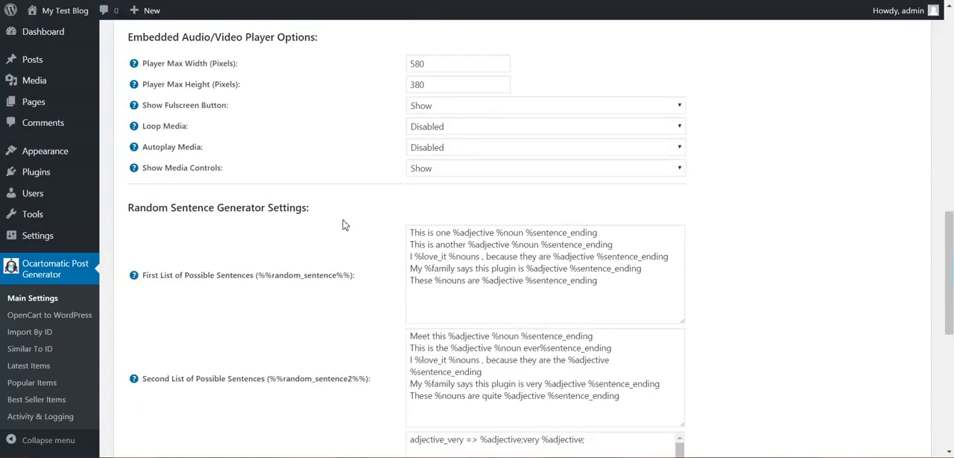
scroll(down, 3)
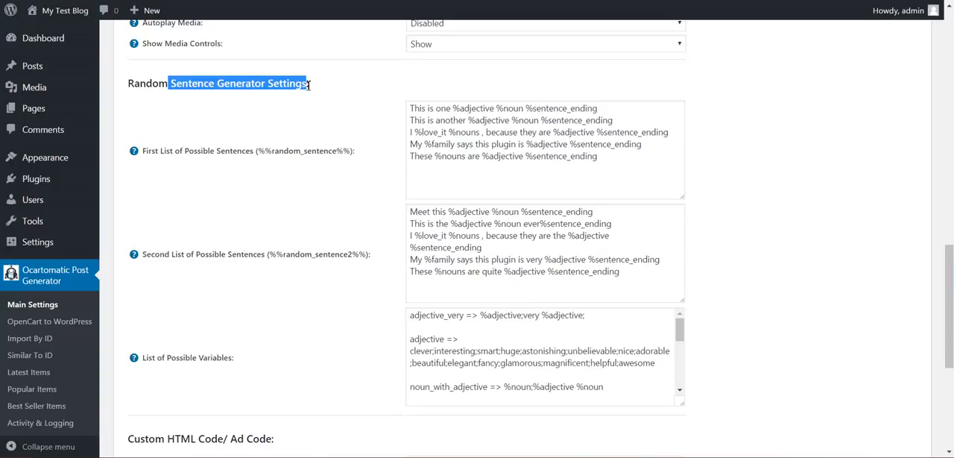
scroll(up, 3)
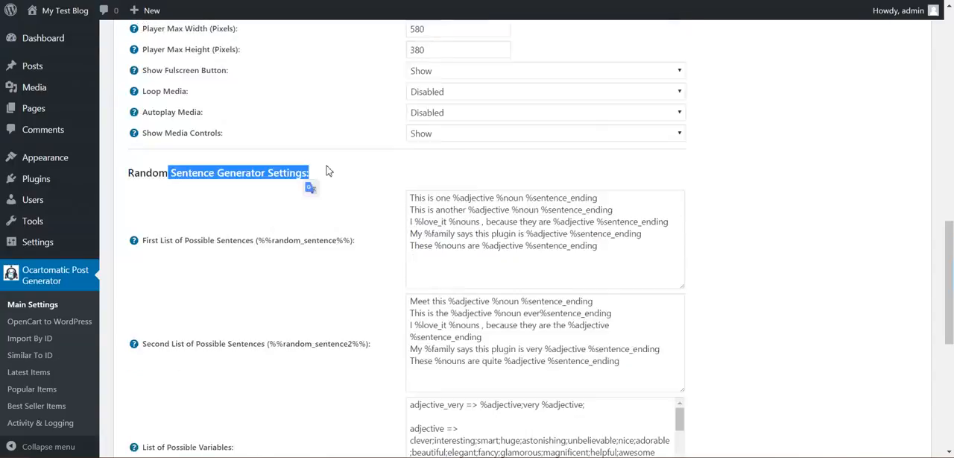
scroll(down, 3)
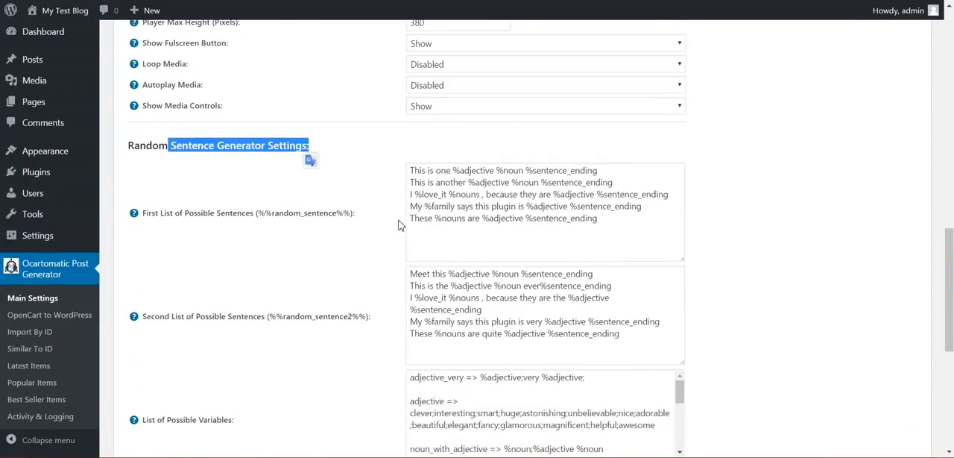
scroll(down, 3)
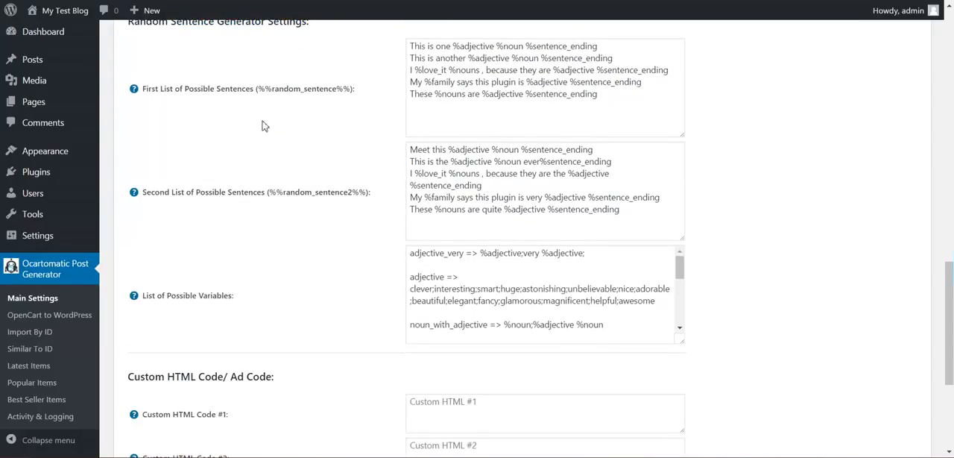
double_click(205, 88)
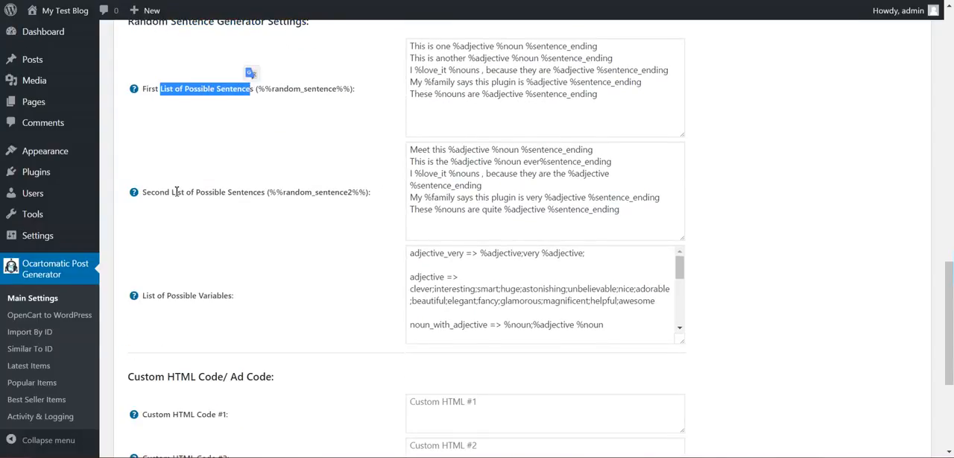
double_click(317, 193)
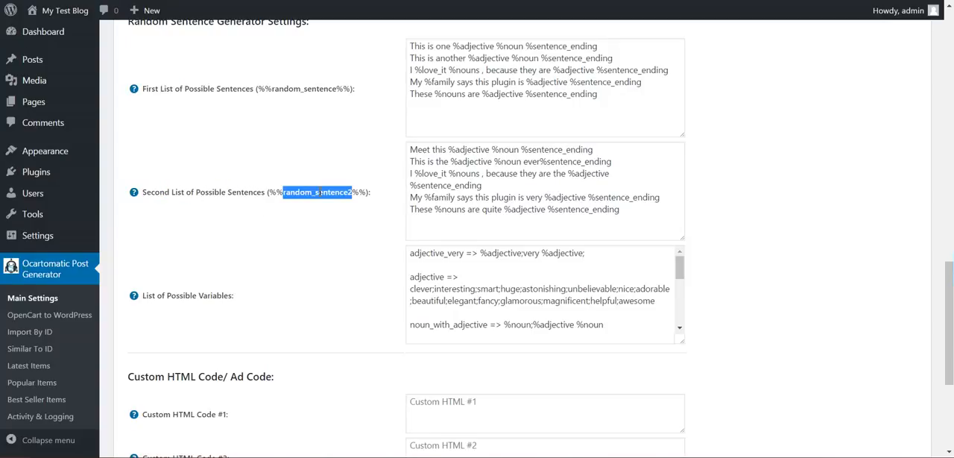
double_click(304, 88)
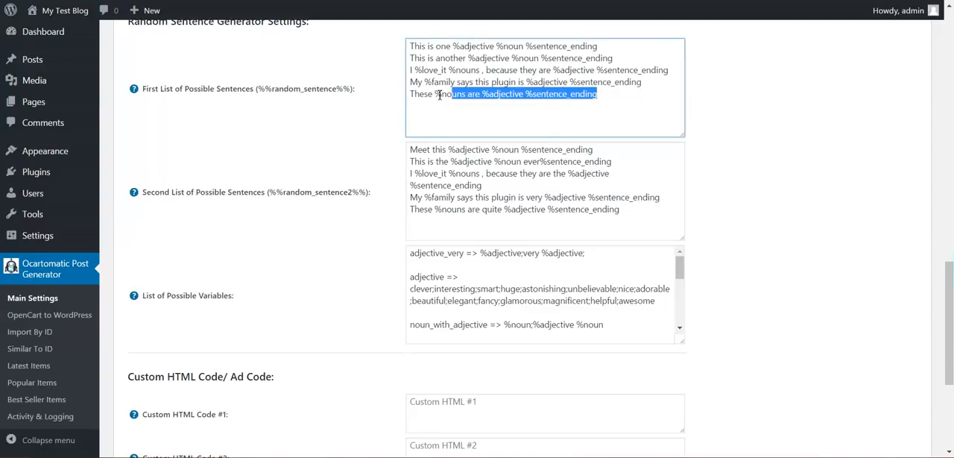
key(ctrl+a)
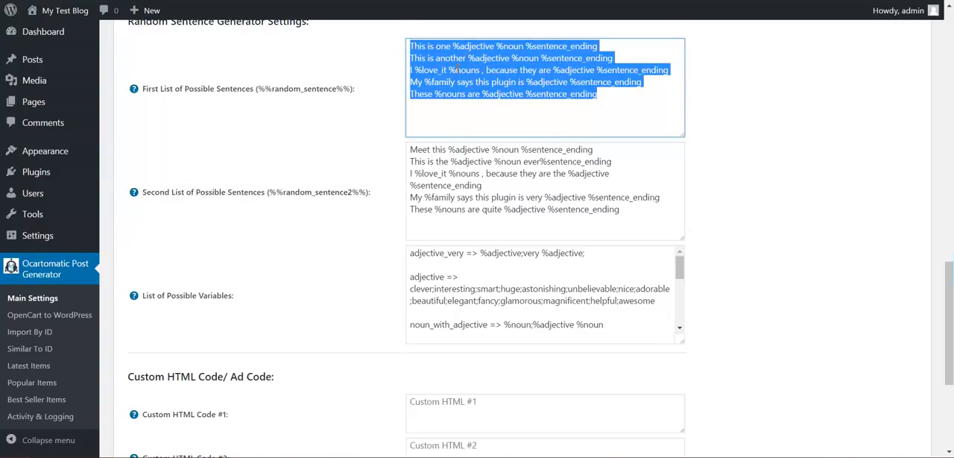
double_click(475, 45)
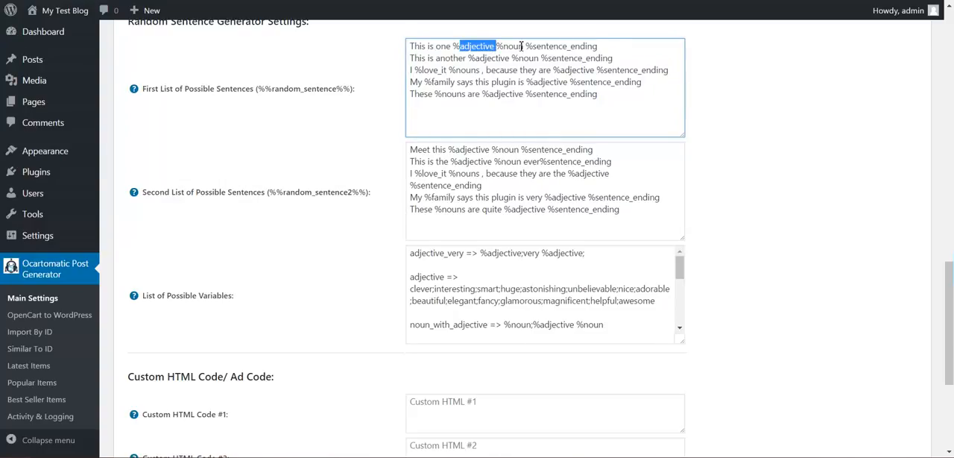
double_click(564, 45)
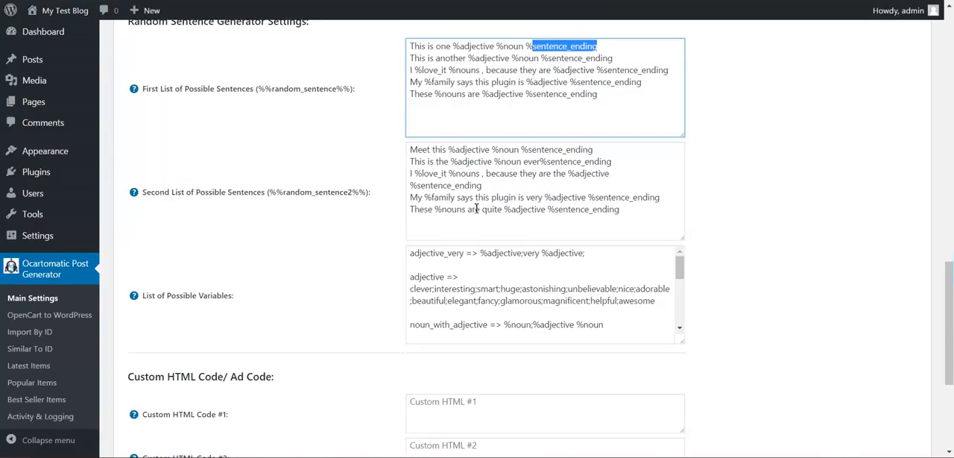
double_click(426, 277)
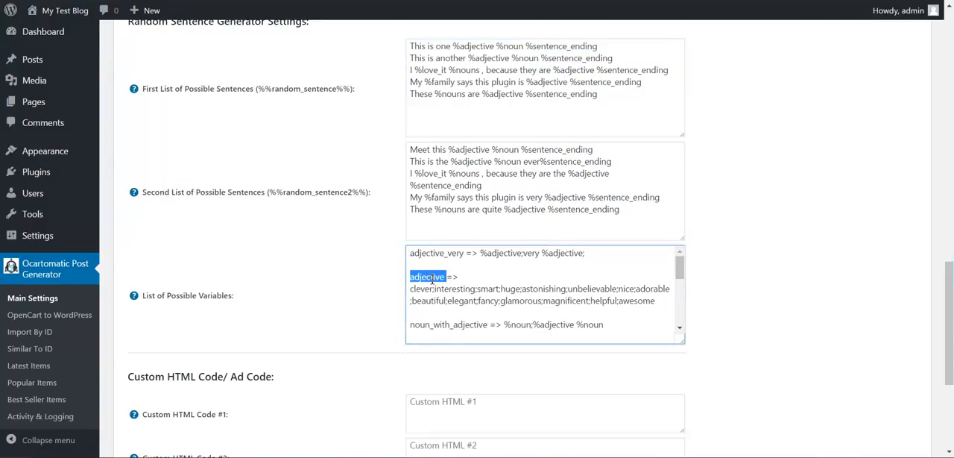
double_click(489, 288)
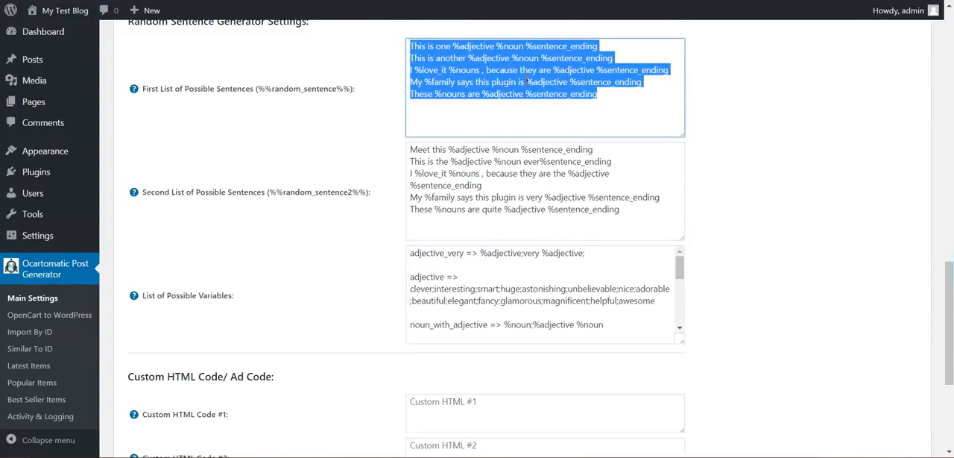
click(439, 185)
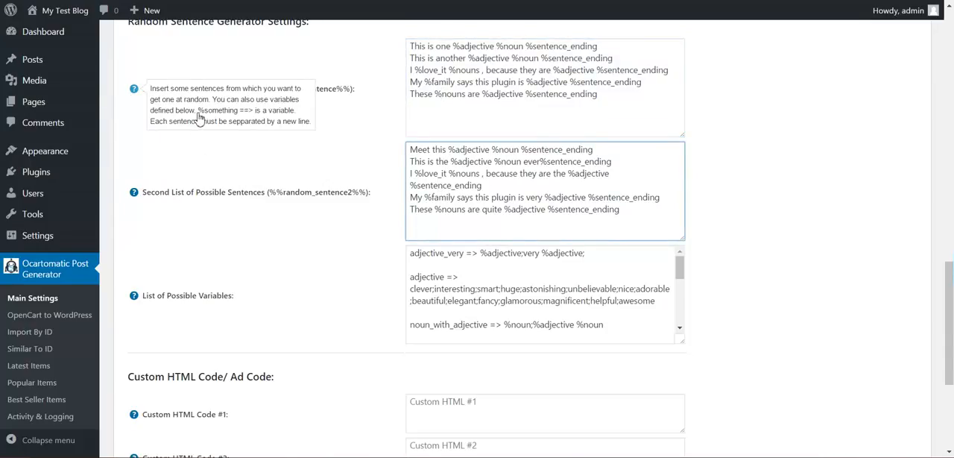
mouse_move(133, 88)
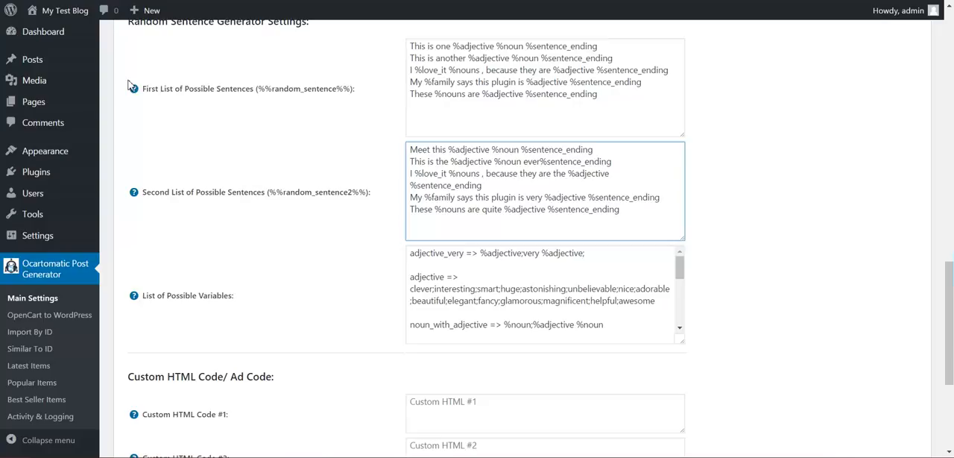
mouse_move(133, 178)
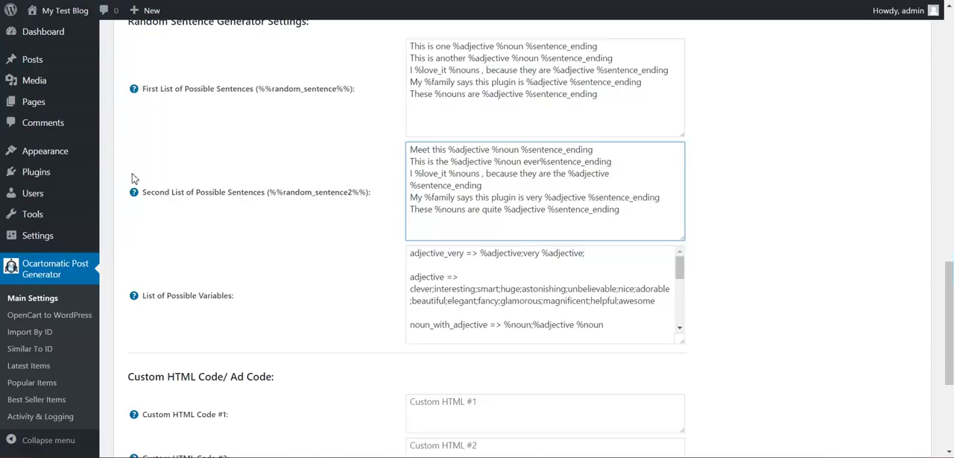
mouse_move(134, 192)
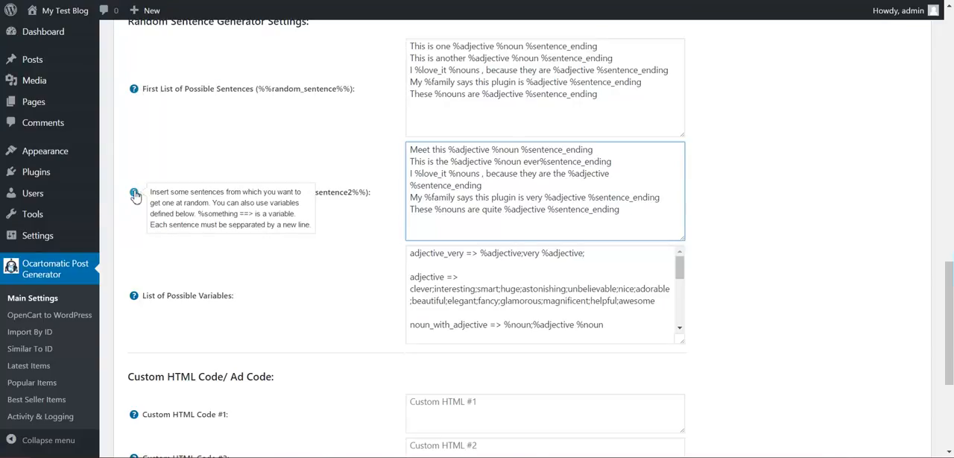
mouse_move(143, 262)
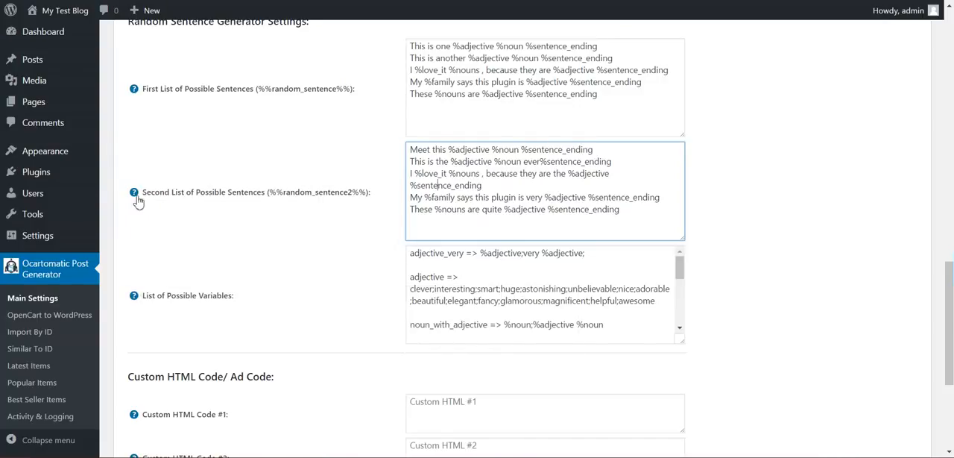
scroll(up, 3)
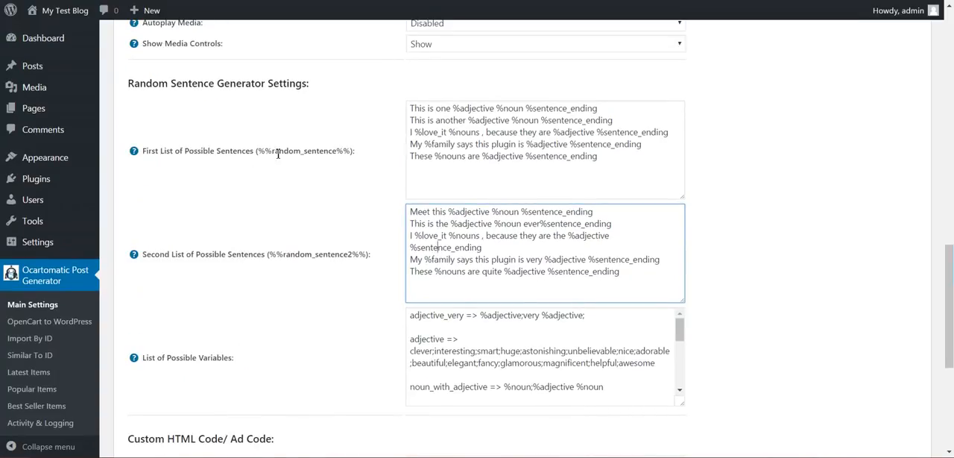
double_click(304, 151)
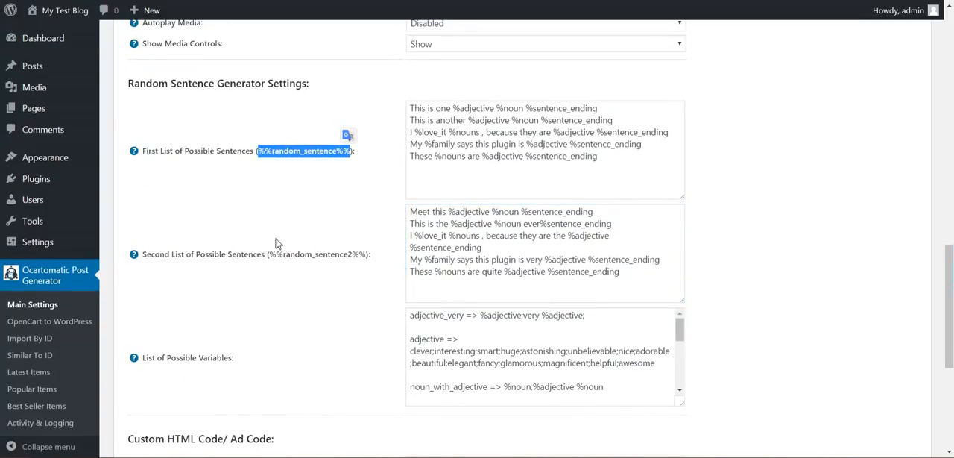
double_click(317, 255)
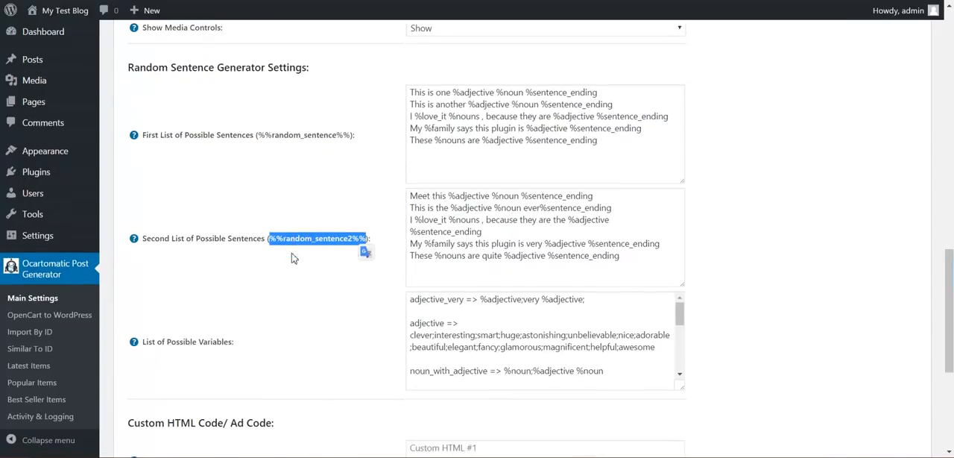
scroll(down, 3)
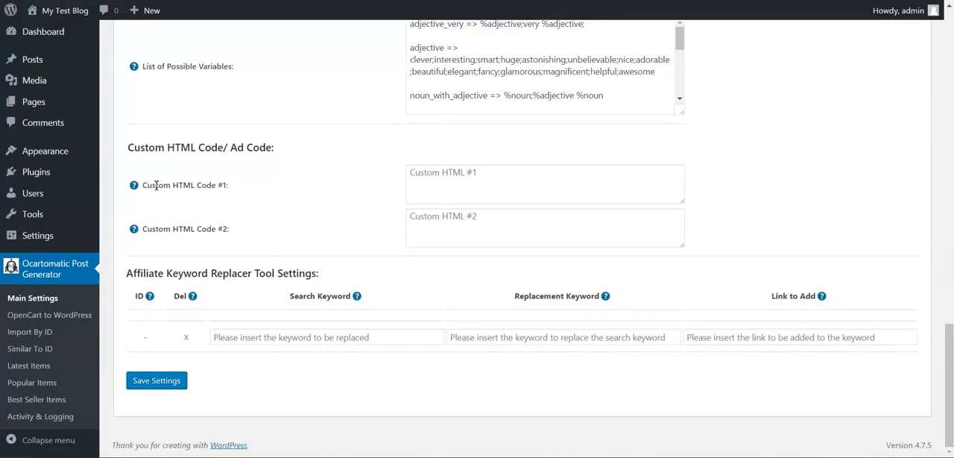
click(545, 228)
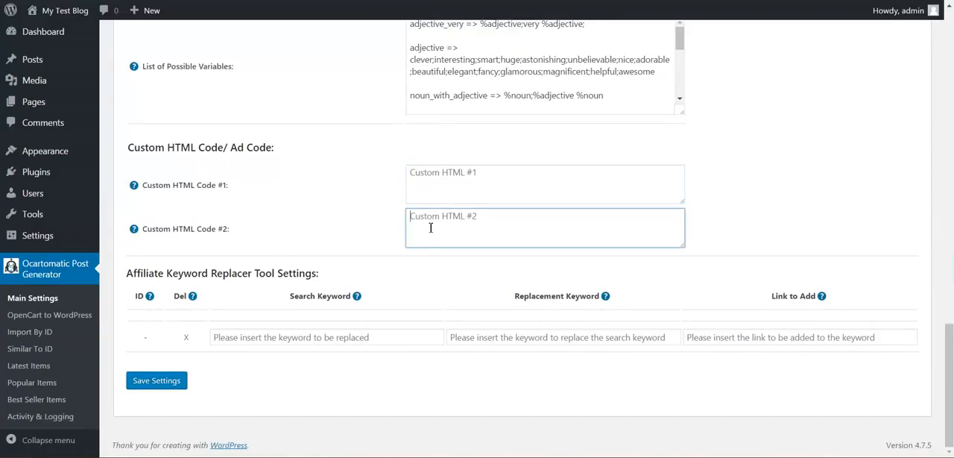
click(545, 184)
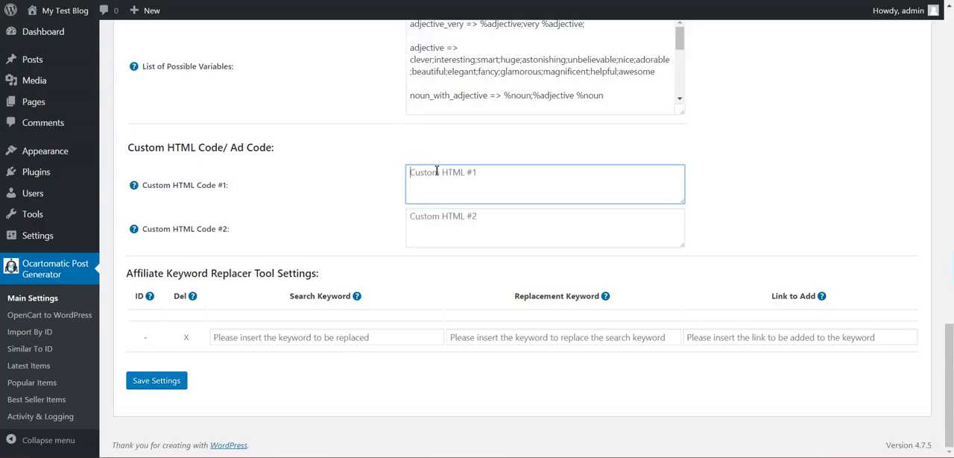
click(545, 228)
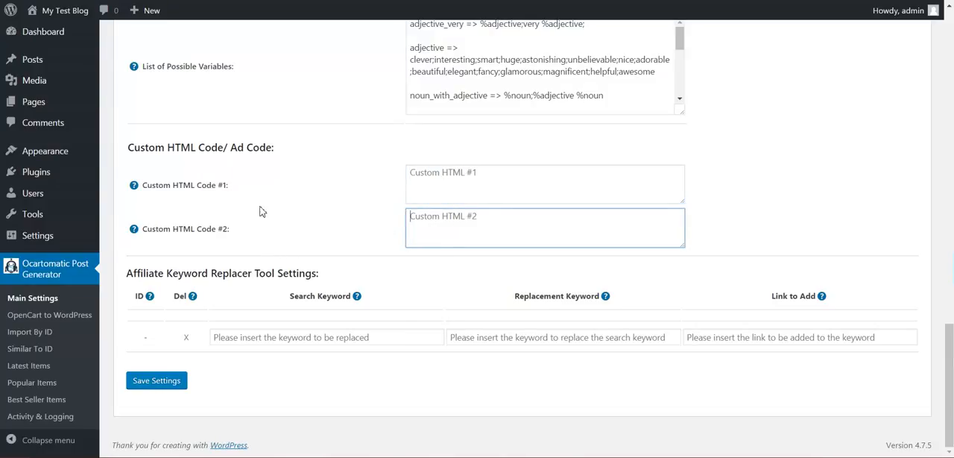
mouse_move(134, 184)
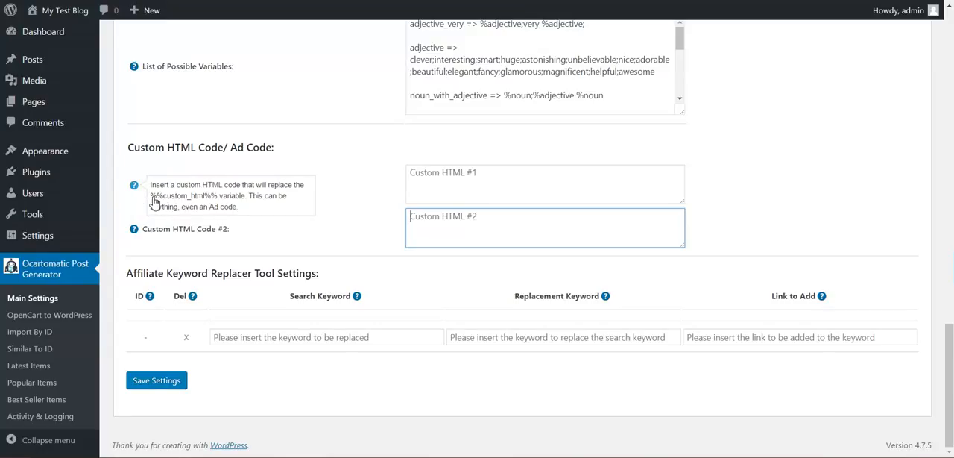
double_click(184, 196)
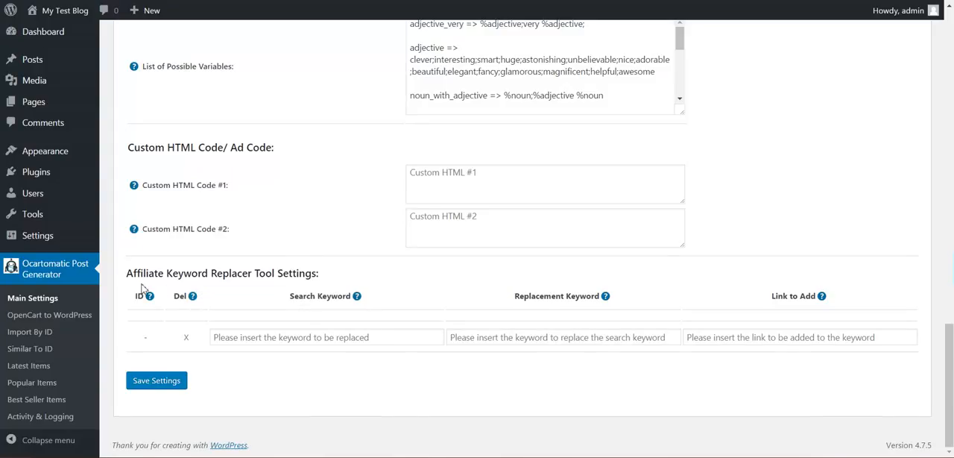
triple_click(222, 273)
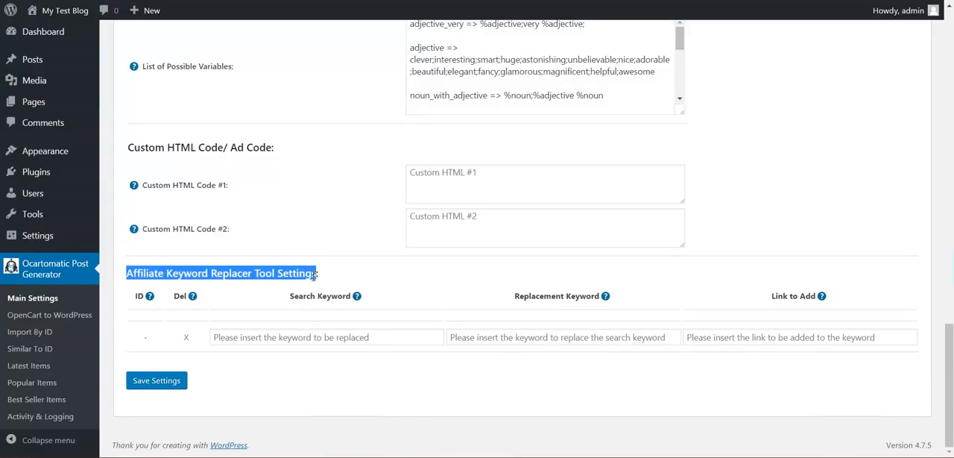
mouse_move(231, 297)
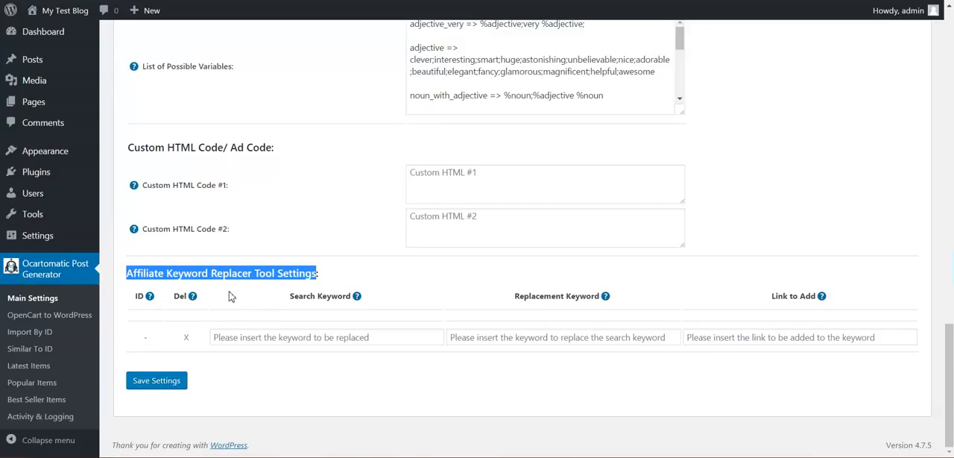
click(326, 337)
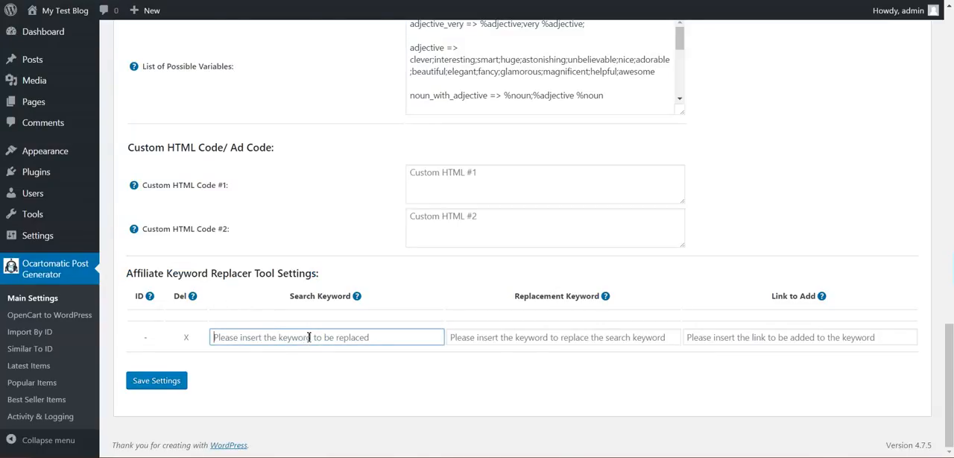
click(563, 337)
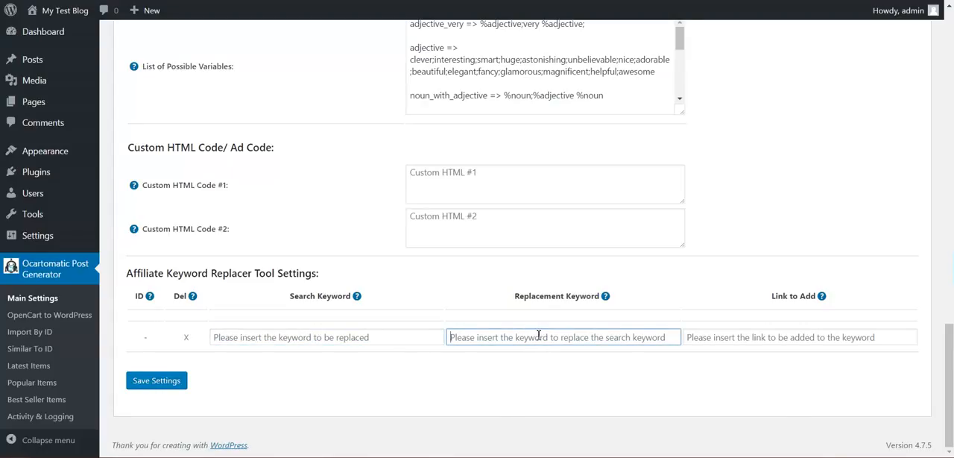
click(799, 337)
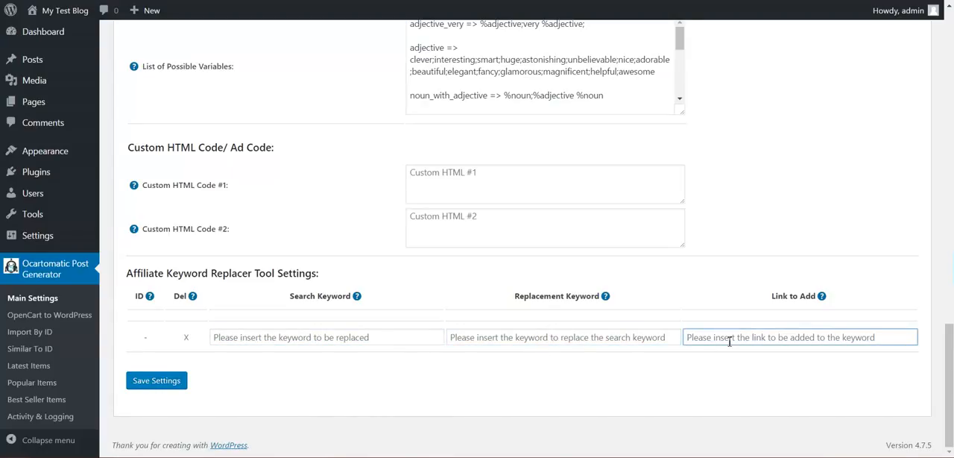
mouse_move(785, 331)
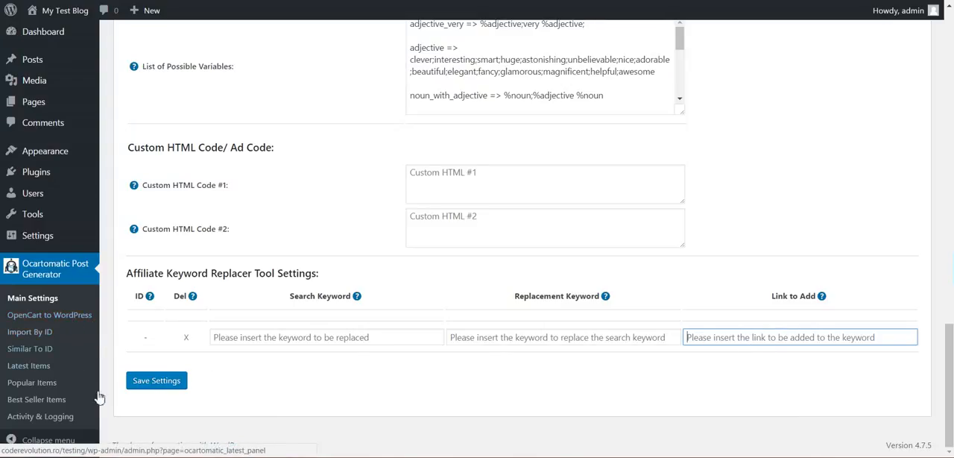
scroll(up, 3)
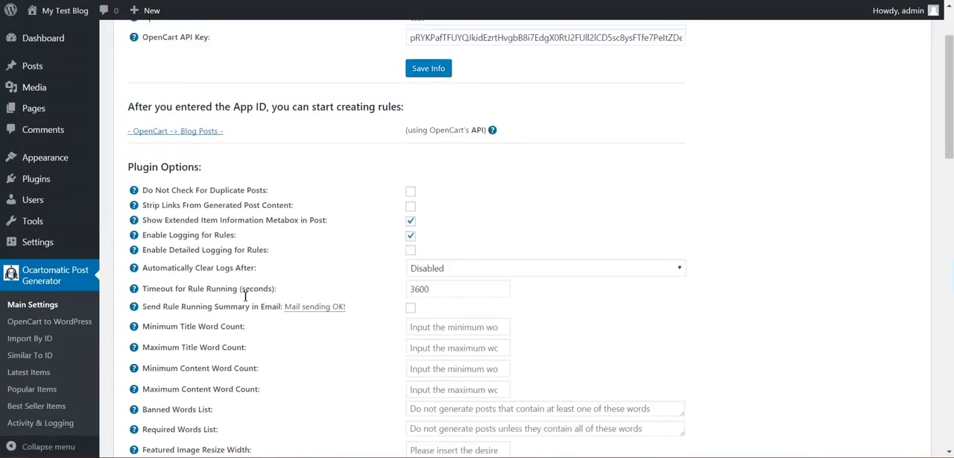
scroll(up, 3)
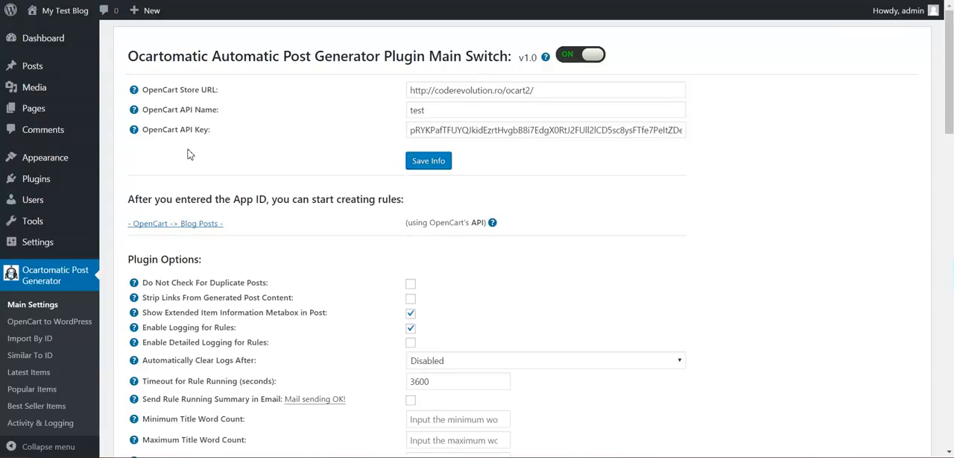
mouse_move(614, 435)
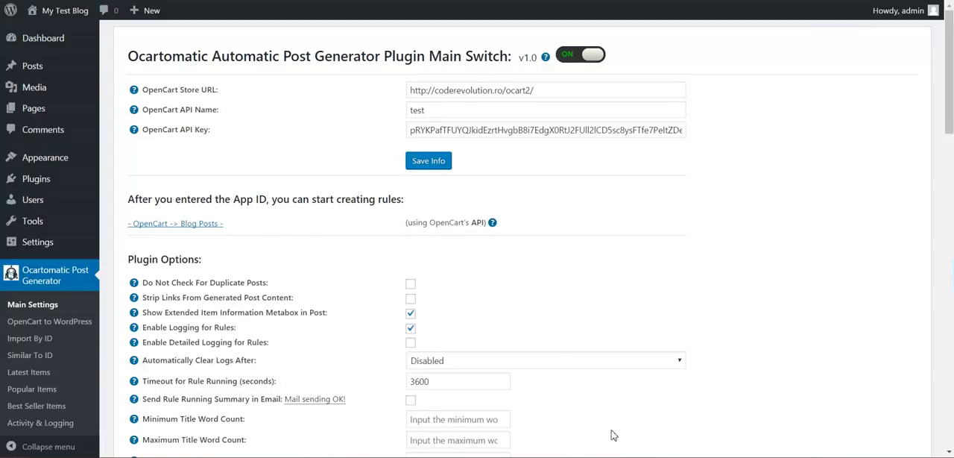